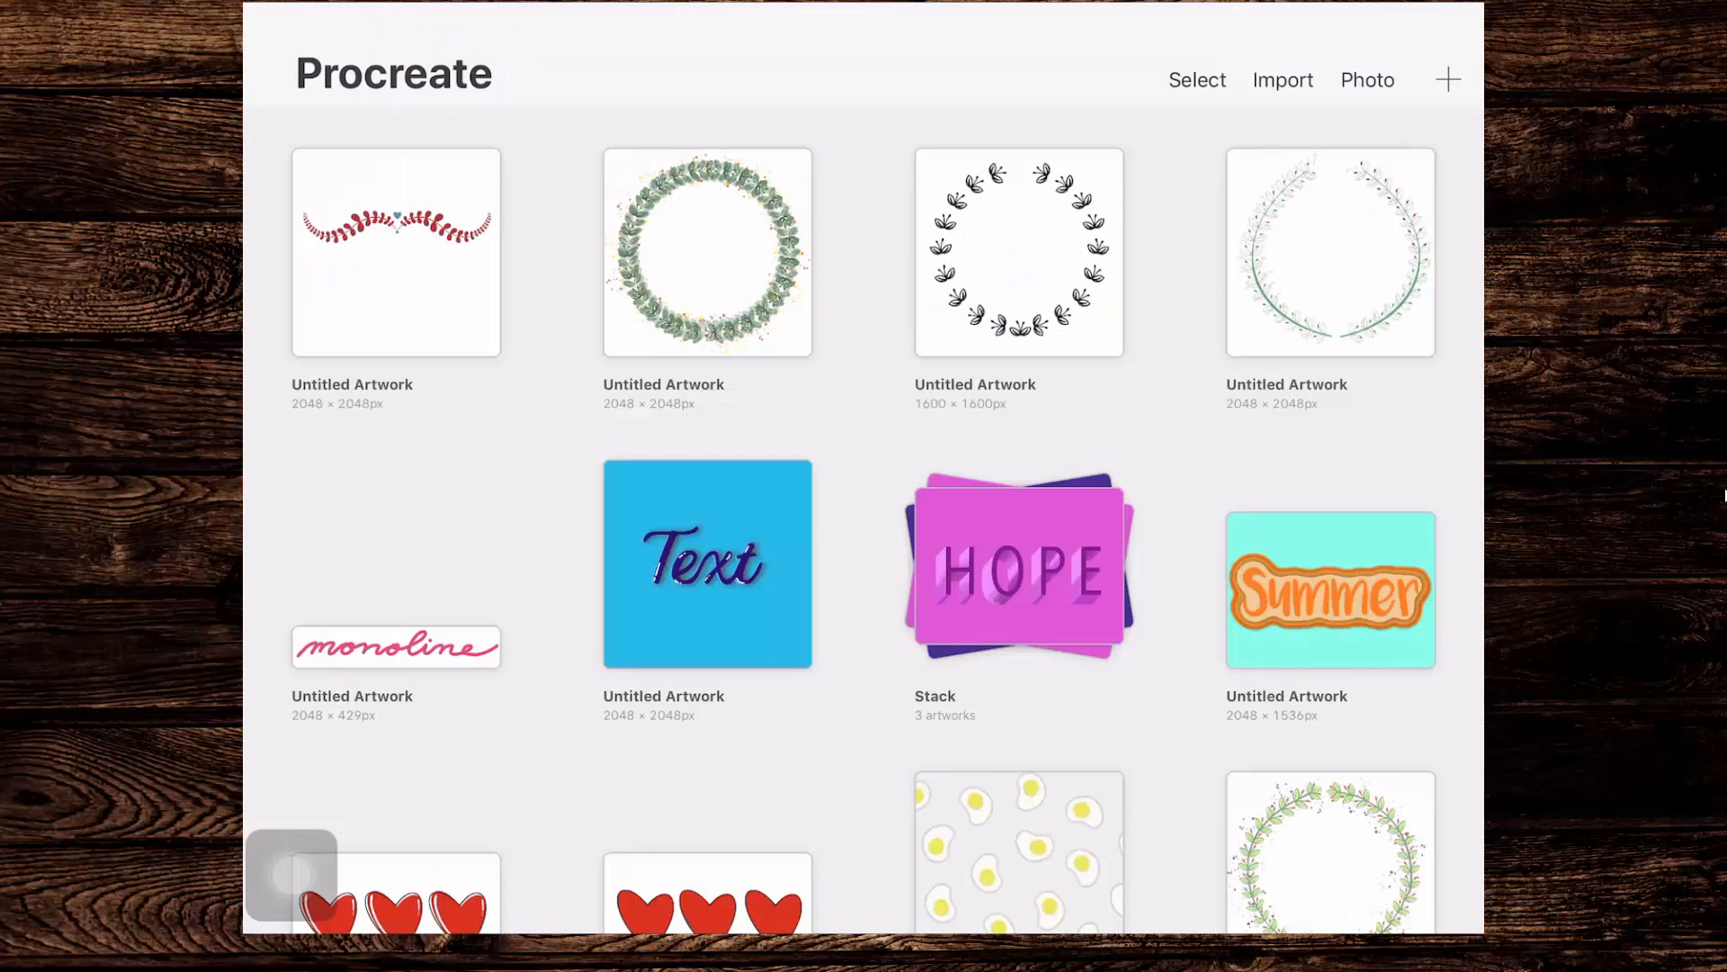
Step: Create a new Square 2048×2048 canvas from the gallery
{"action": "left_click", "coordinate": [1449, 79]}
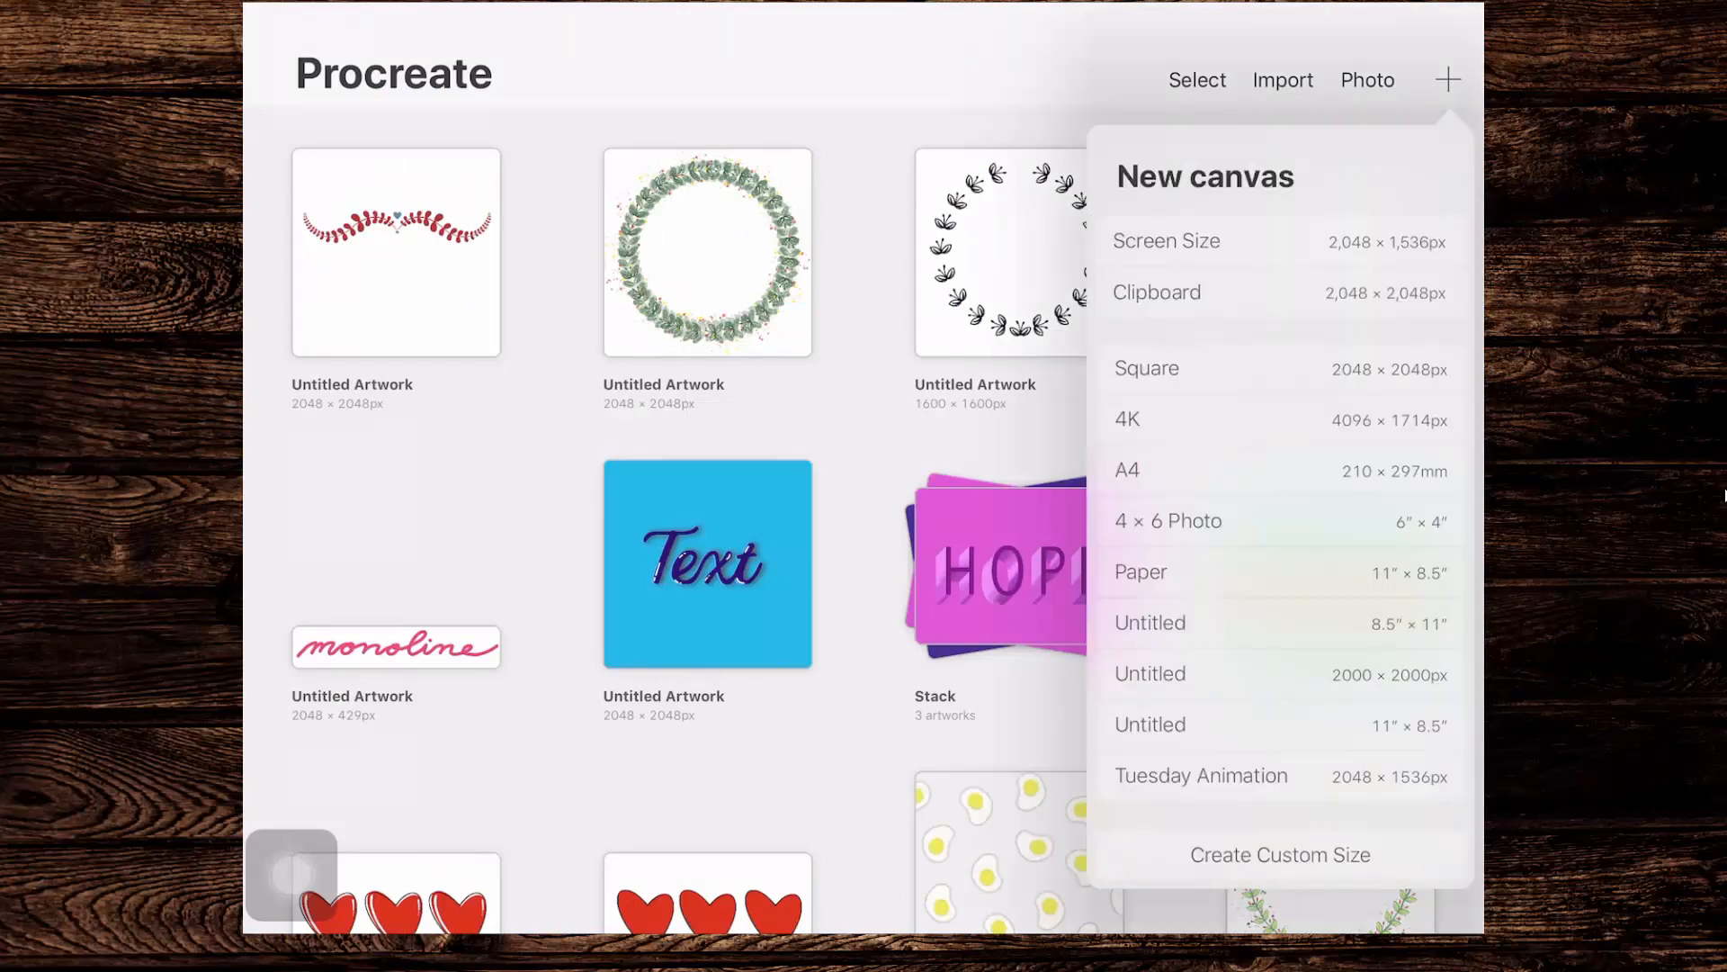
{"action": "left_click", "coordinate": [1145, 368]}
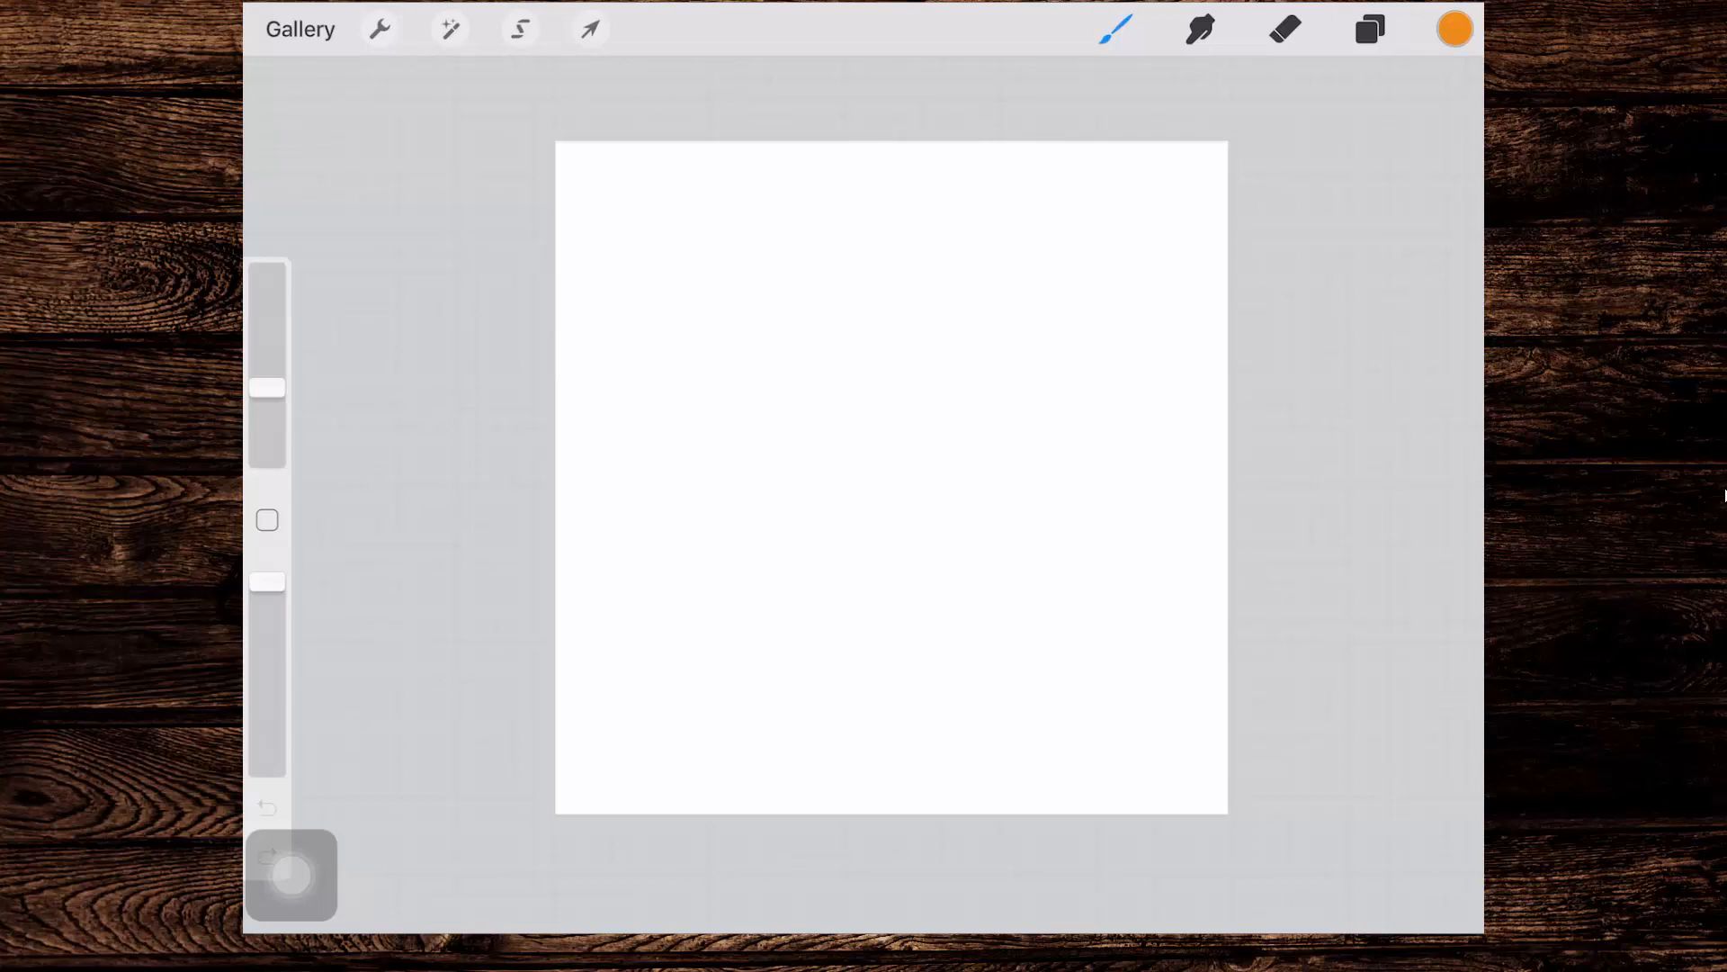
Step: Confirm the colour is black #000000 and select the HB Monoline No Streamline brush
{"action": "left_click", "coordinate": [1454, 29]}
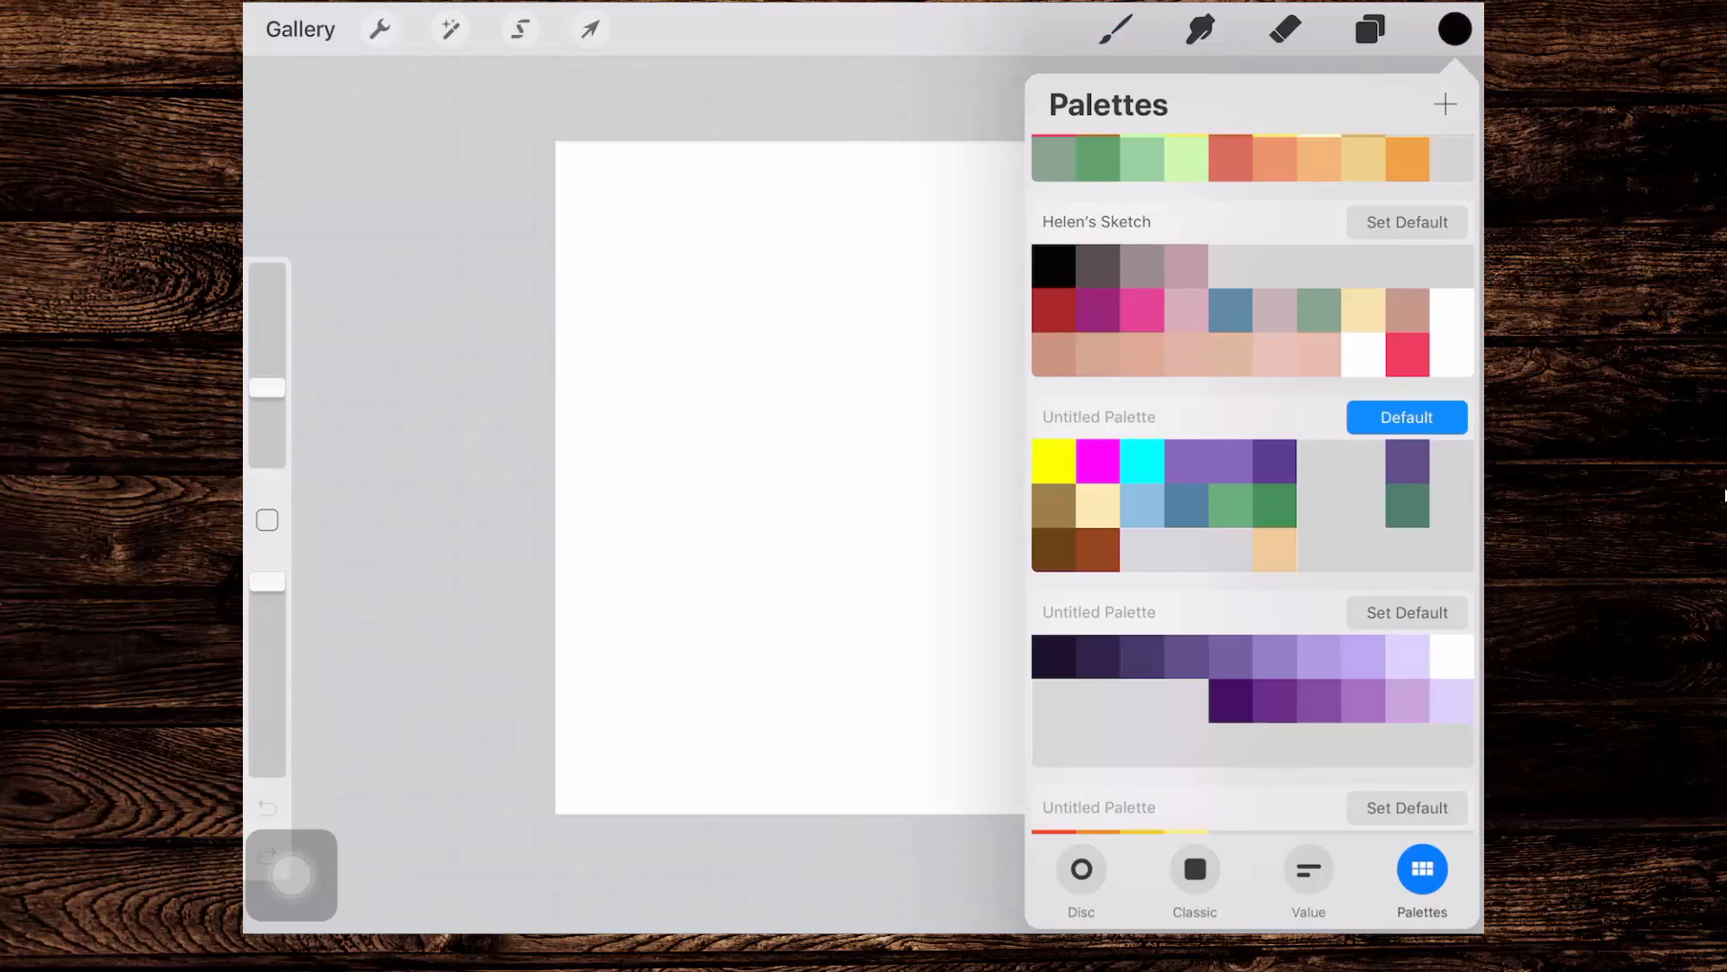
{"action": "left_click", "coordinate": [1309, 876]}
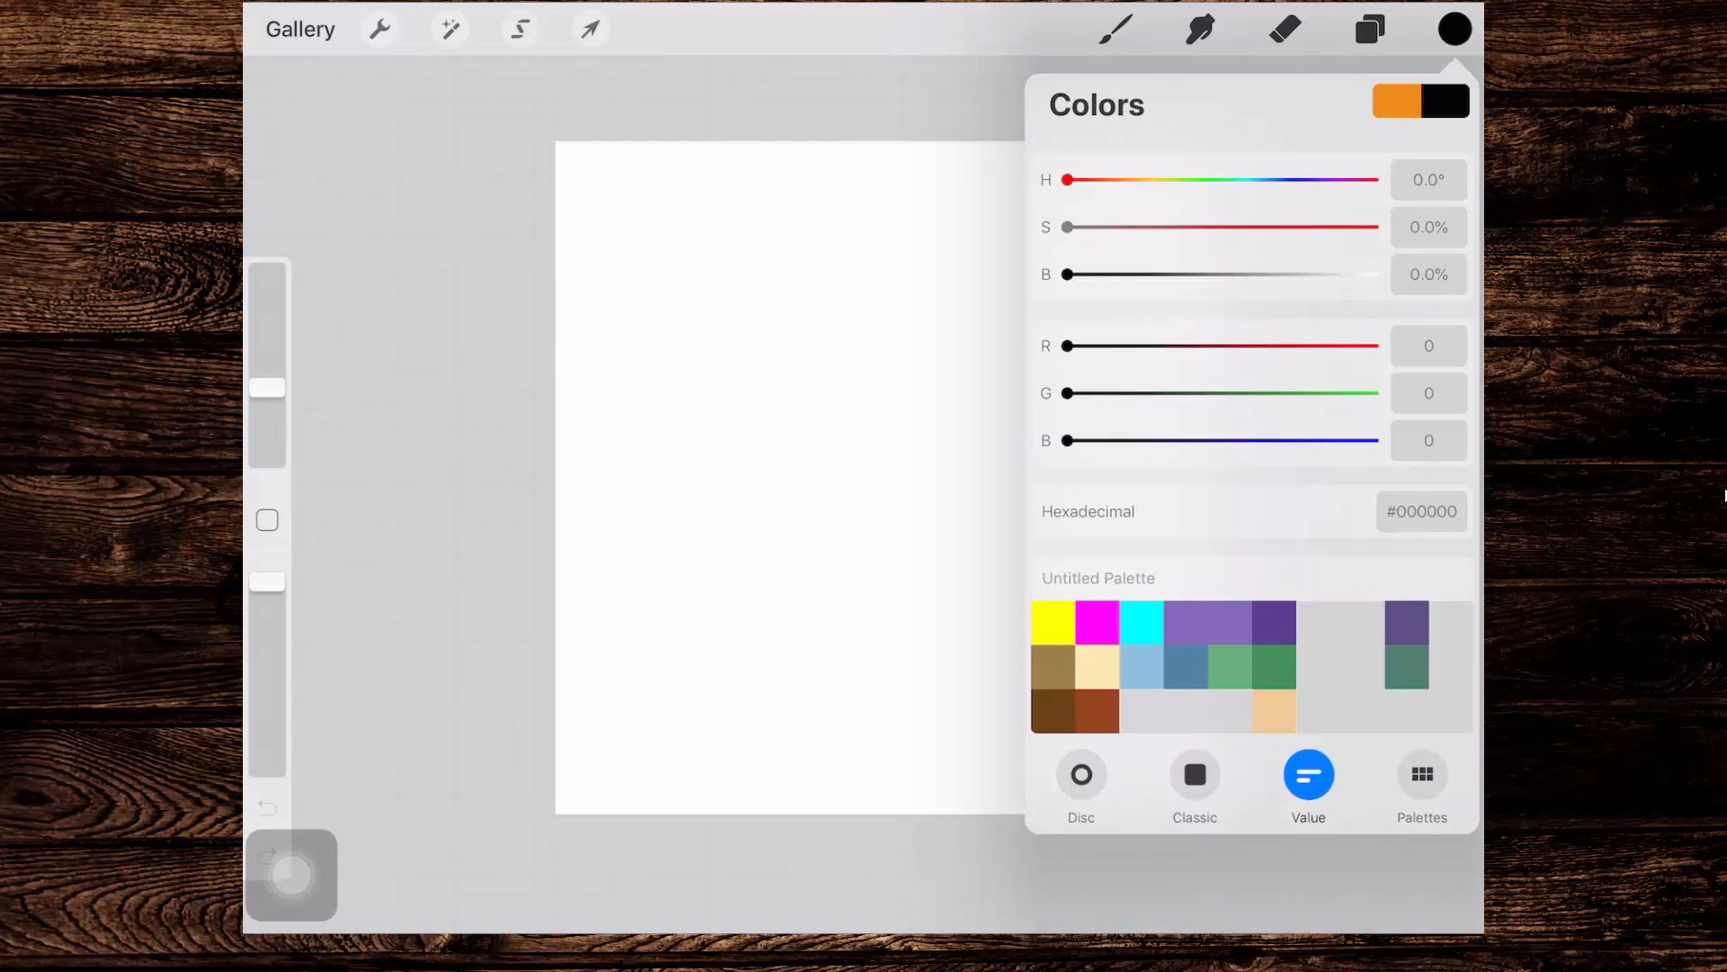
{"action": "left_click", "coordinate": [1114, 29]}
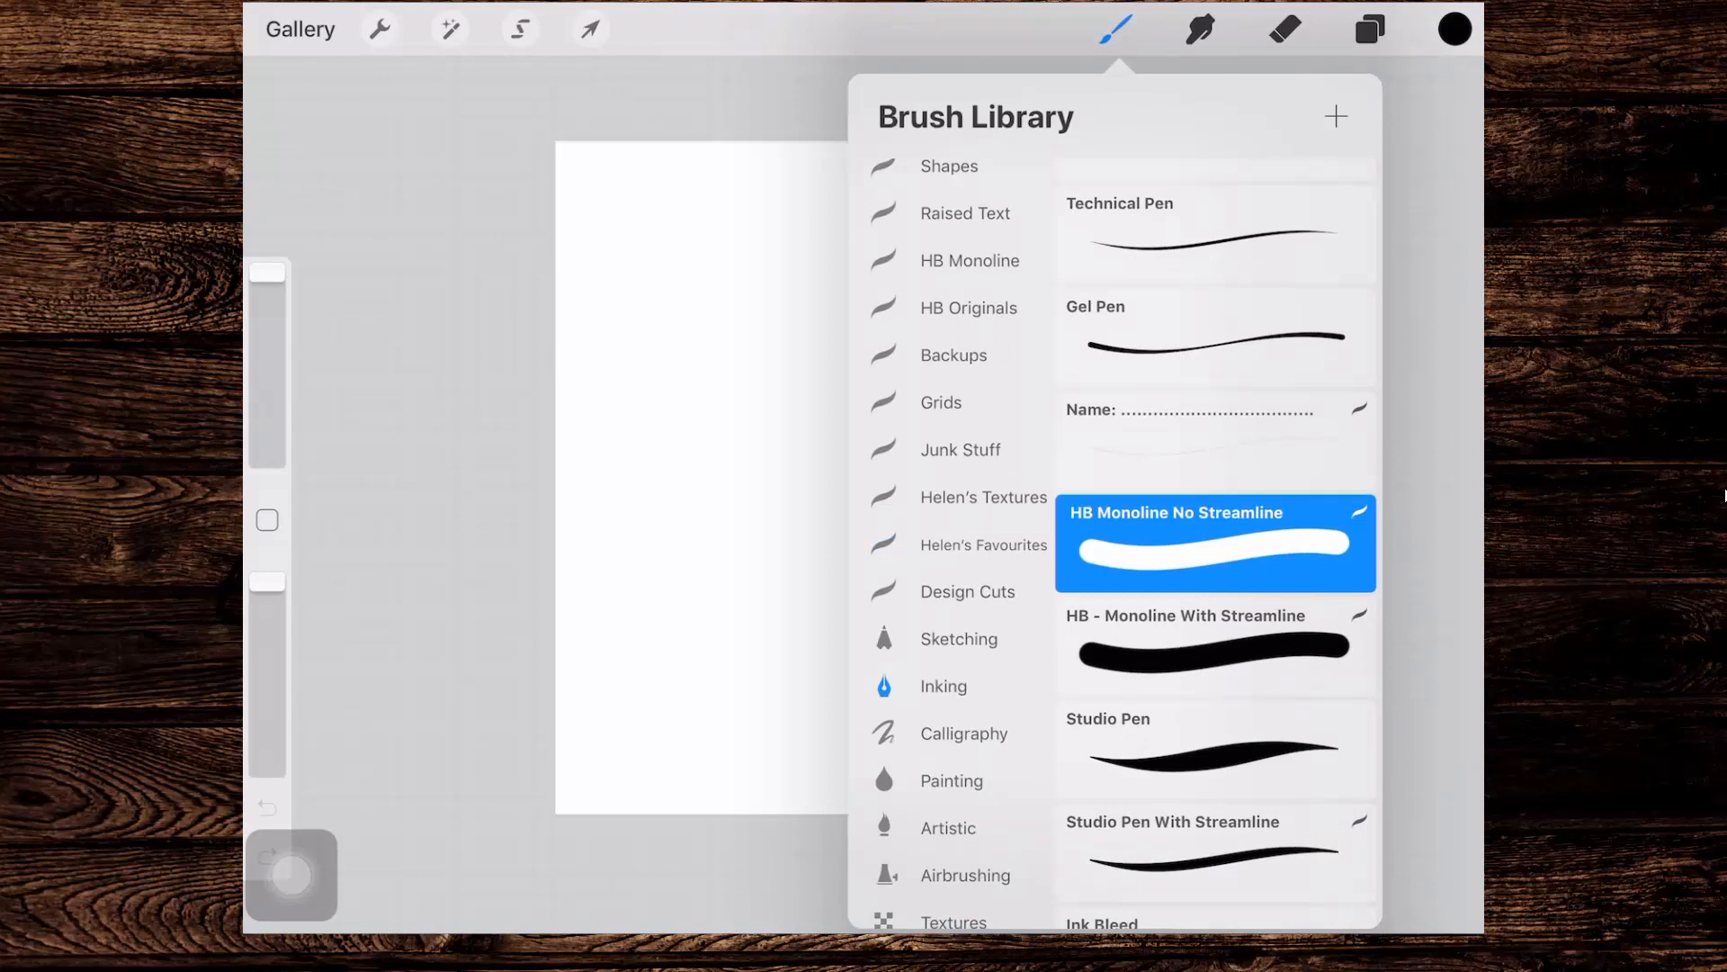
{"action": "left_click", "coordinate": [1215, 647]}
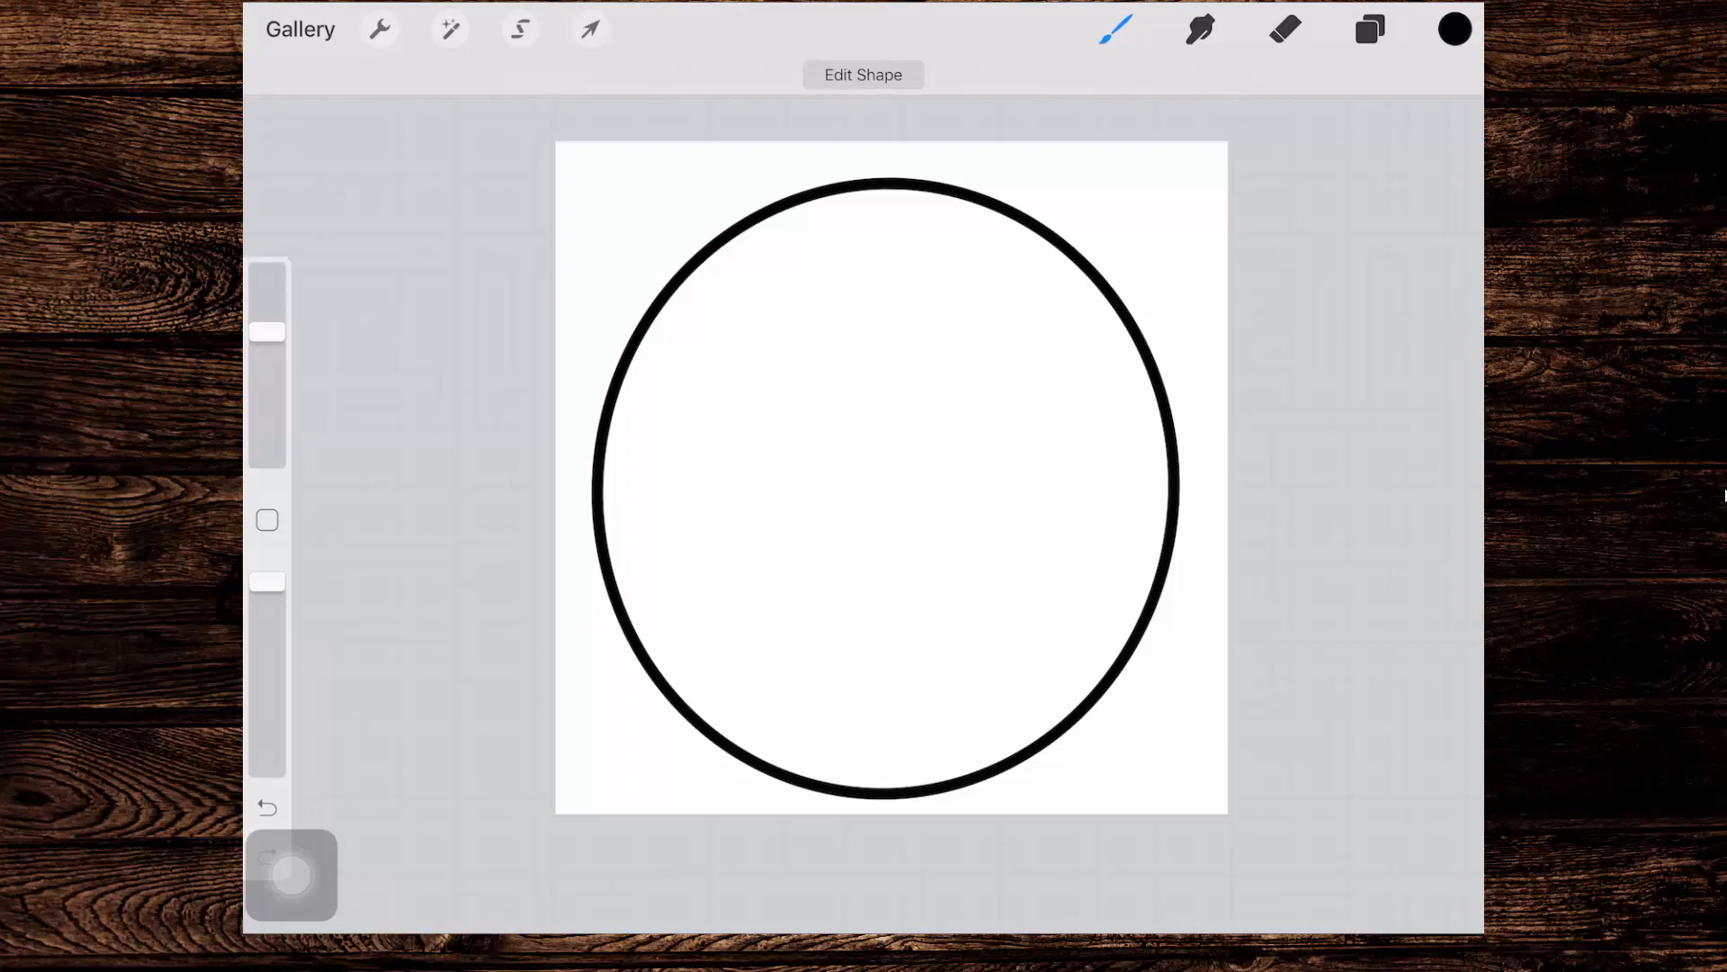
Step: Snap the drawn shape into a perfect circle with Edit Shape > Circle
{"action": "left_click", "coordinate": [864, 75]}
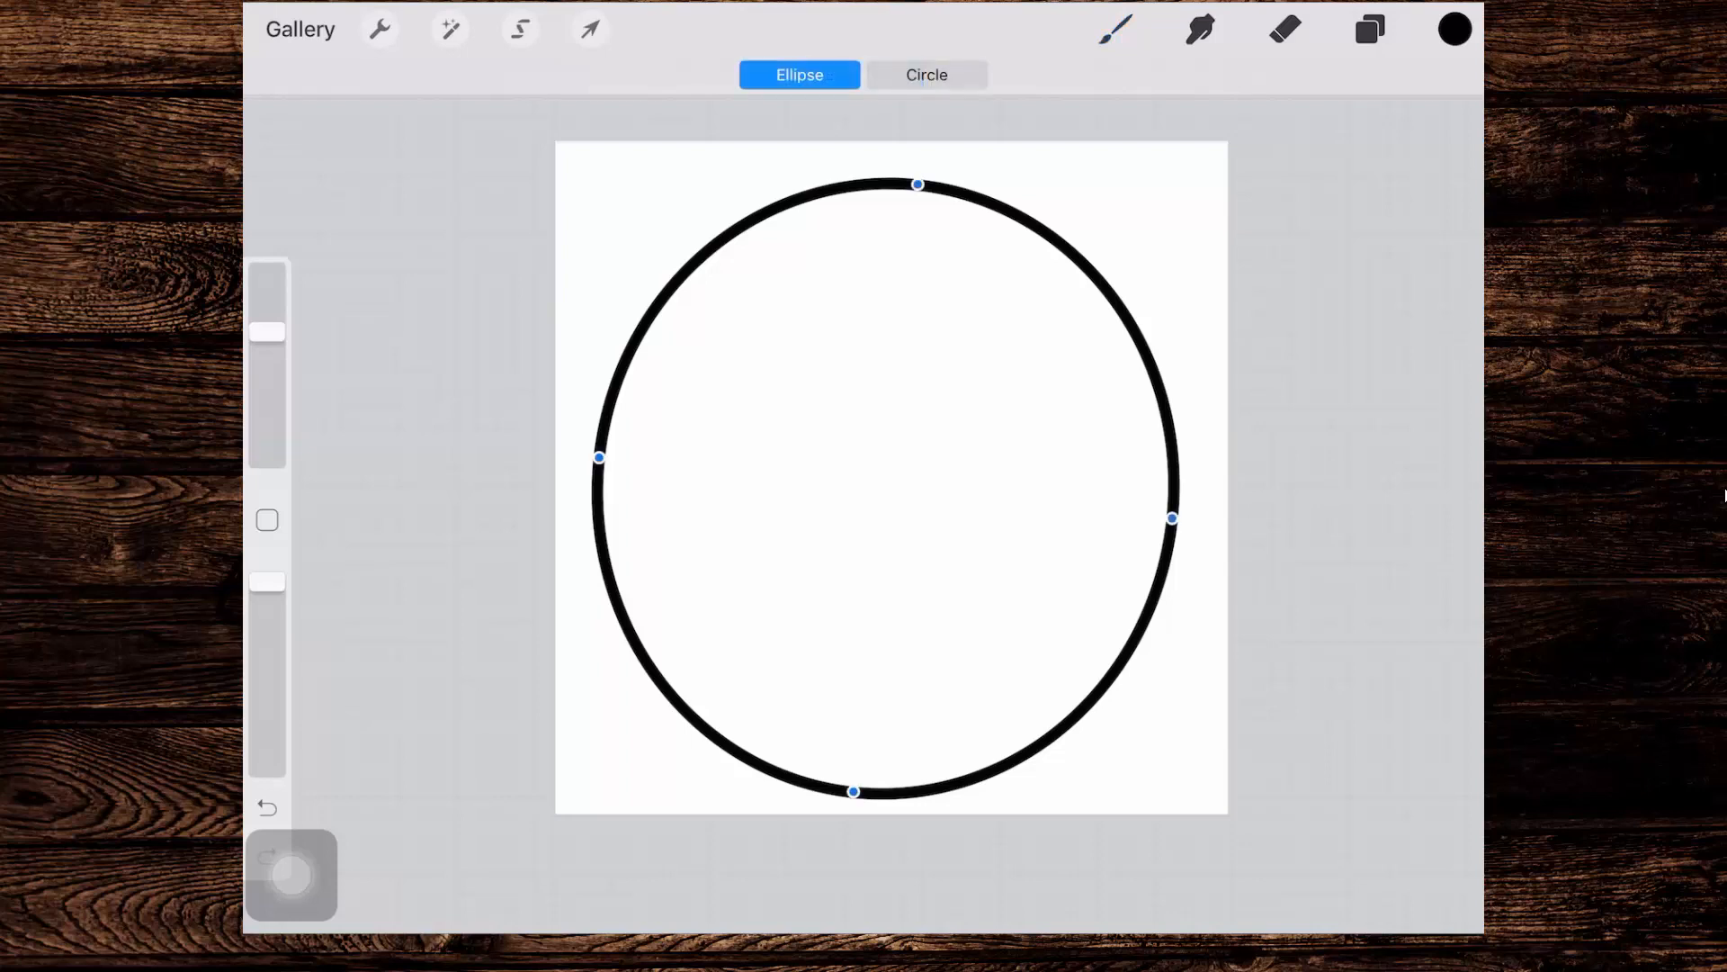
{"action": "left_click", "coordinate": [925, 75]}
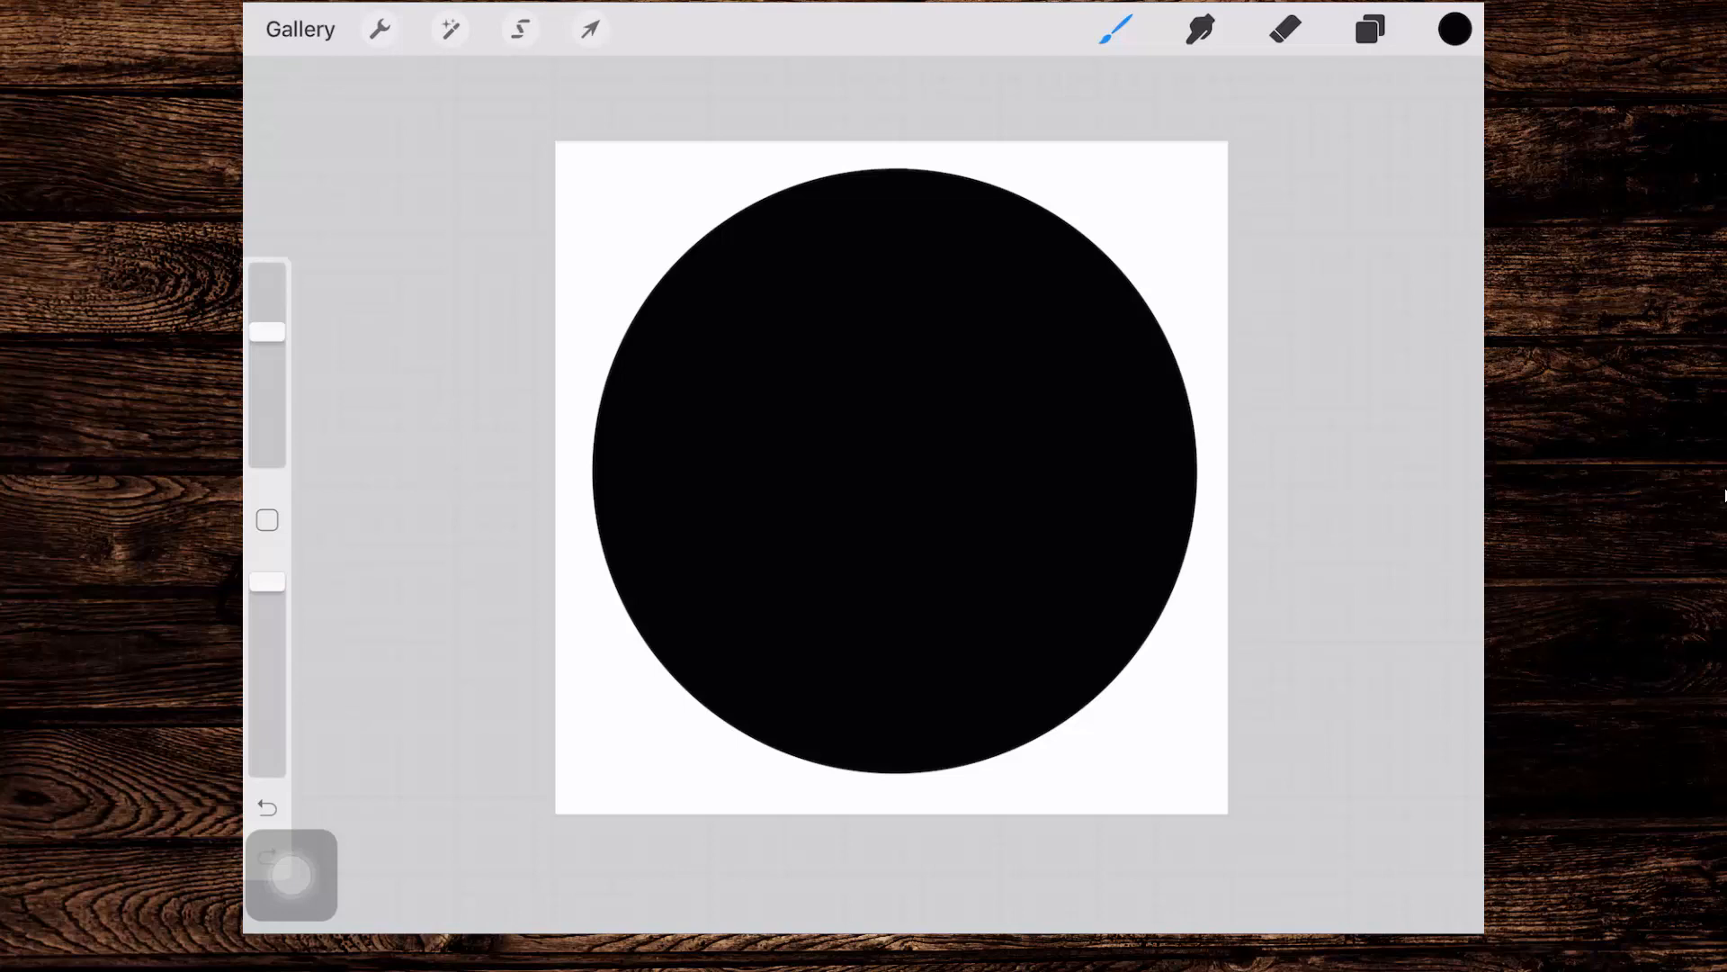
Step: Duplicate the black circle layer and select the lower copy
{"action": "left_click", "coordinate": [1369, 29]}
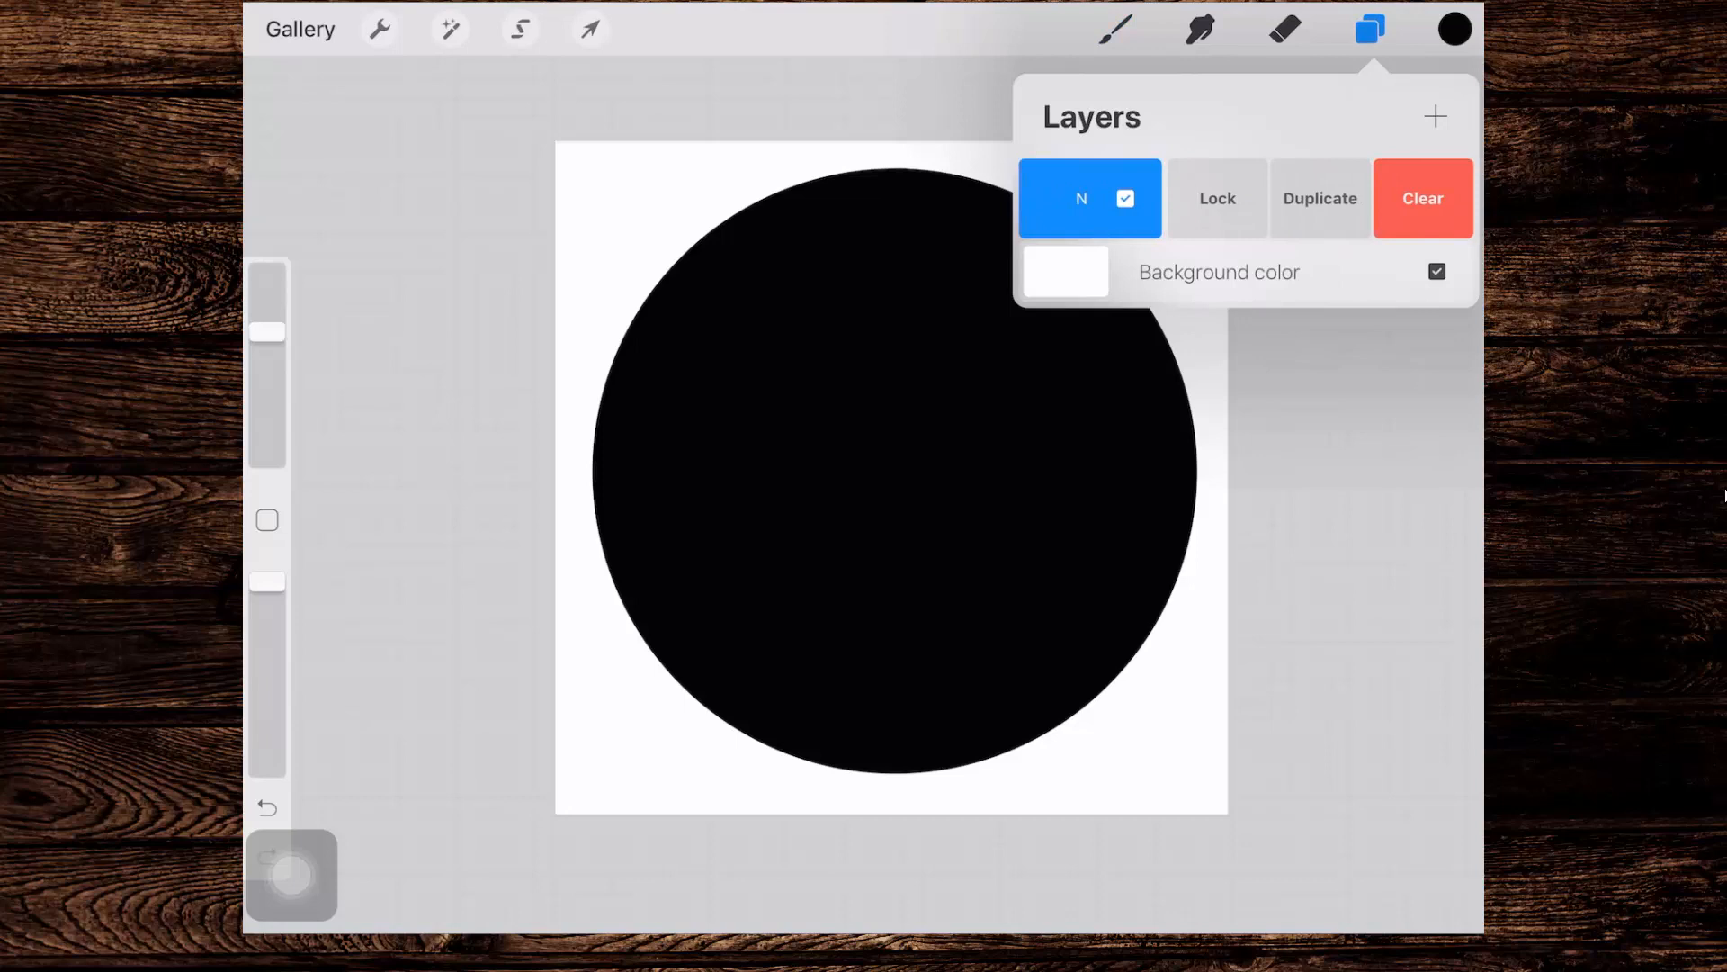
{"action": "left_click", "coordinate": [1319, 198]}
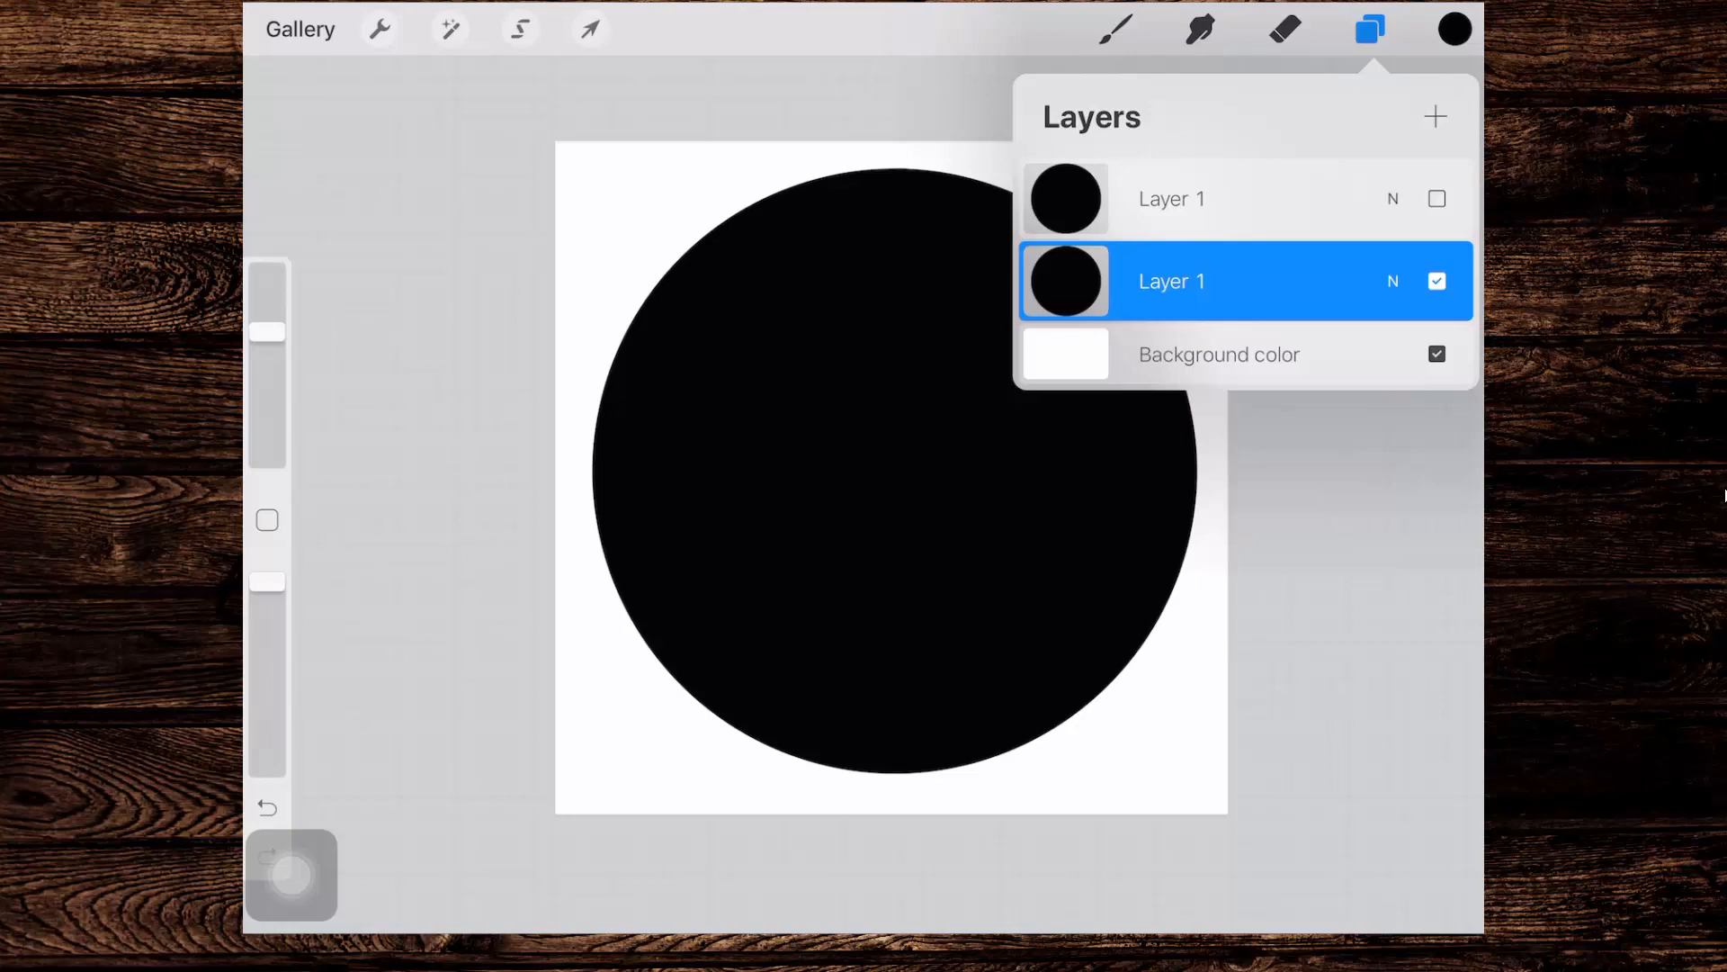
{"action": "left_click", "coordinate": [1454, 28]}
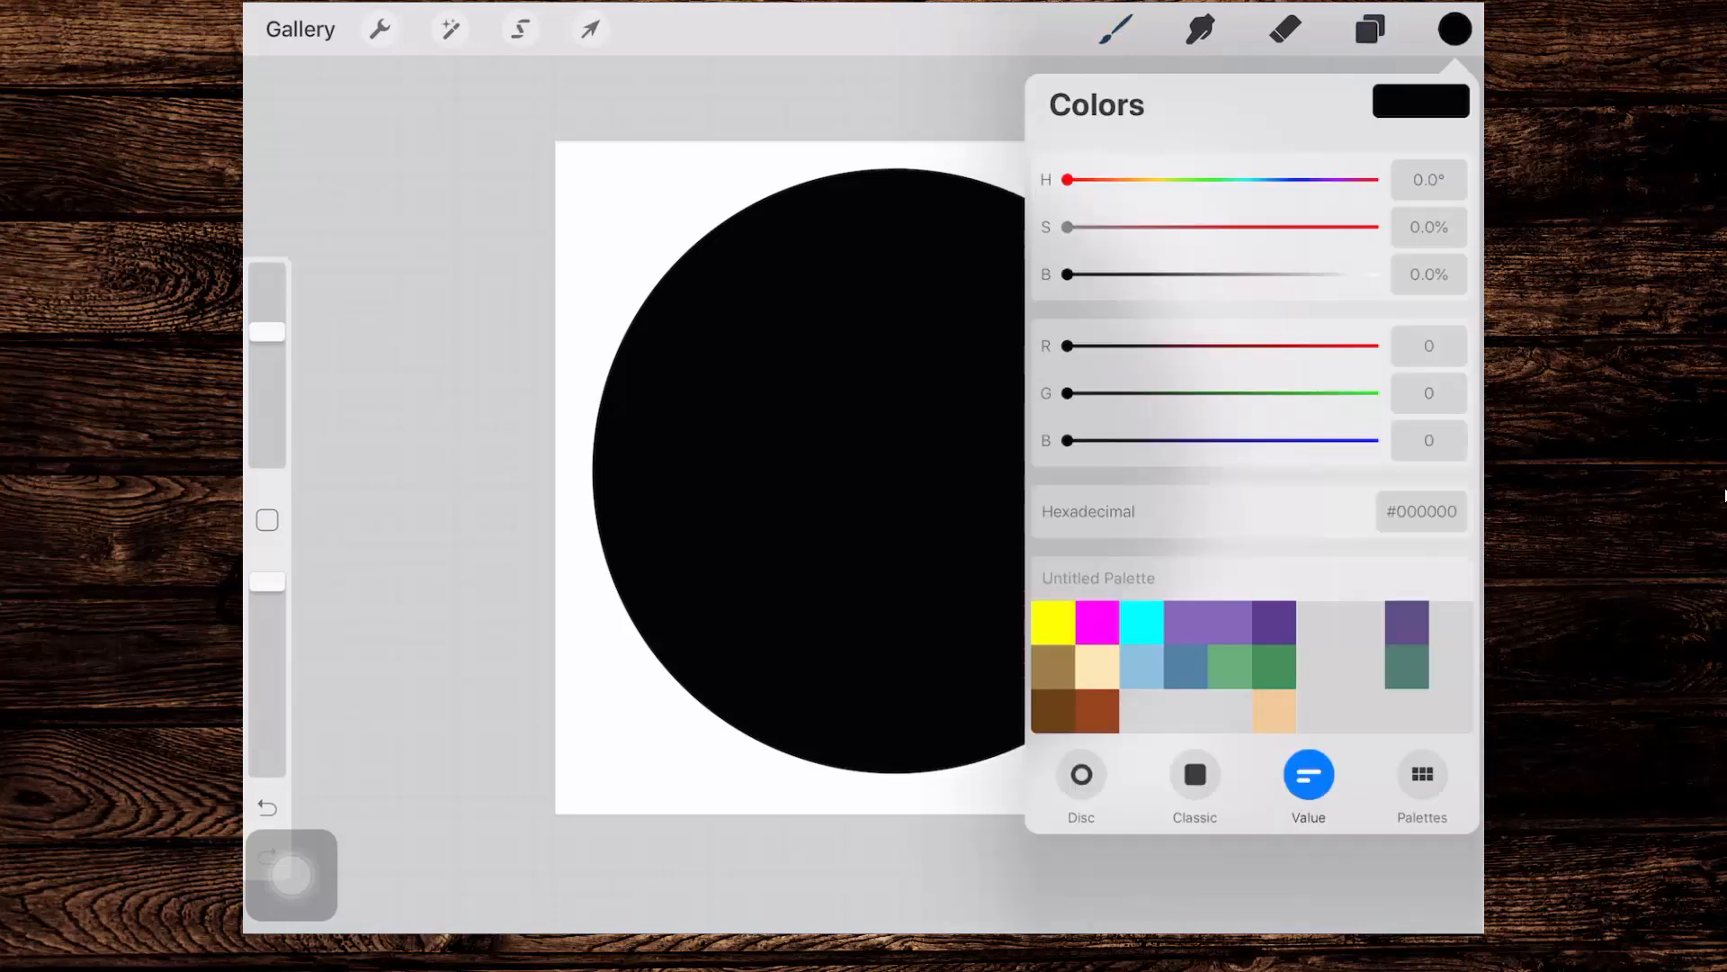
Step: Refill the lower circle with a light grey from Palettes
{"action": "left_click", "coordinate": [1422, 782]}
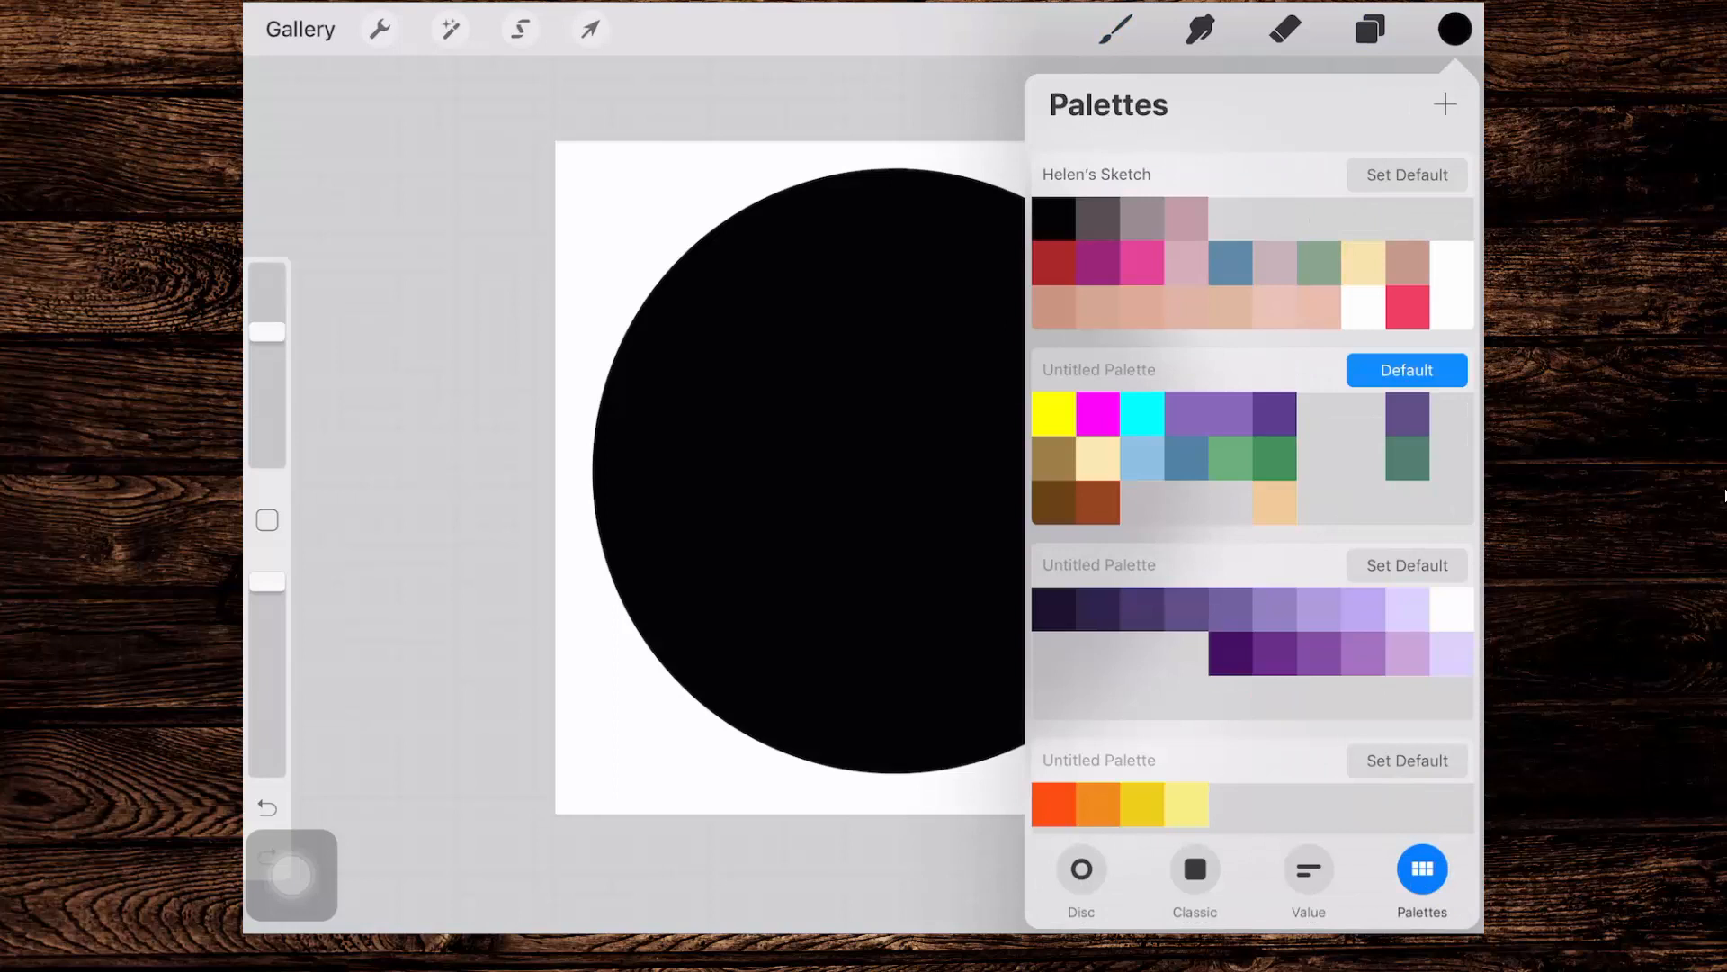
{"action": "scroll", "scroll_direction": "down", "scroll_amount": 3}
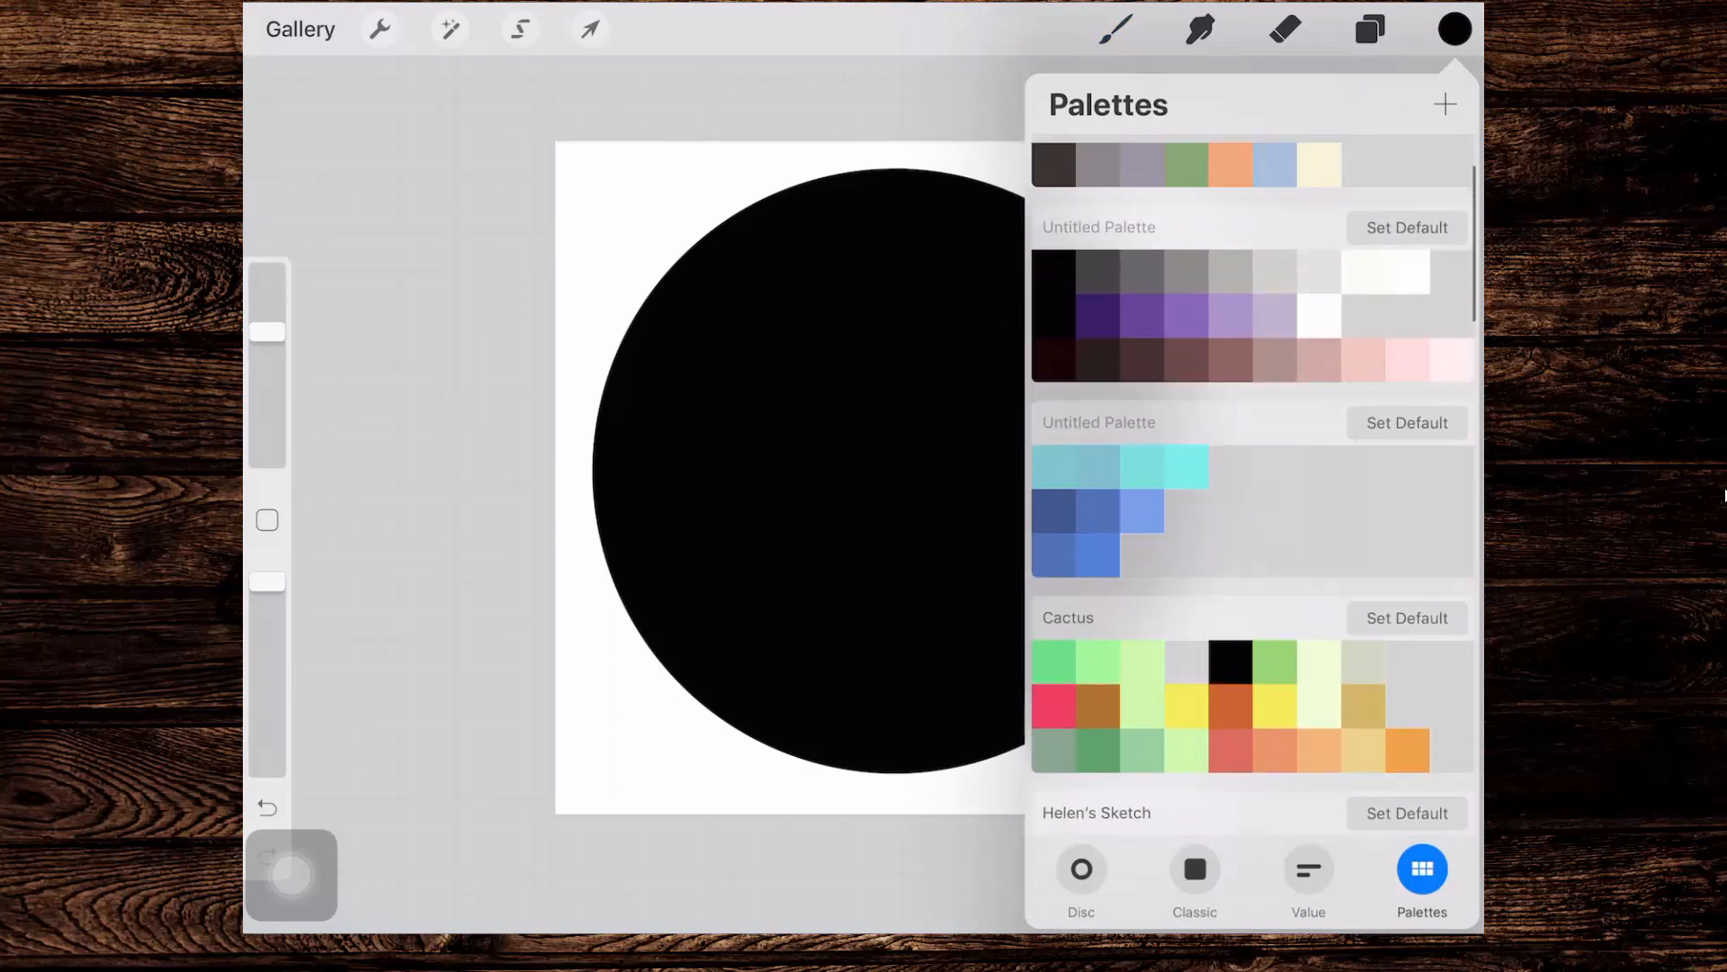
{"action": "scroll", "scroll_direction": "down", "scroll_amount": 3}
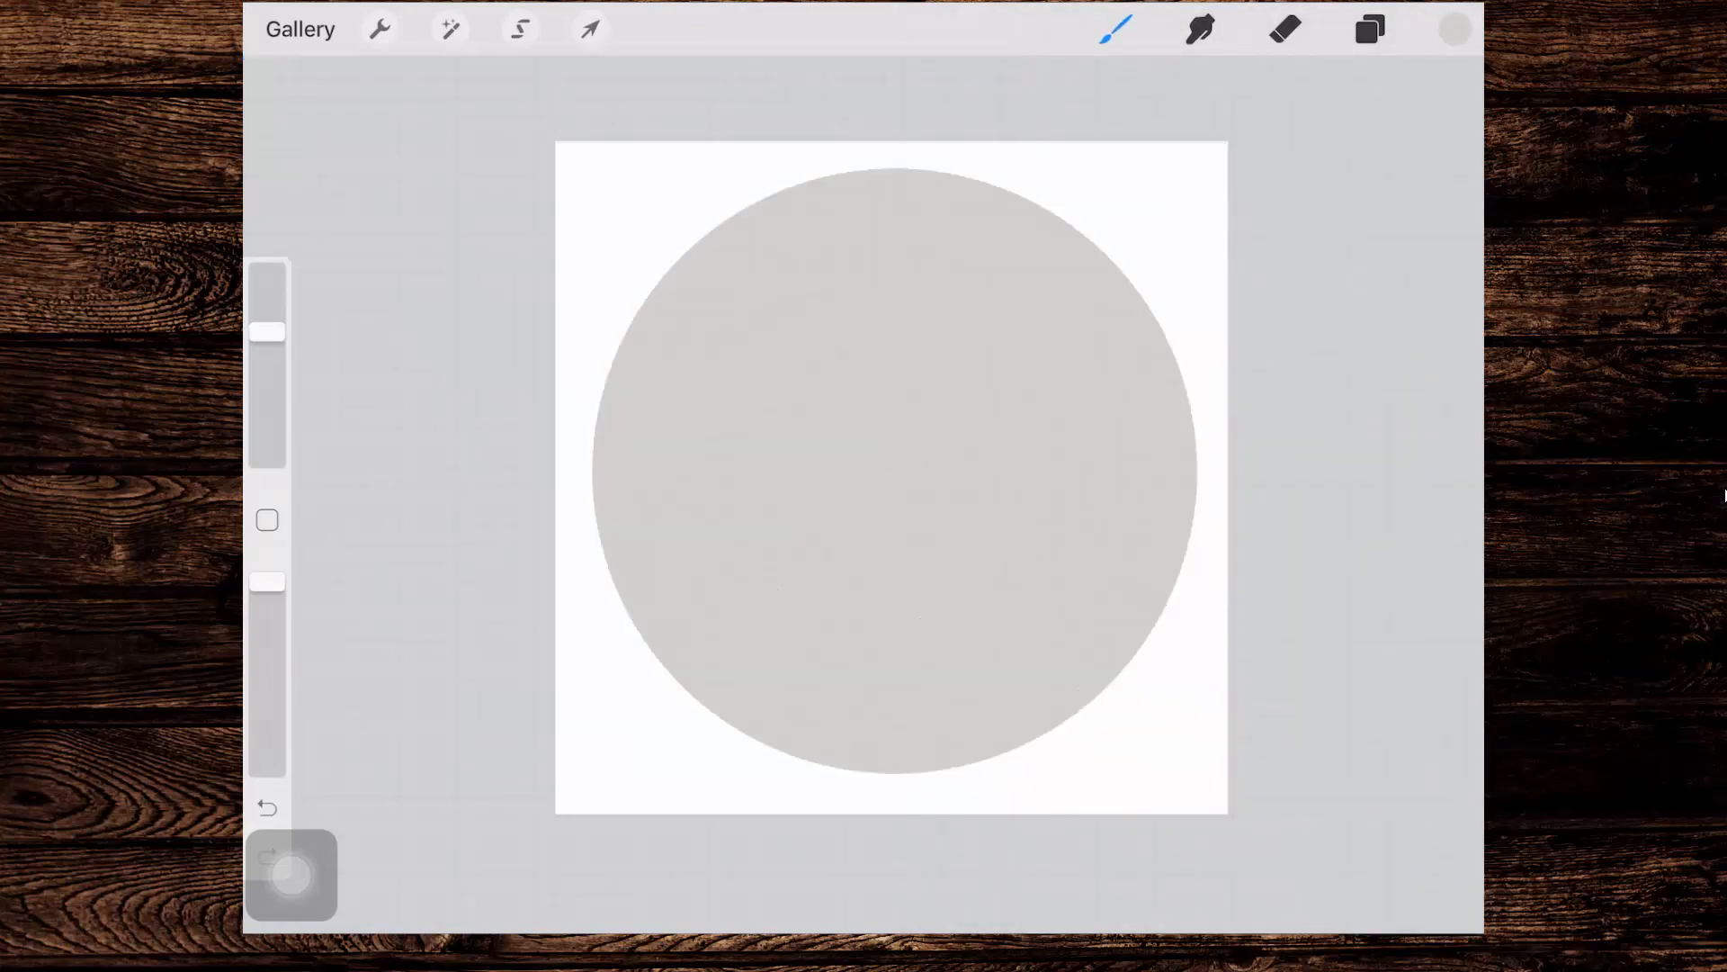
{"action": "left_click", "coordinate": [1453, 29]}
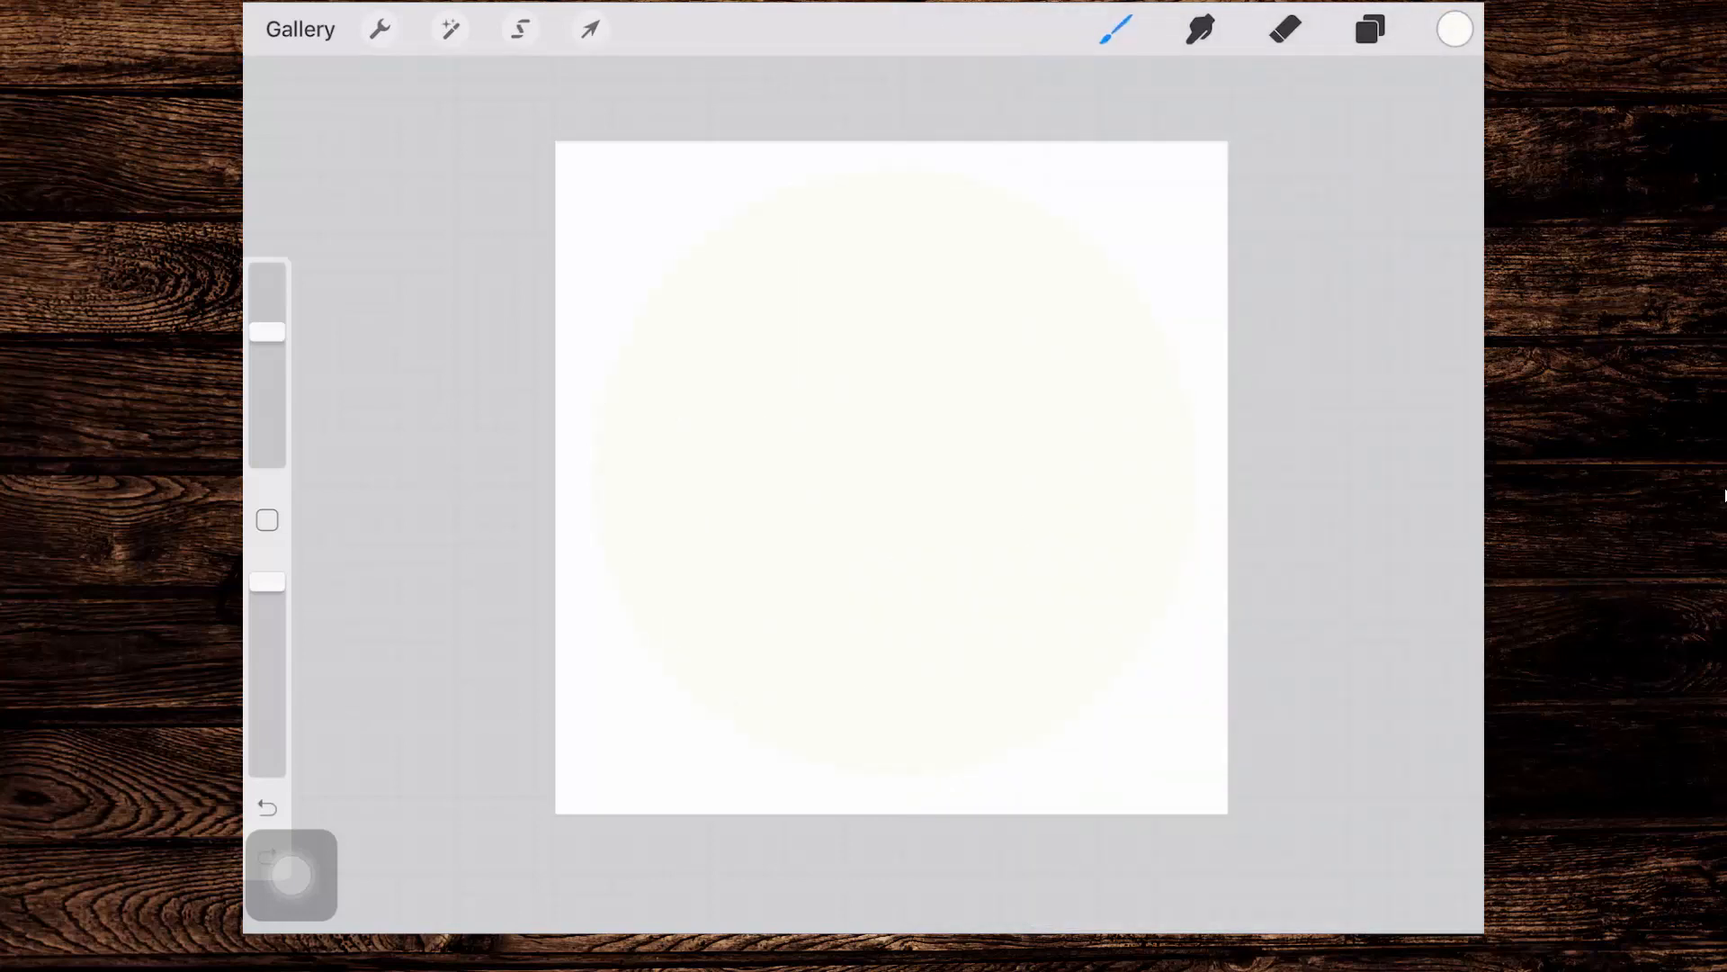
{"action": "left_click", "coordinate": [1453, 29]}
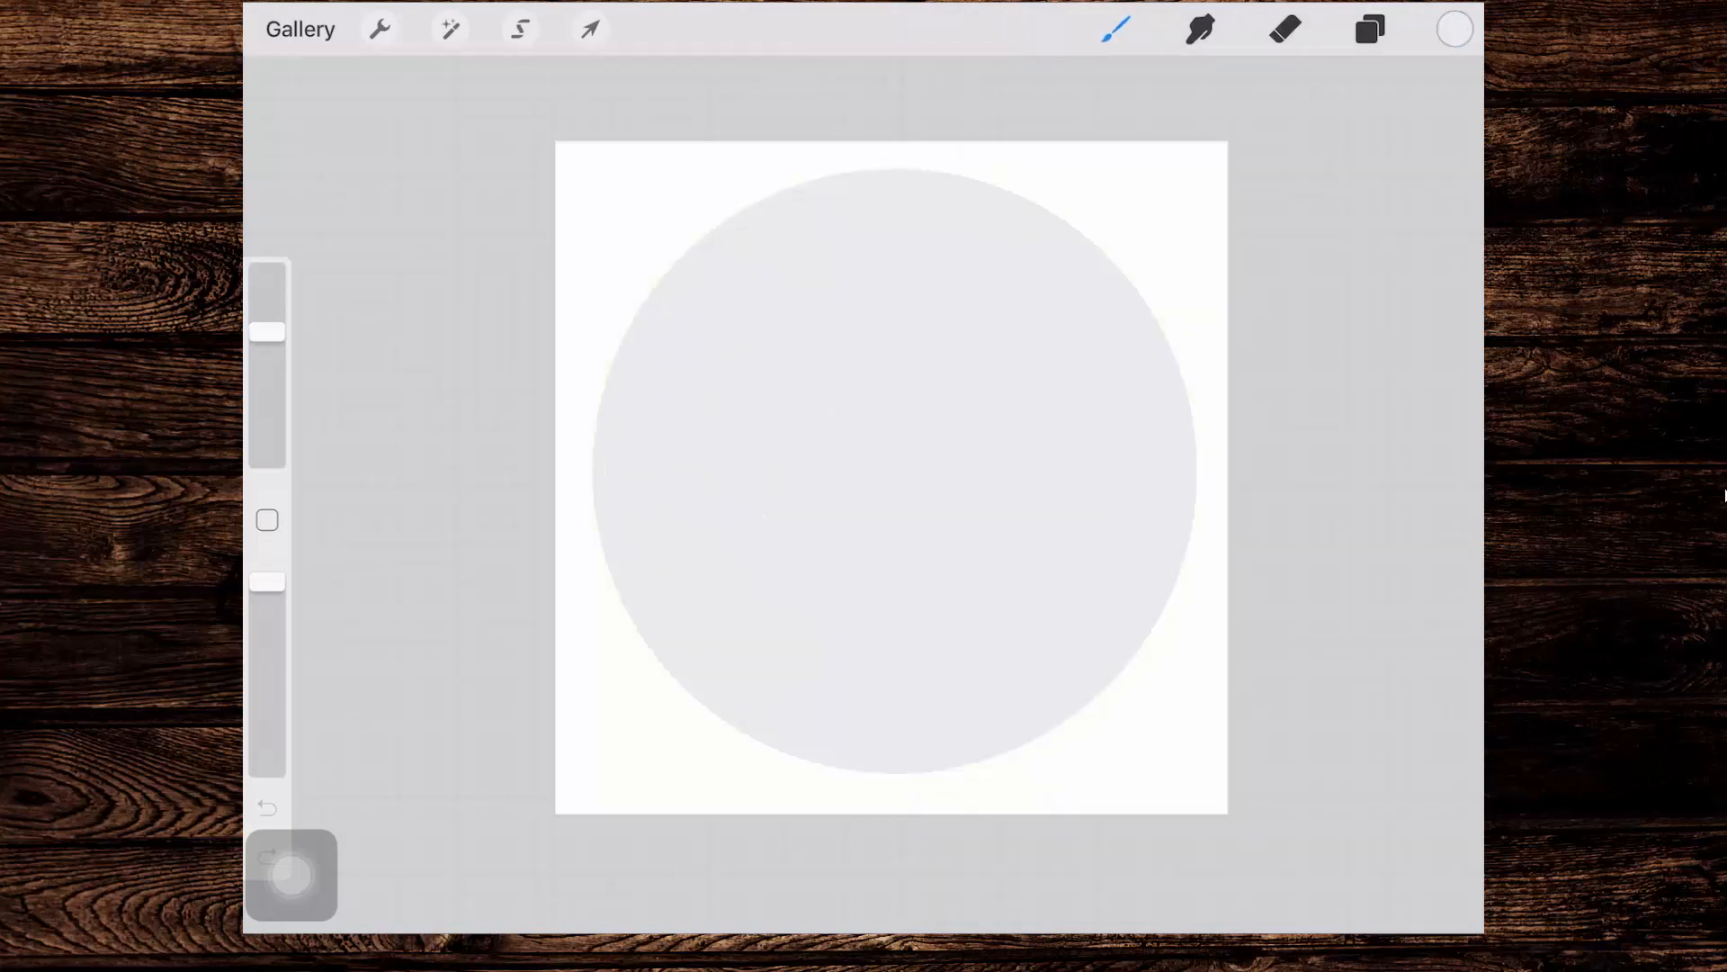
Step: Shrink the top black circle proportionally and centre it within the grey ring
{"action": "left_click", "coordinate": [1369, 29]}
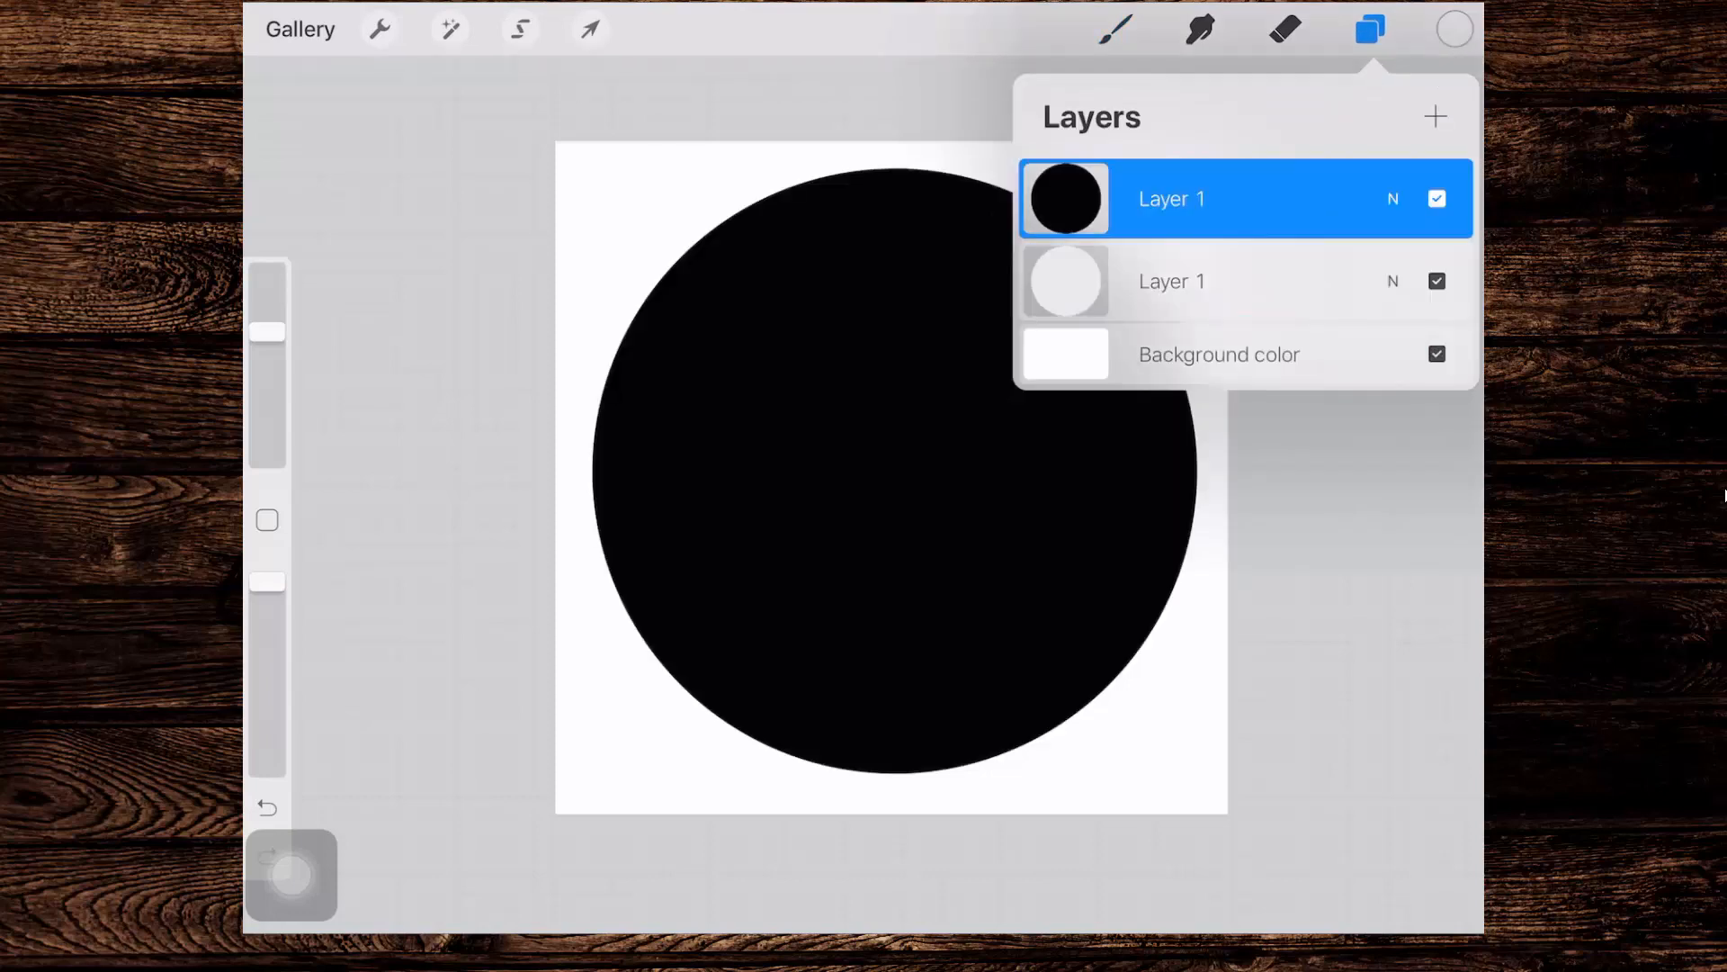
{"action": "left_click", "coordinate": [589, 29]}
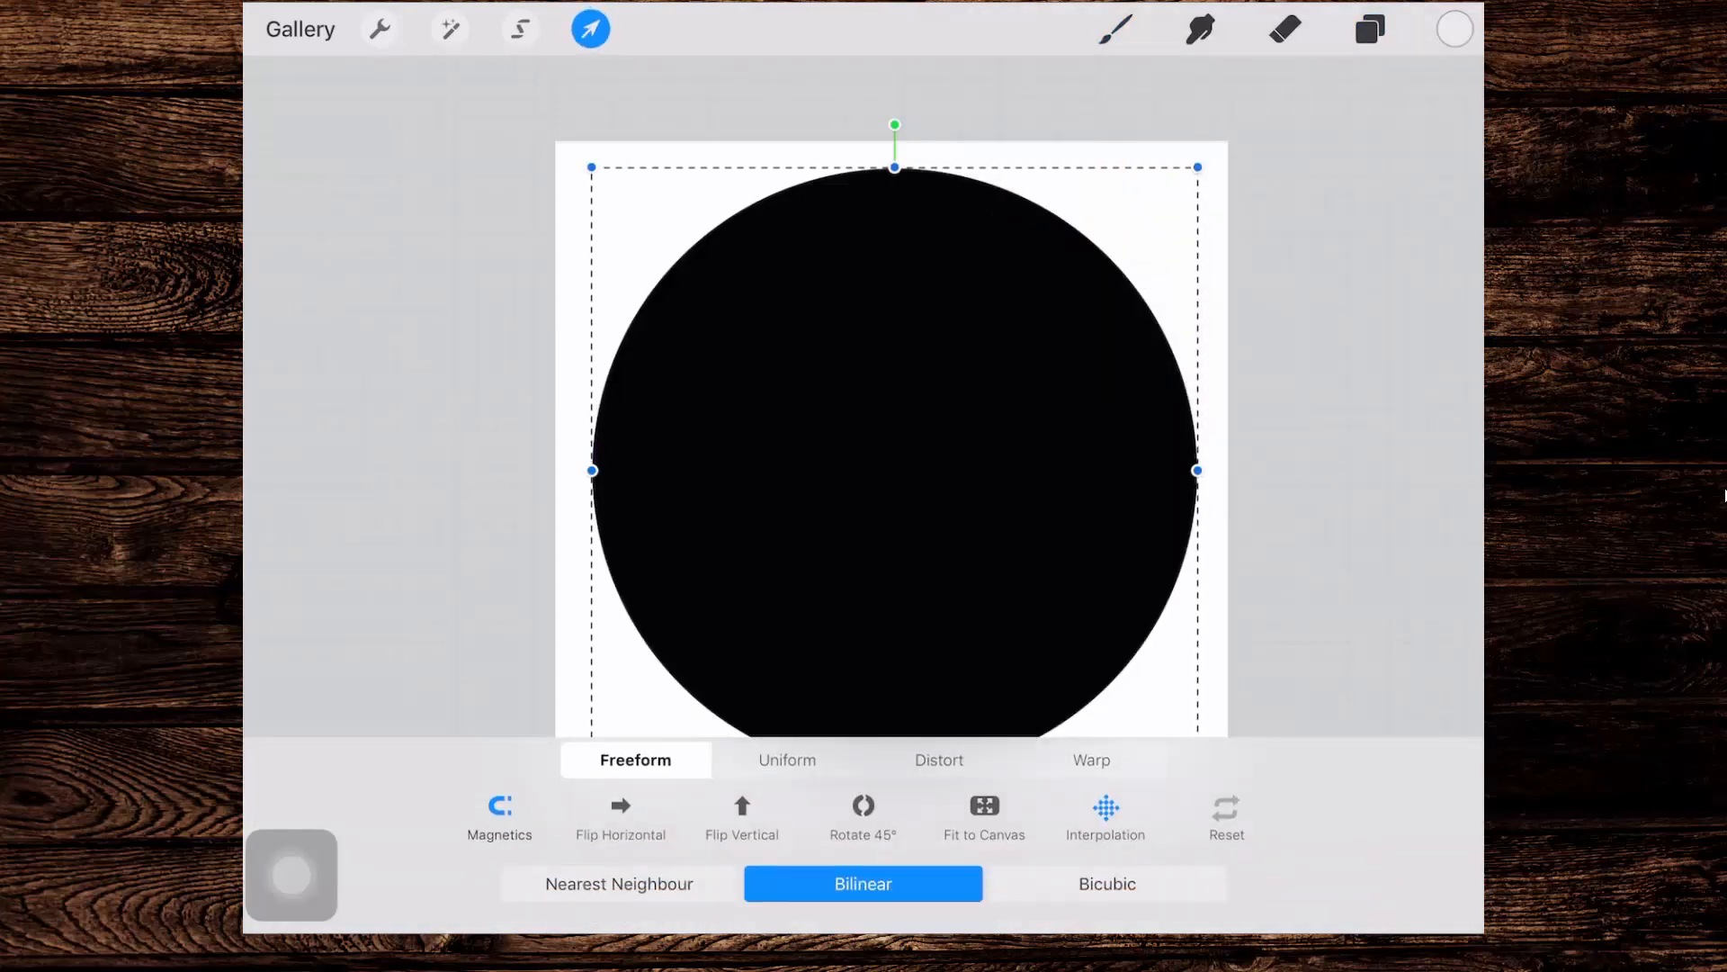
{"action": "left_click", "coordinate": [786, 759]}
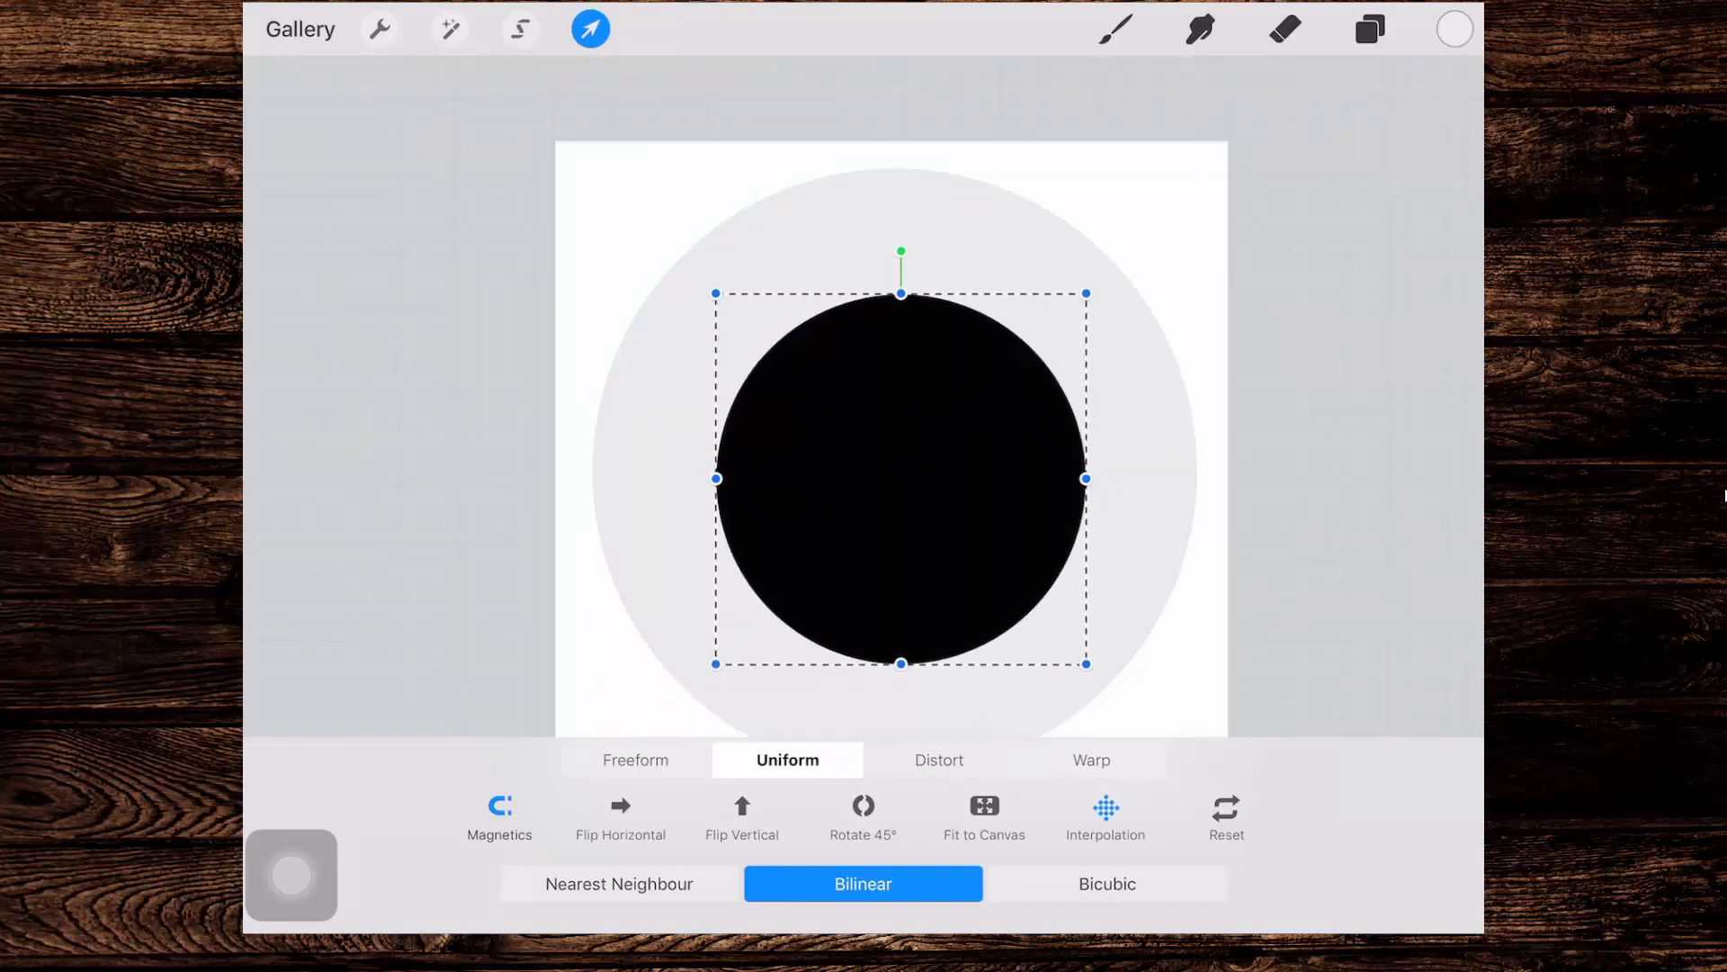
{"action": "left_click", "coordinate": [589, 28]}
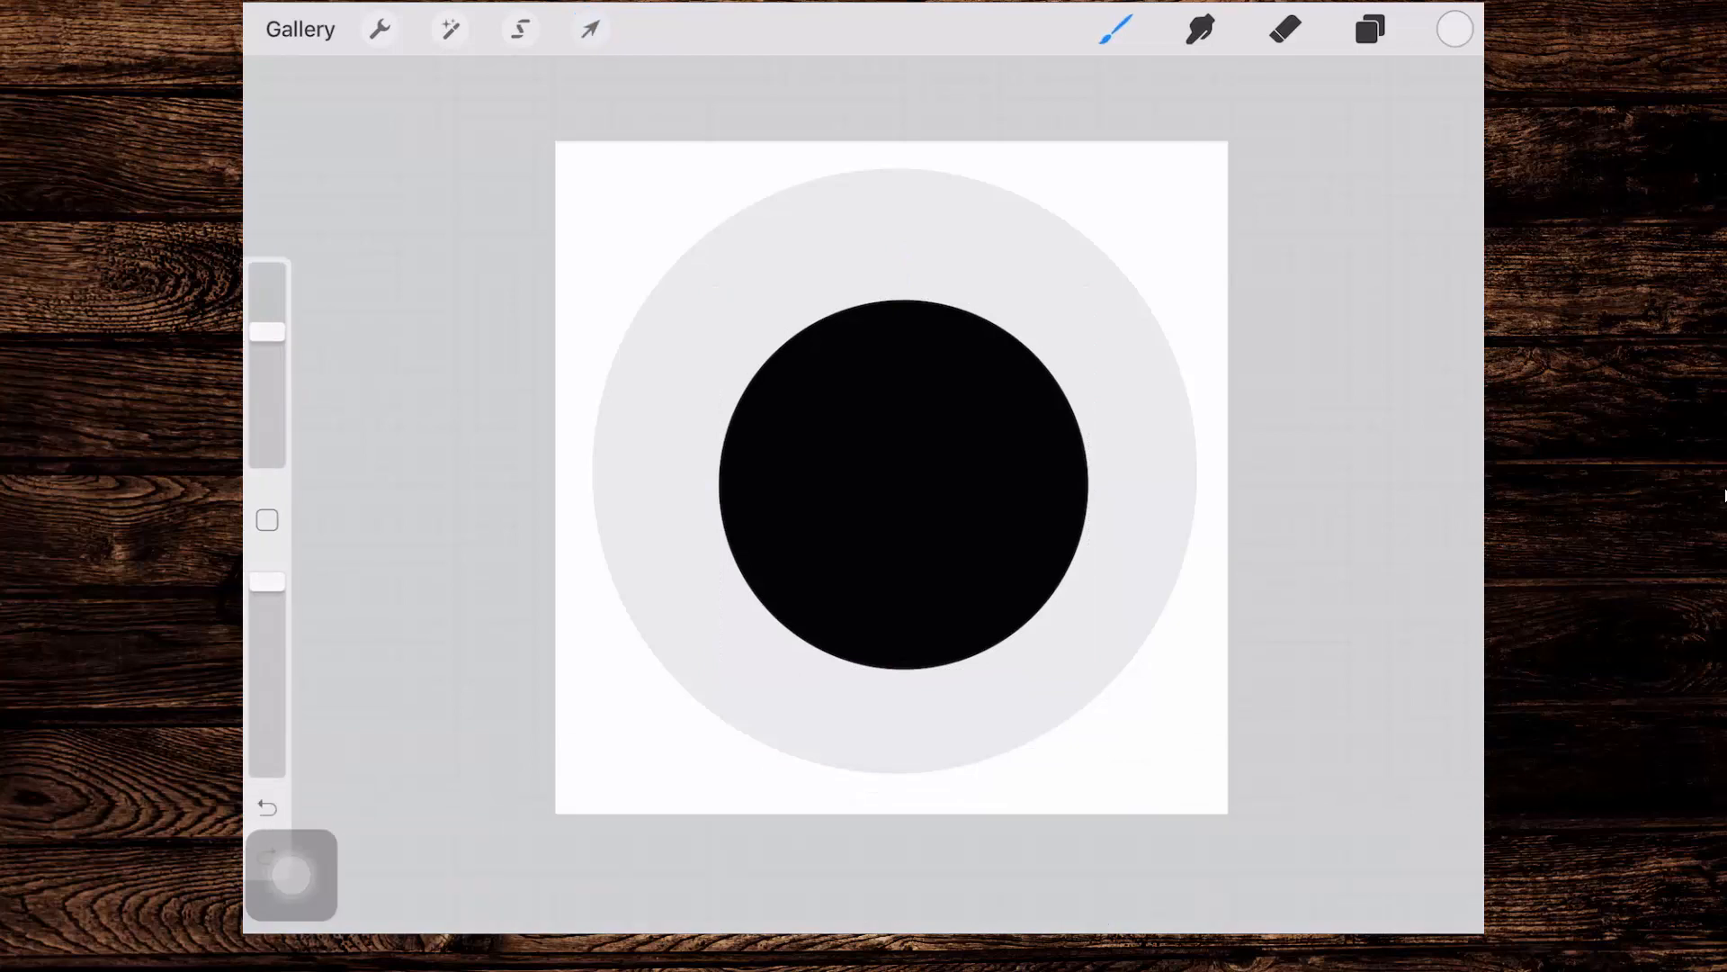
{"action": "left_click", "coordinate": [588, 29]}
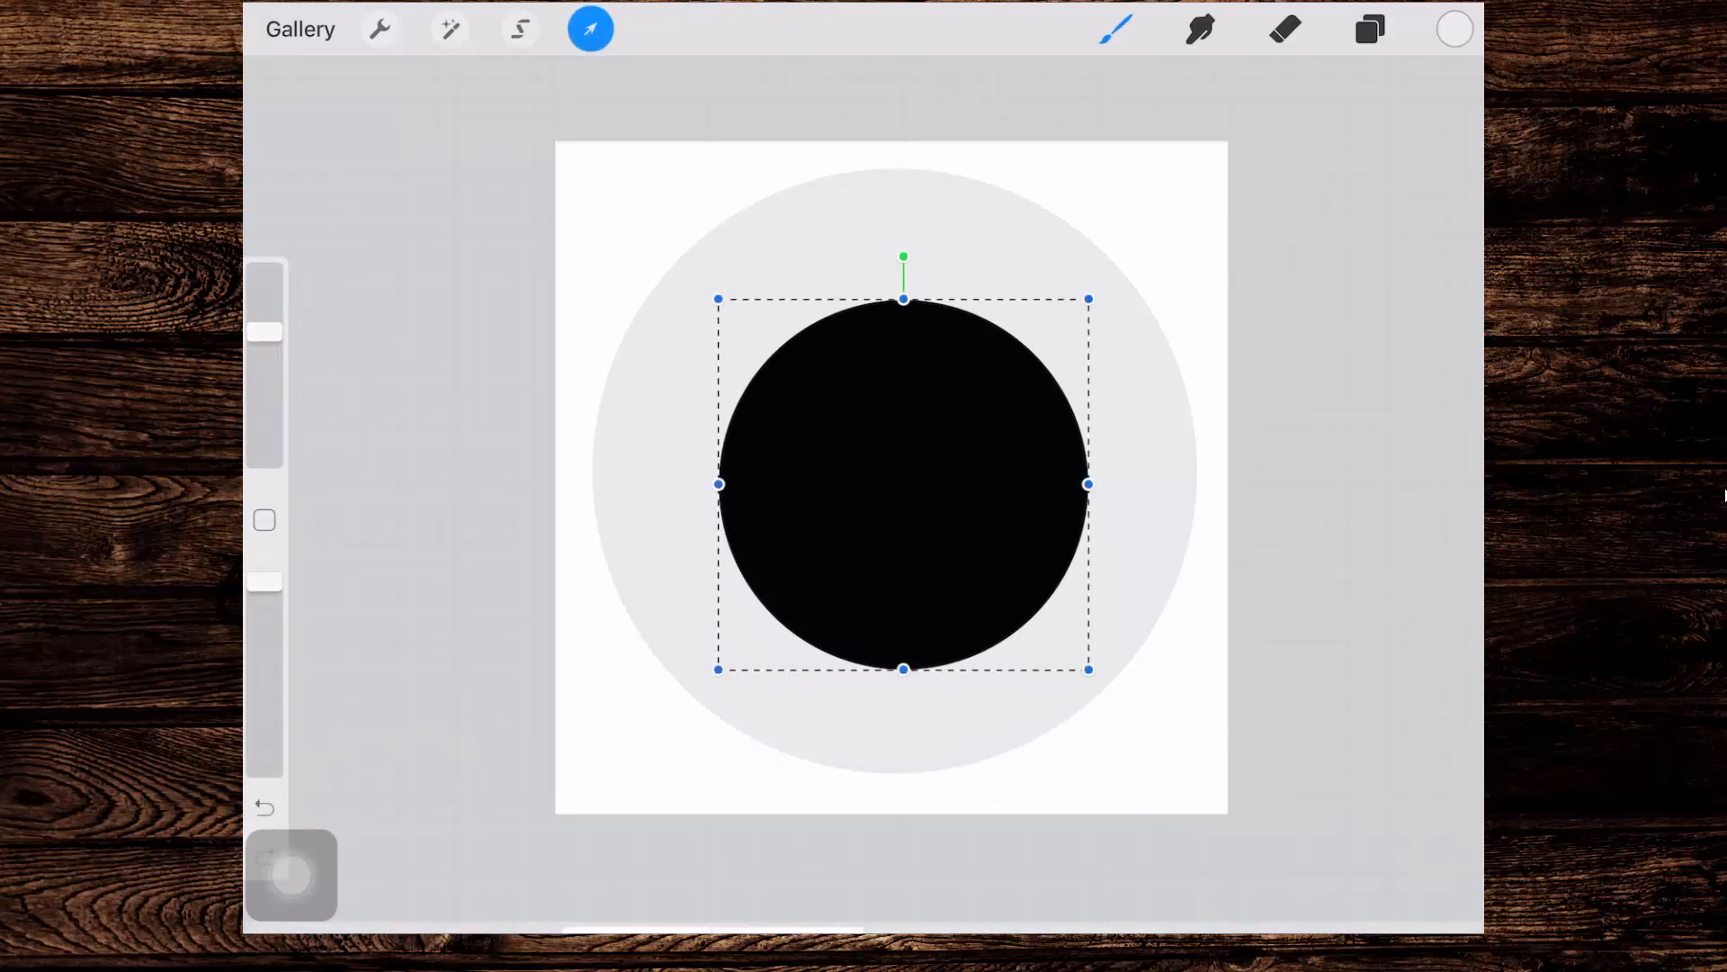
{"action": "left_click", "coordinate": [590, 29]}
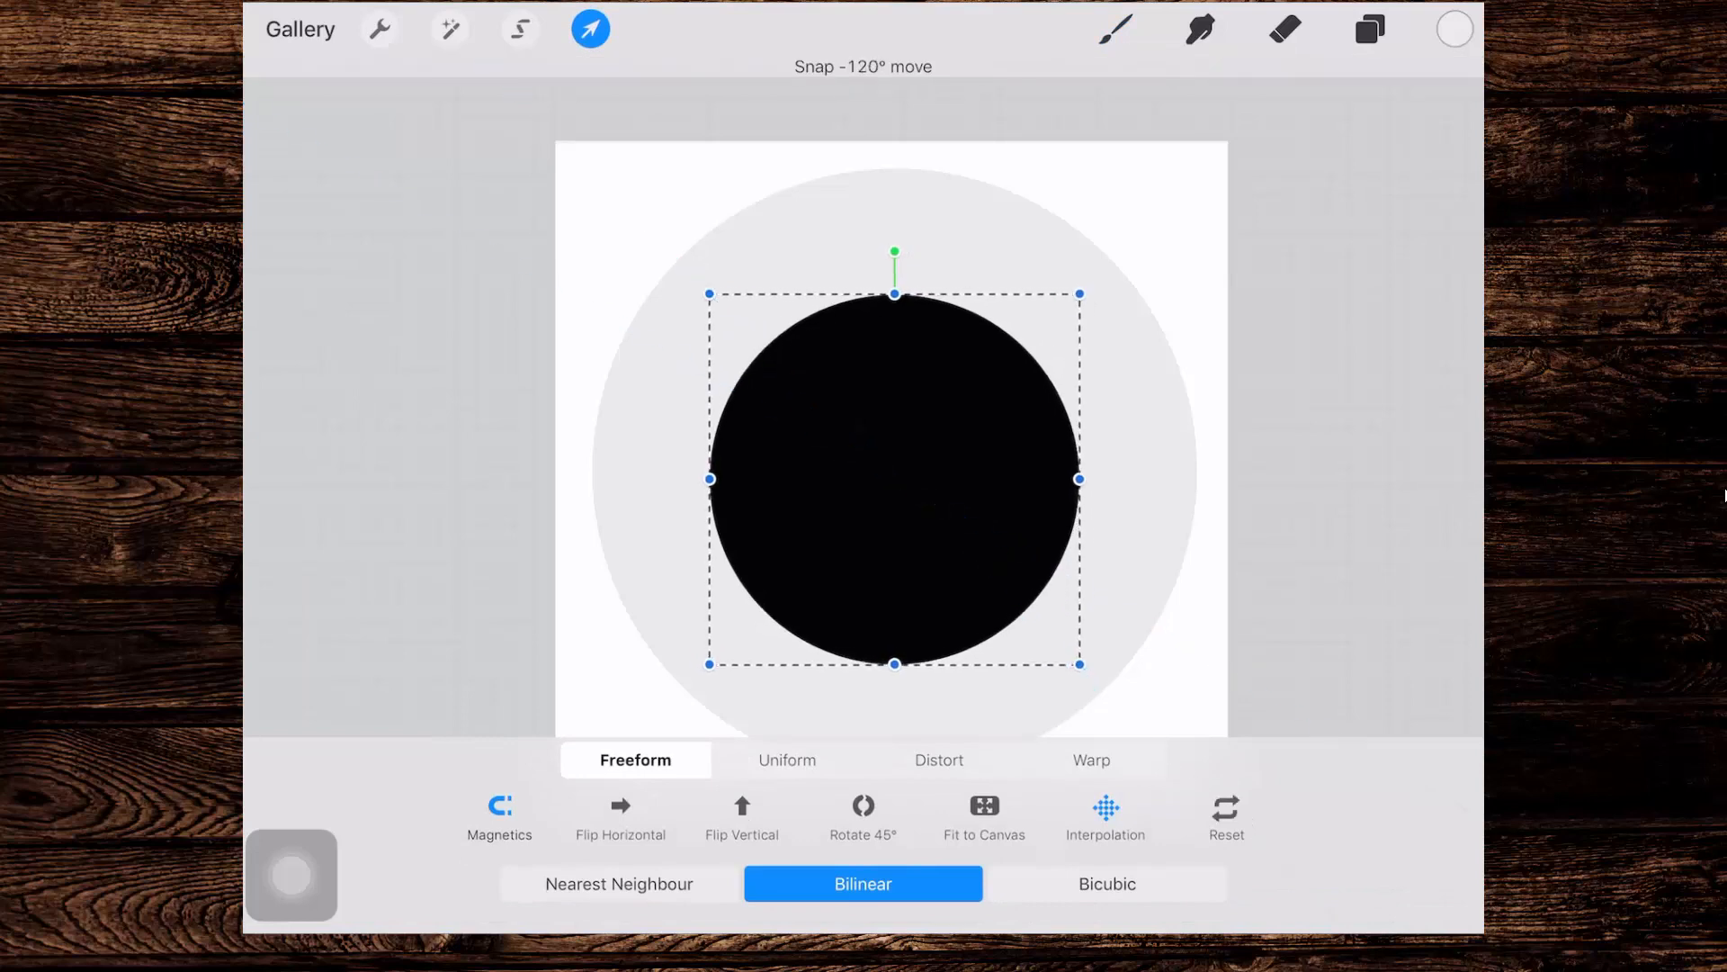
{"action": "left_click", "coordinate": [590, 29]}
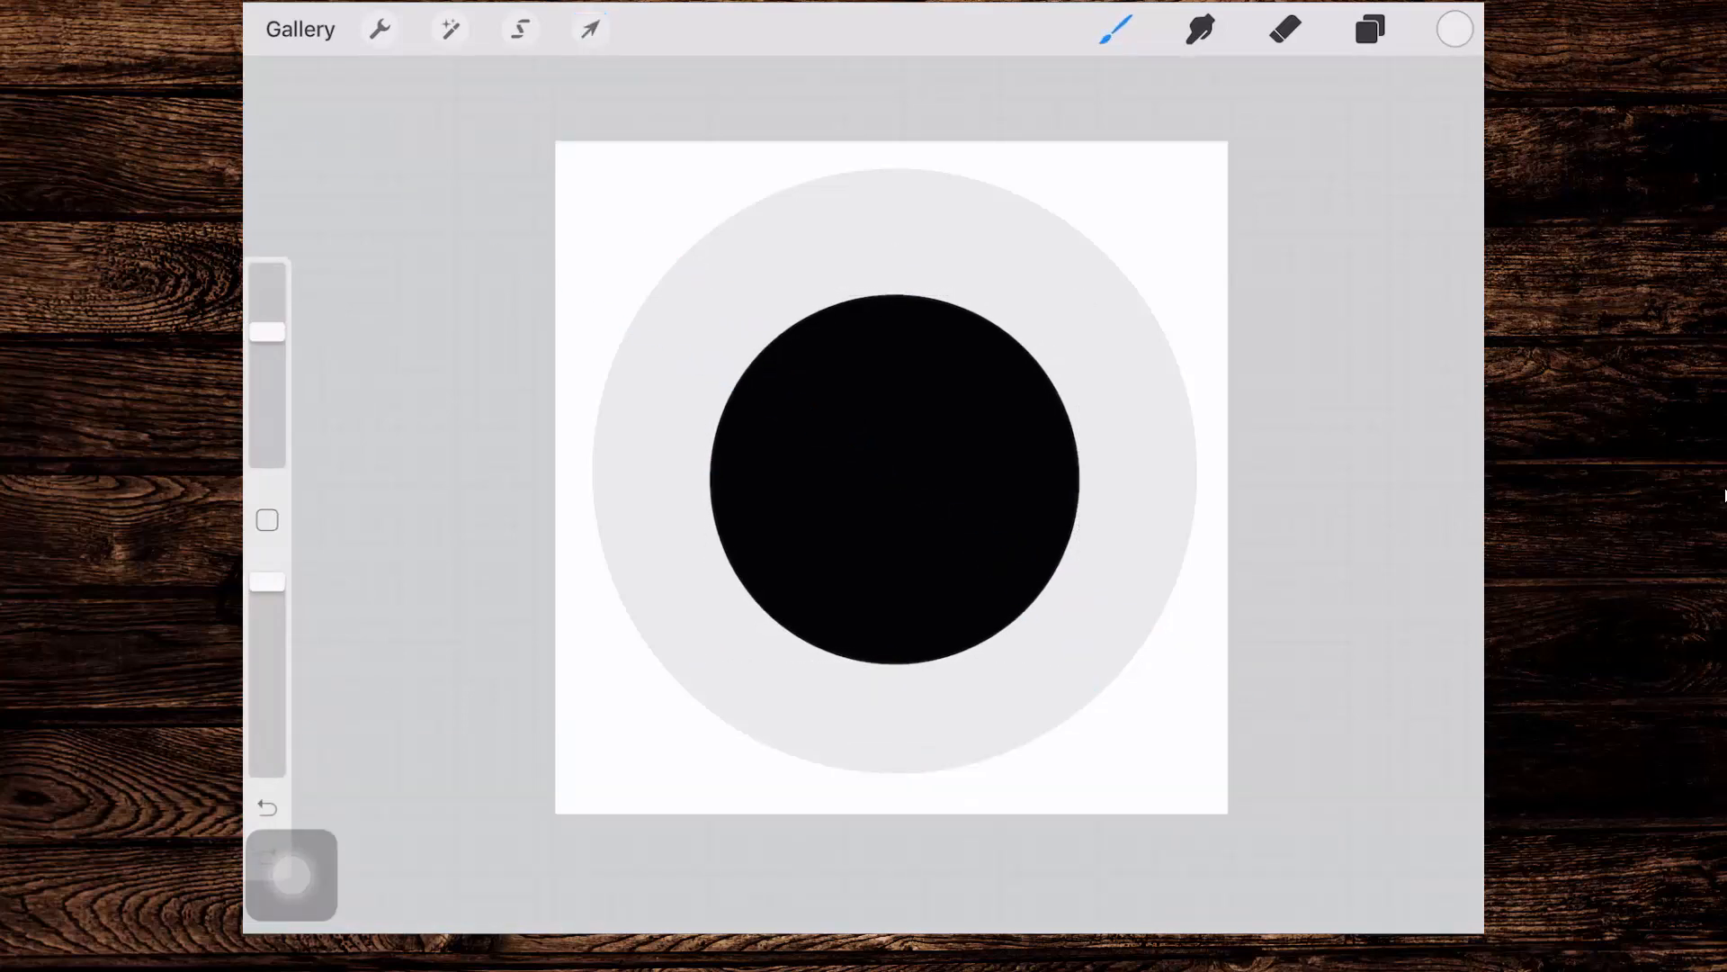
Step: Fine-tune the black circle's placement and copy the whole canvas
{"action": "left_click", "coordinate": [590, 29]}
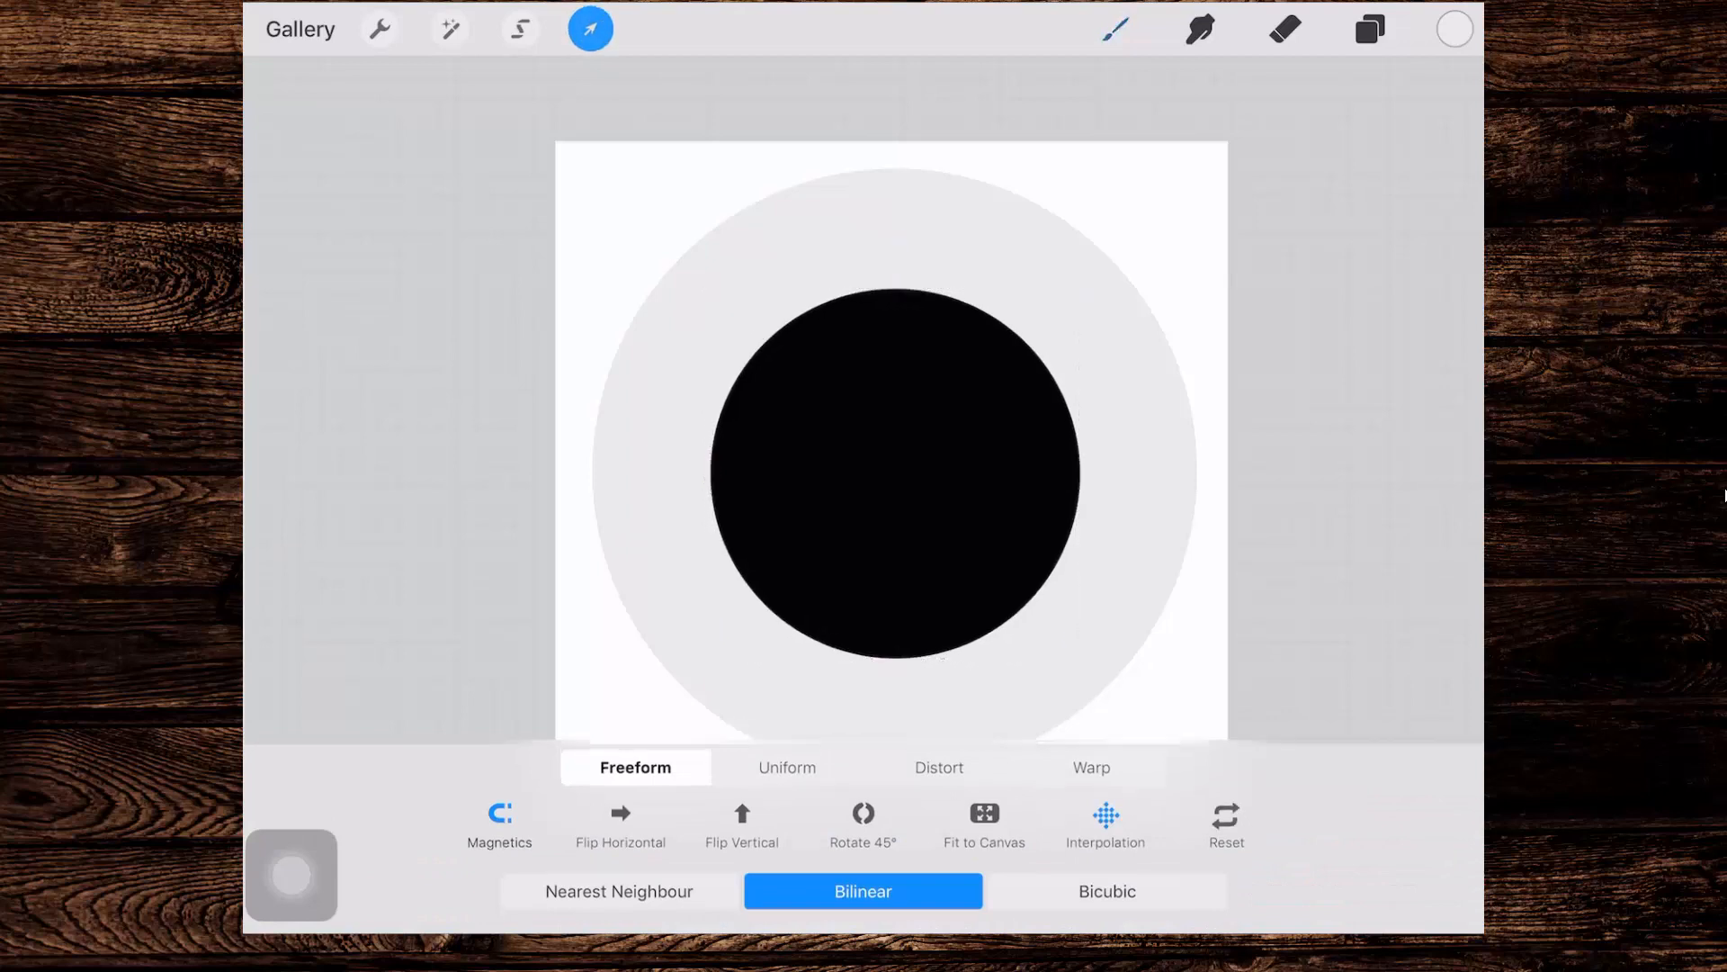
{"action": "left_click", "coordinate": [591, 29]}
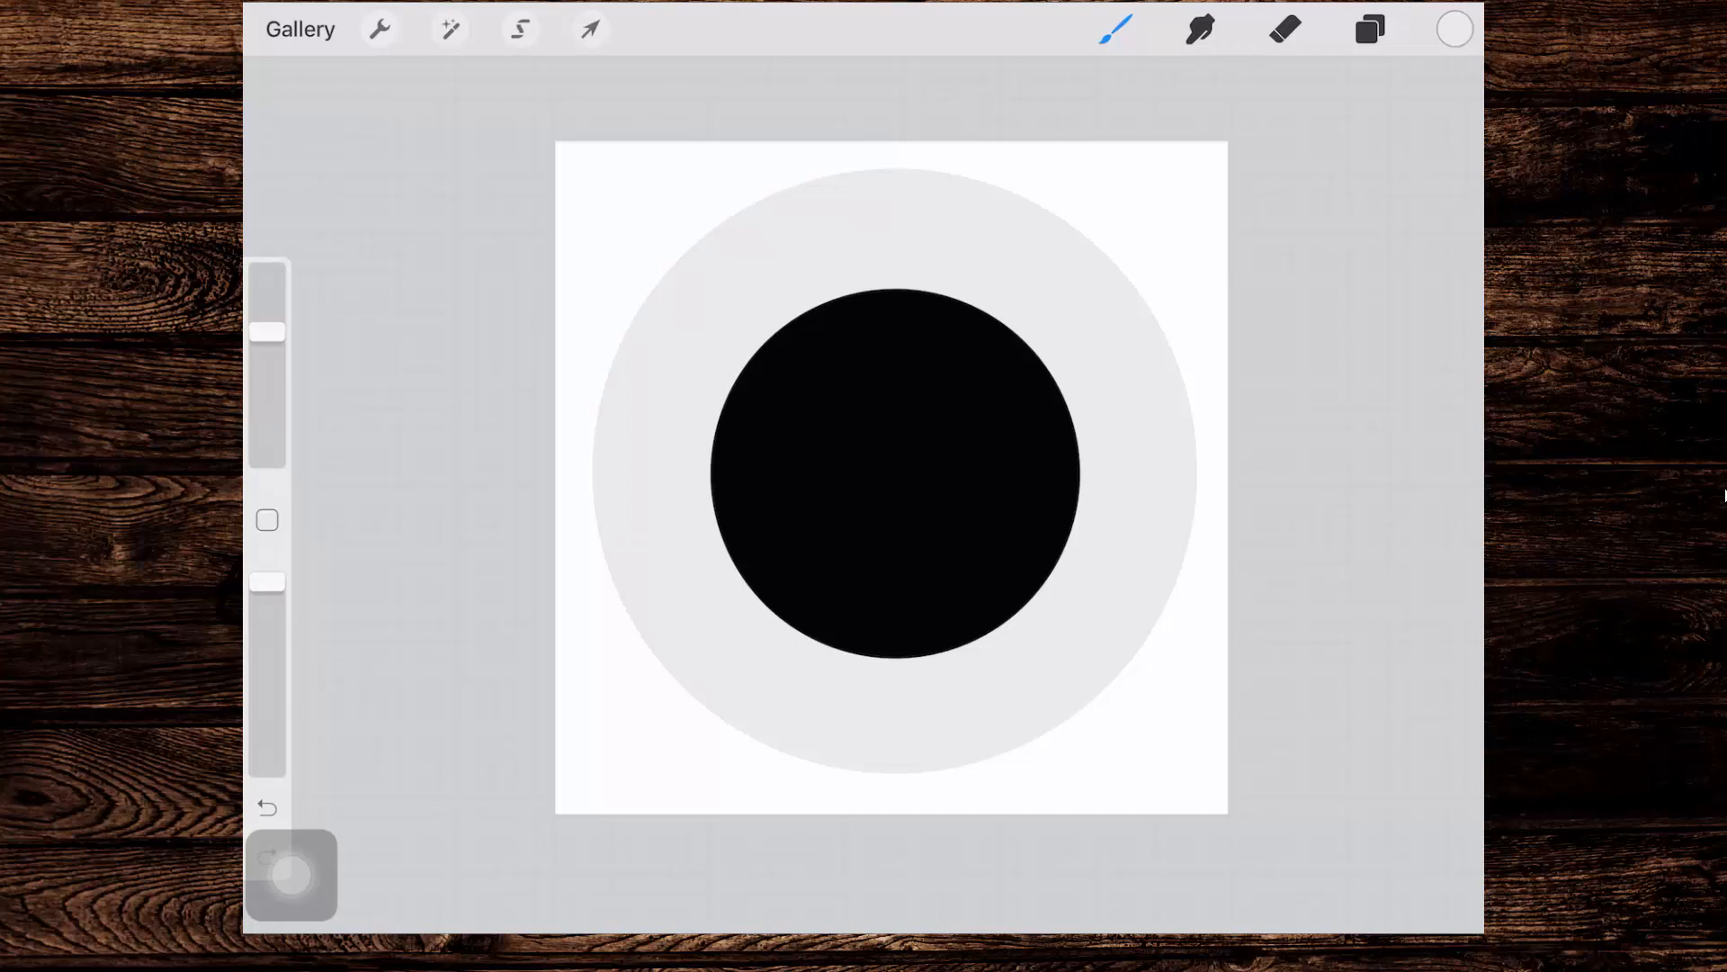
{"action": "left_click", "coordinate": [378, 30]}
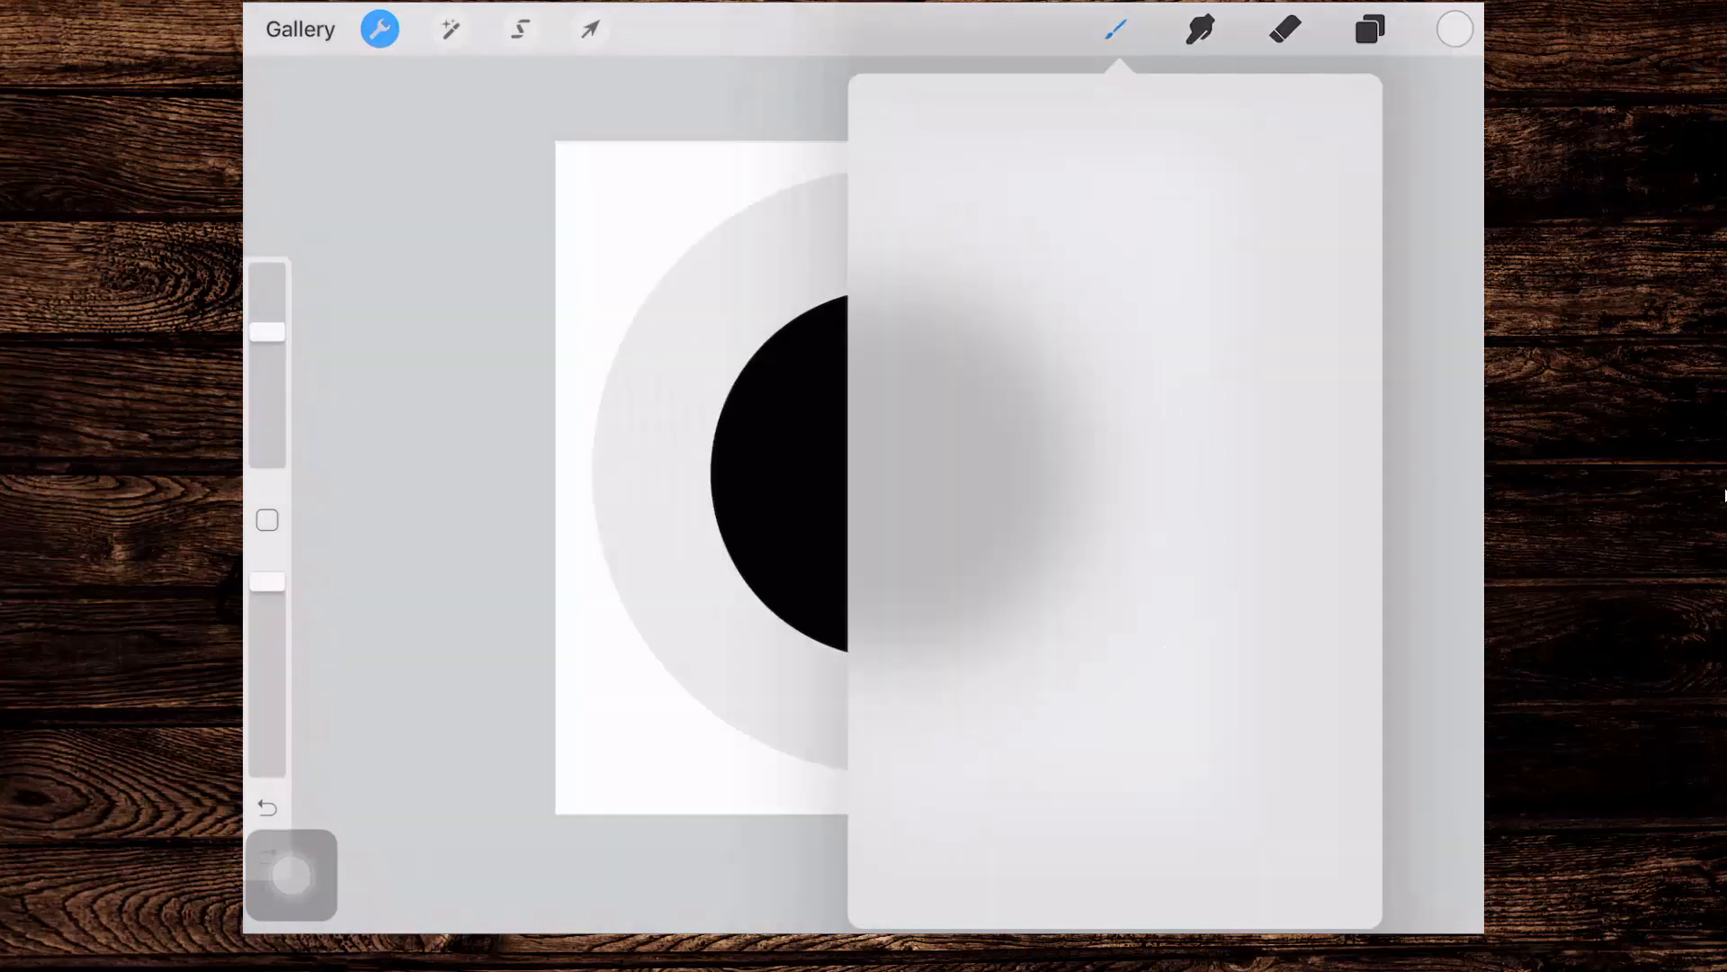
Step: Create a new brush in Favourites with the pasted ring-and-circle design as its Shape Source
{"action": "left_click", "coordinate": [1114, 29]}
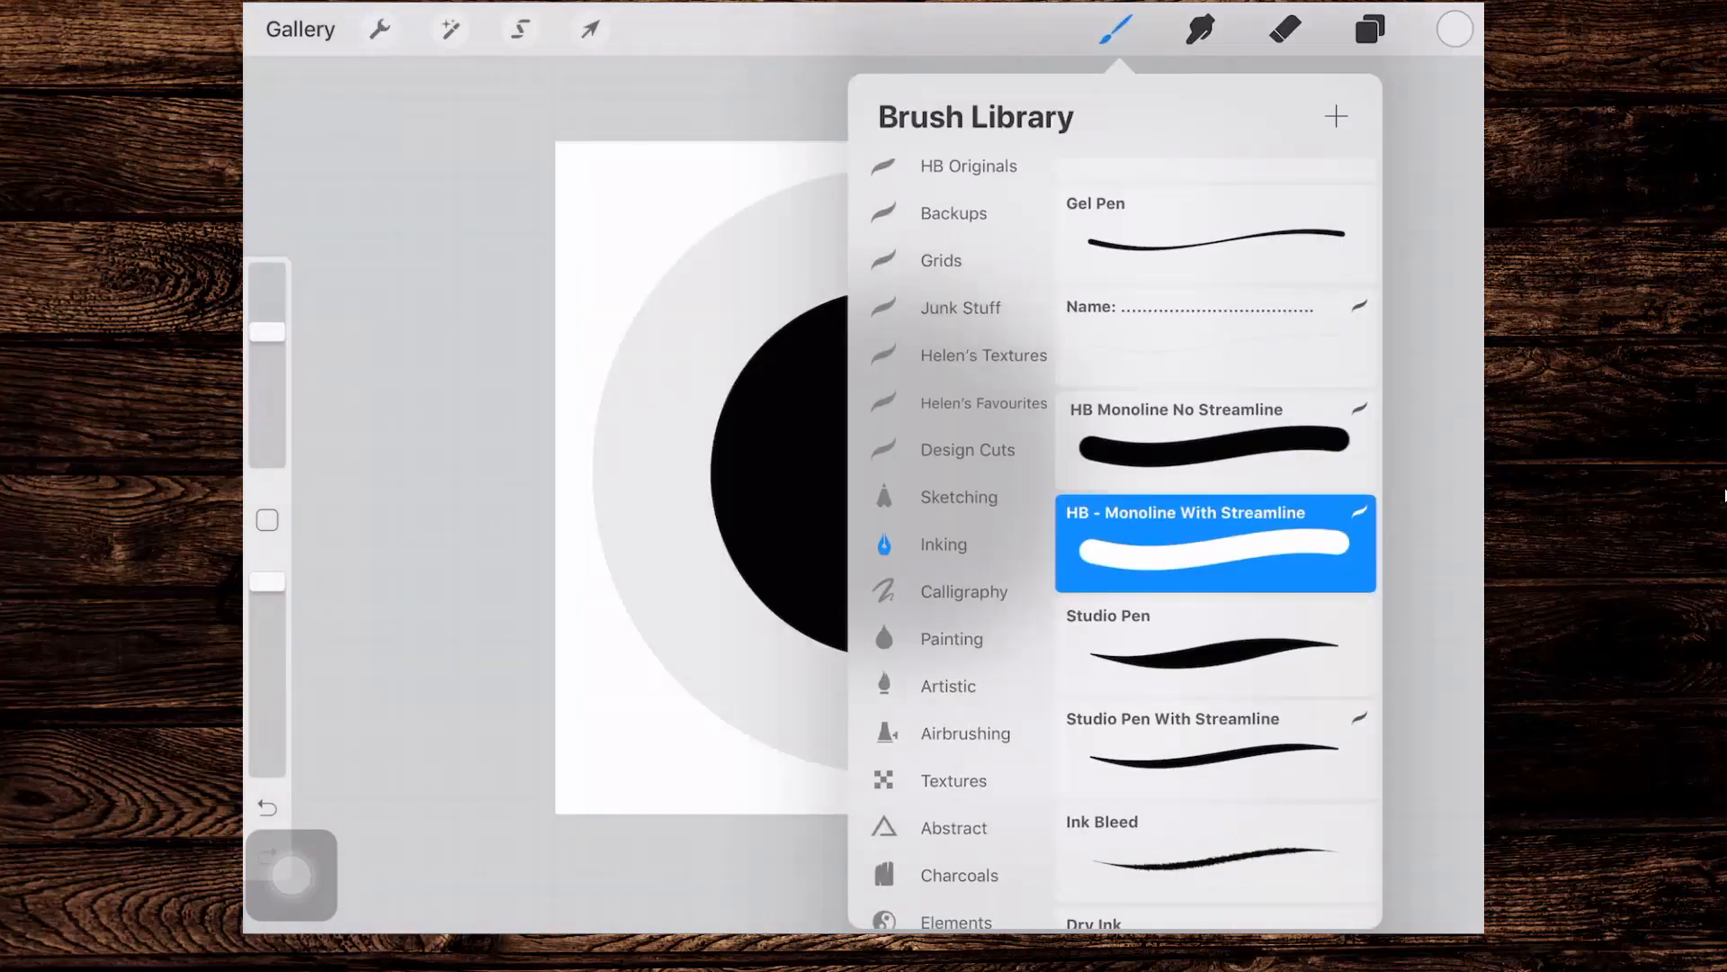
{"action": "left_click", "coordinate": [984, 403]}
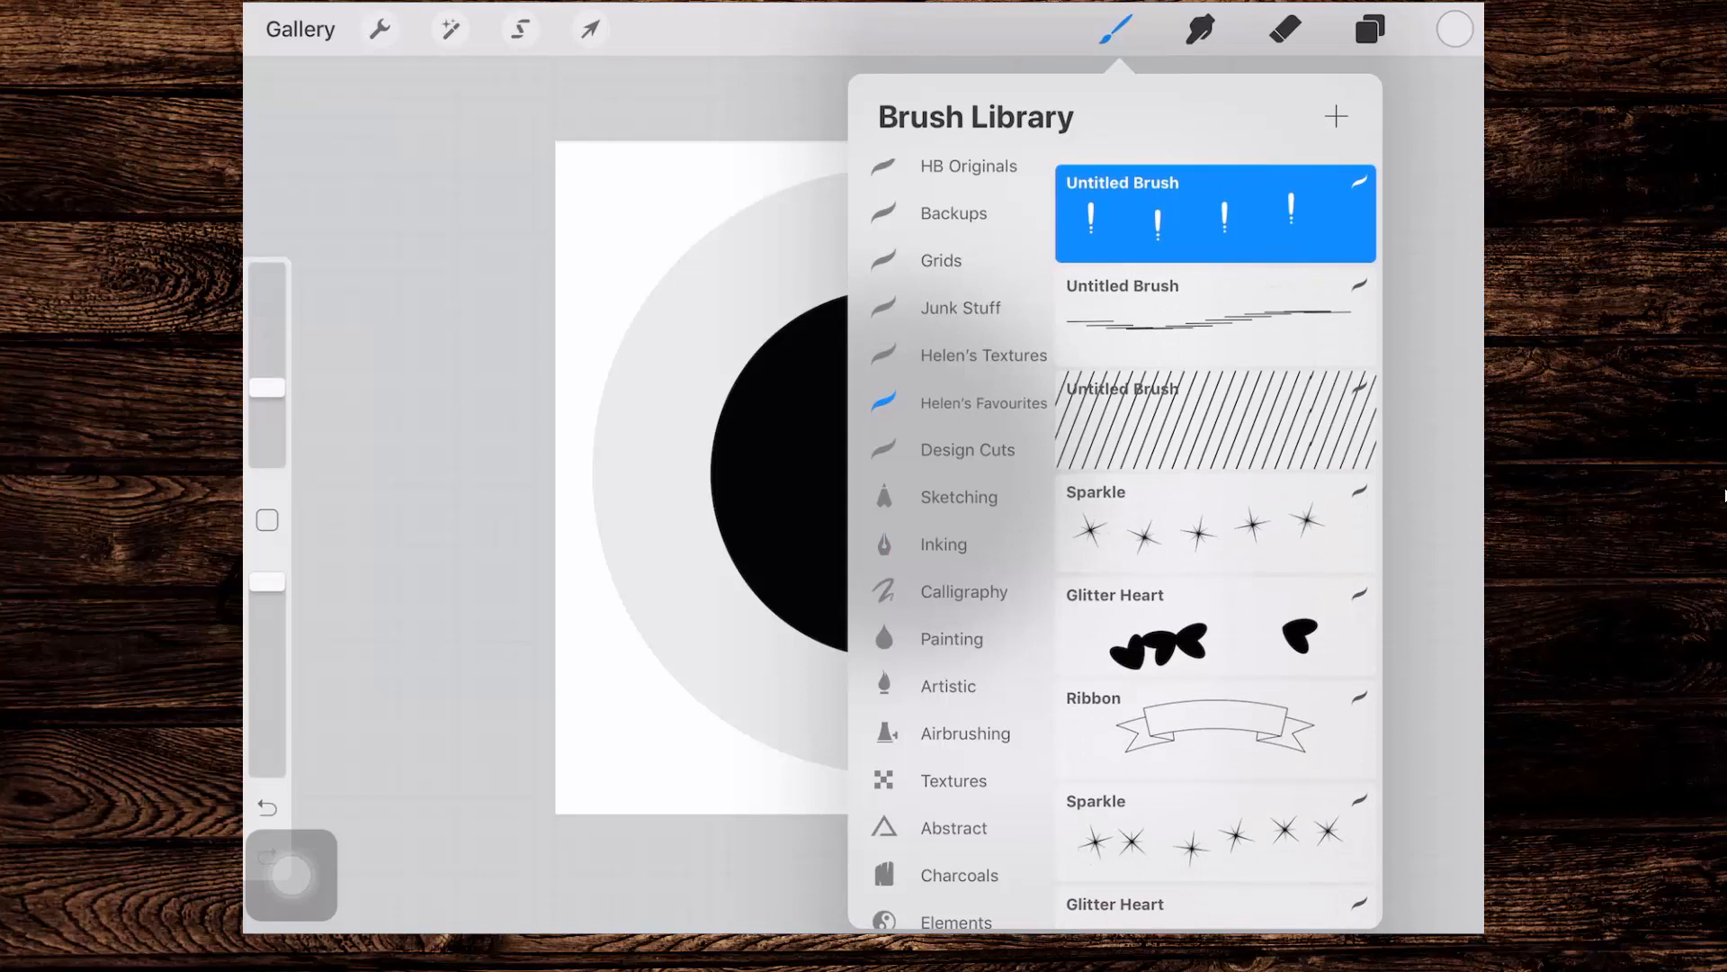
{"action": "left_click", "coordinate": [1213, 213]}
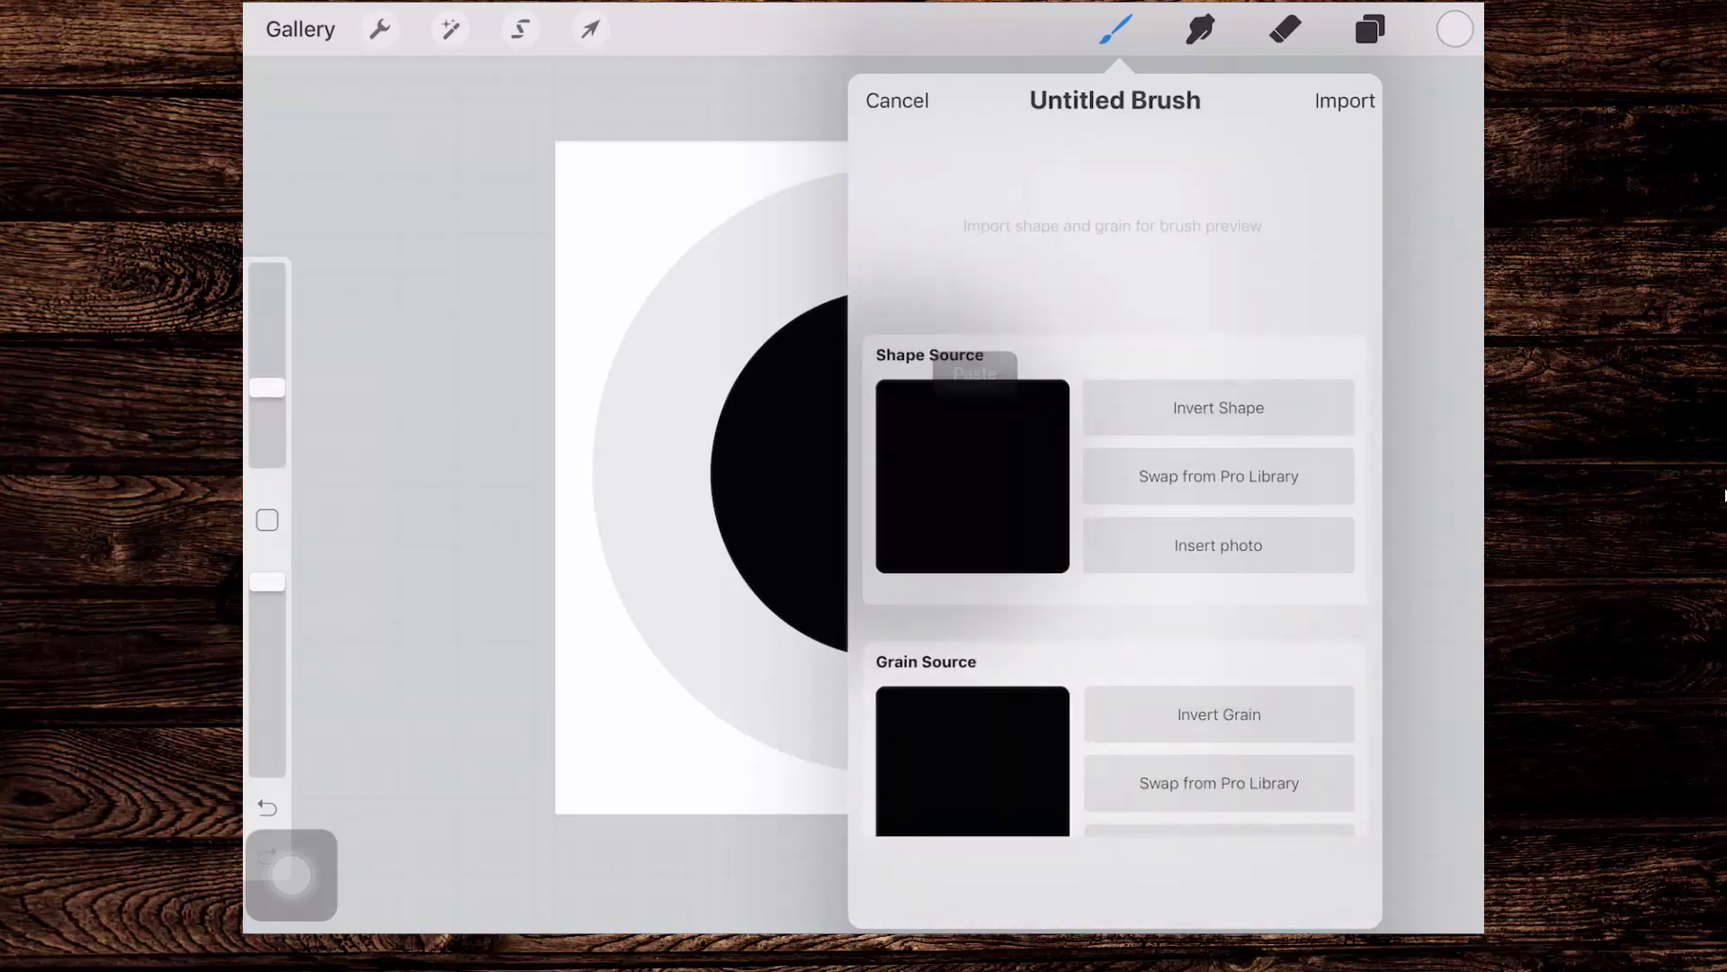
{"action": "left_click", "coordinate": [972, 475]}
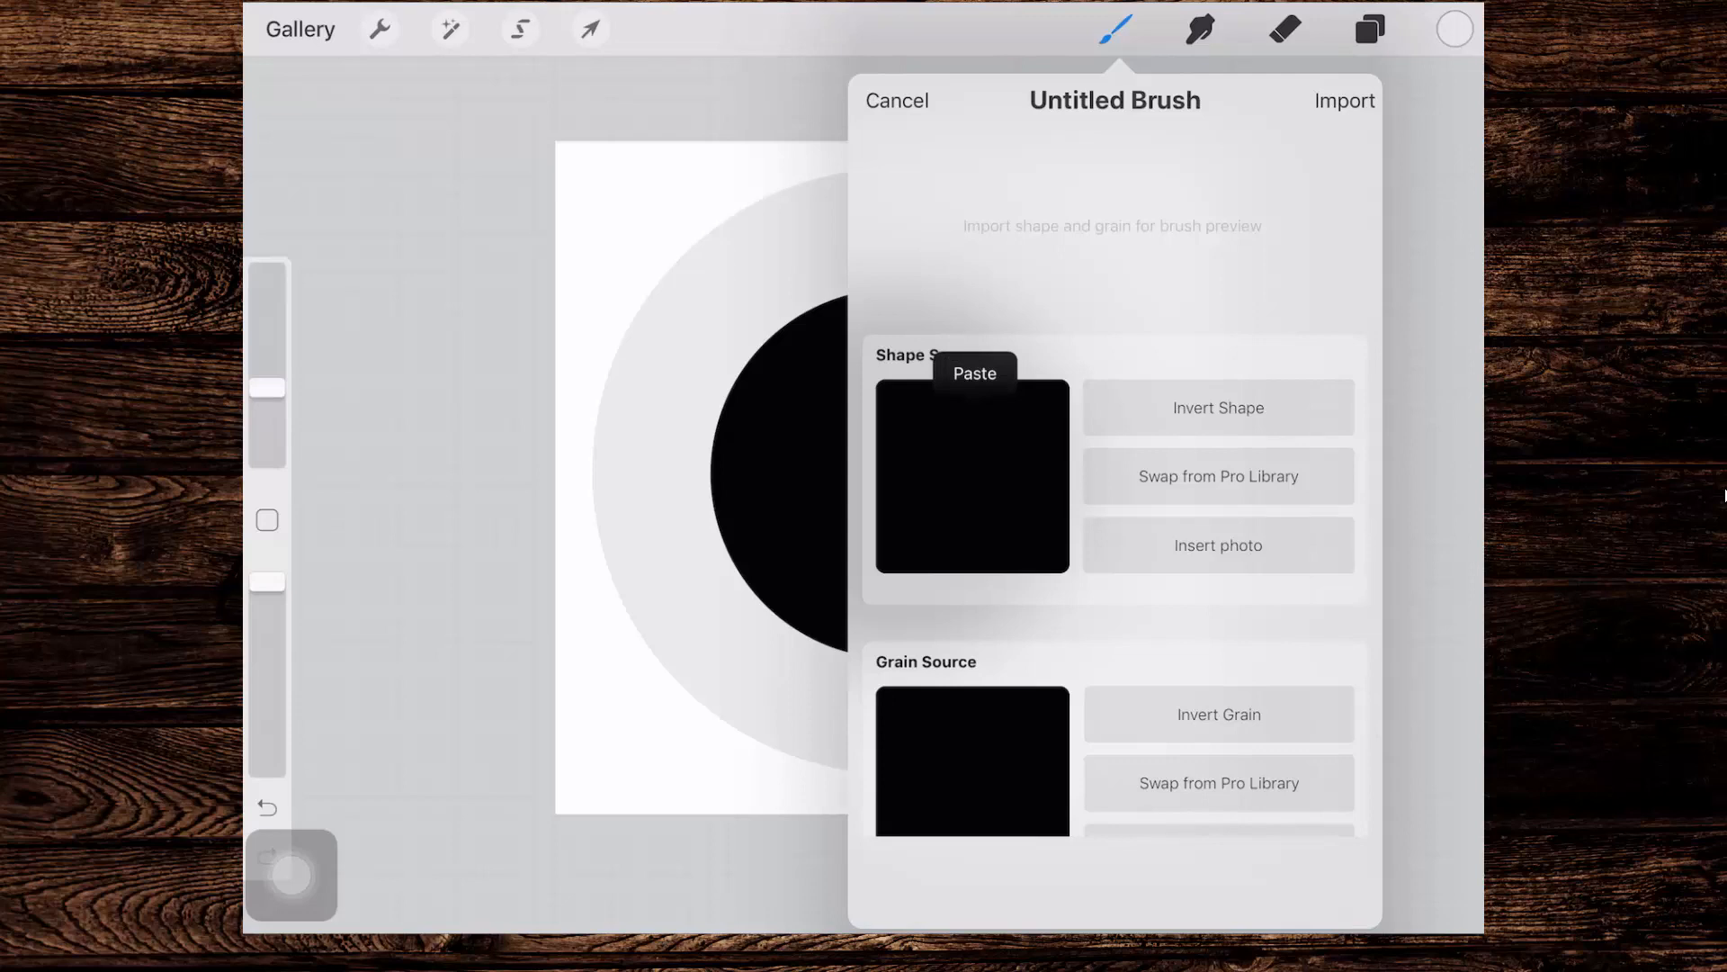
{"action": "left_click", "coordinate": [974, 373]}
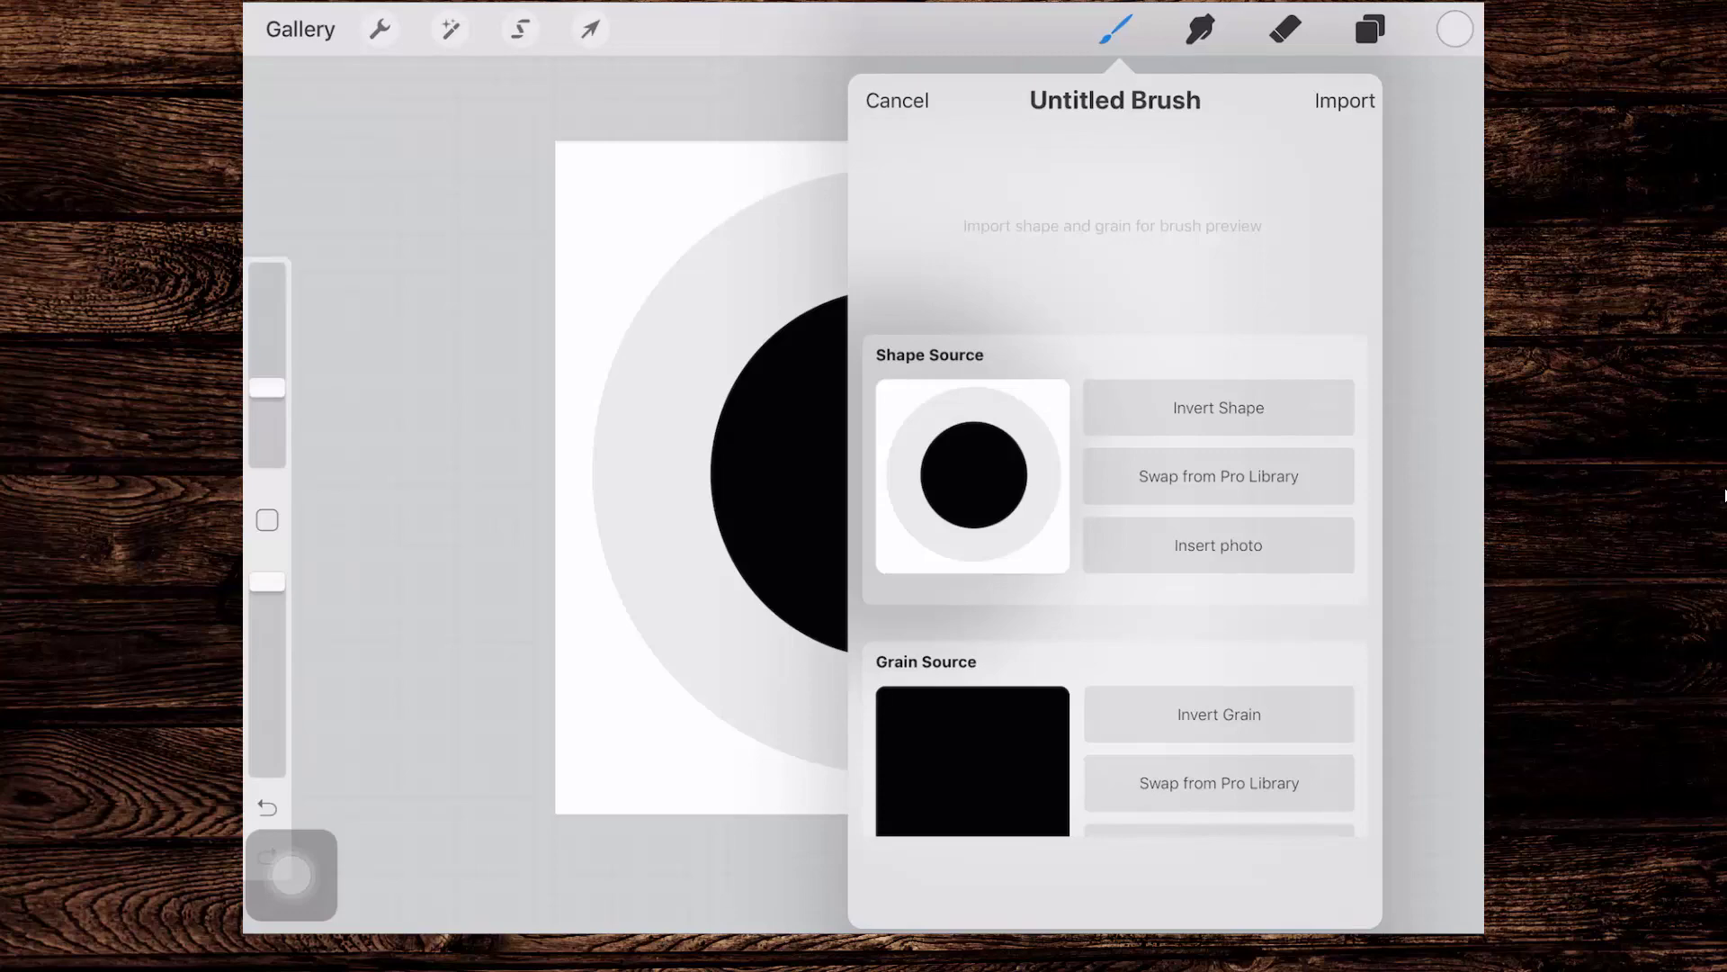
{"action": "left_click", "coordinate": [1216, 476]}
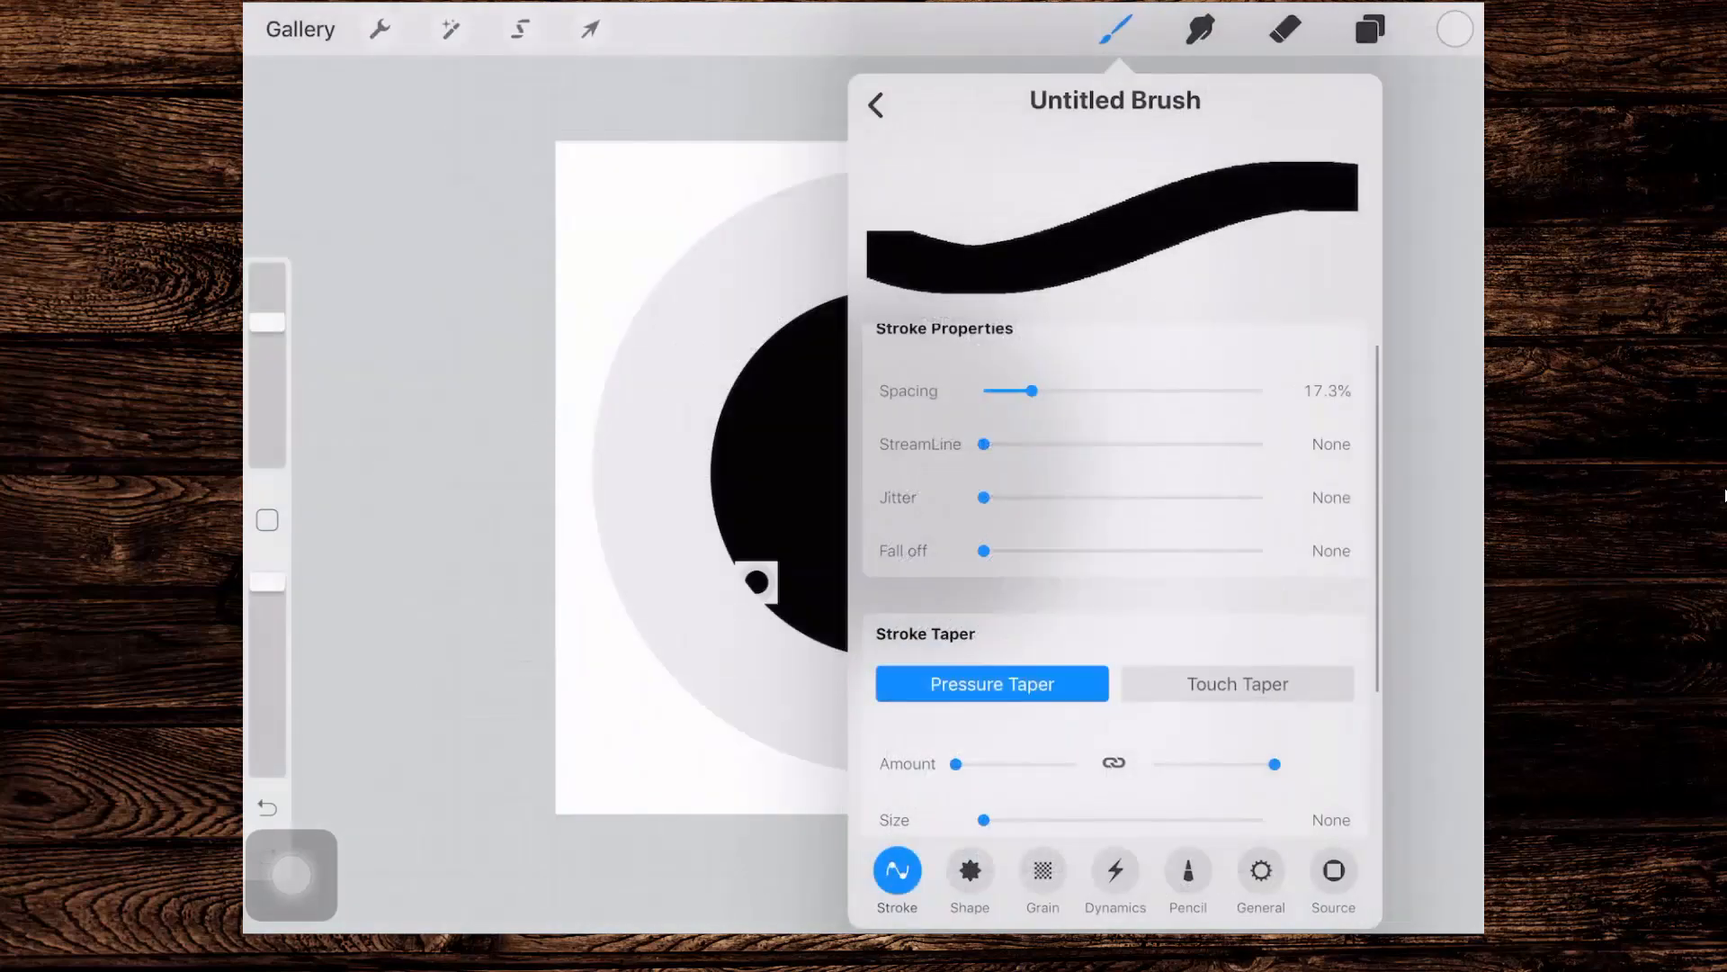
Step: Invert the new brush's shape, set stroke Spacing to None and view Dynamics
{"action": "left_click", "coordinate": [265, 808]}
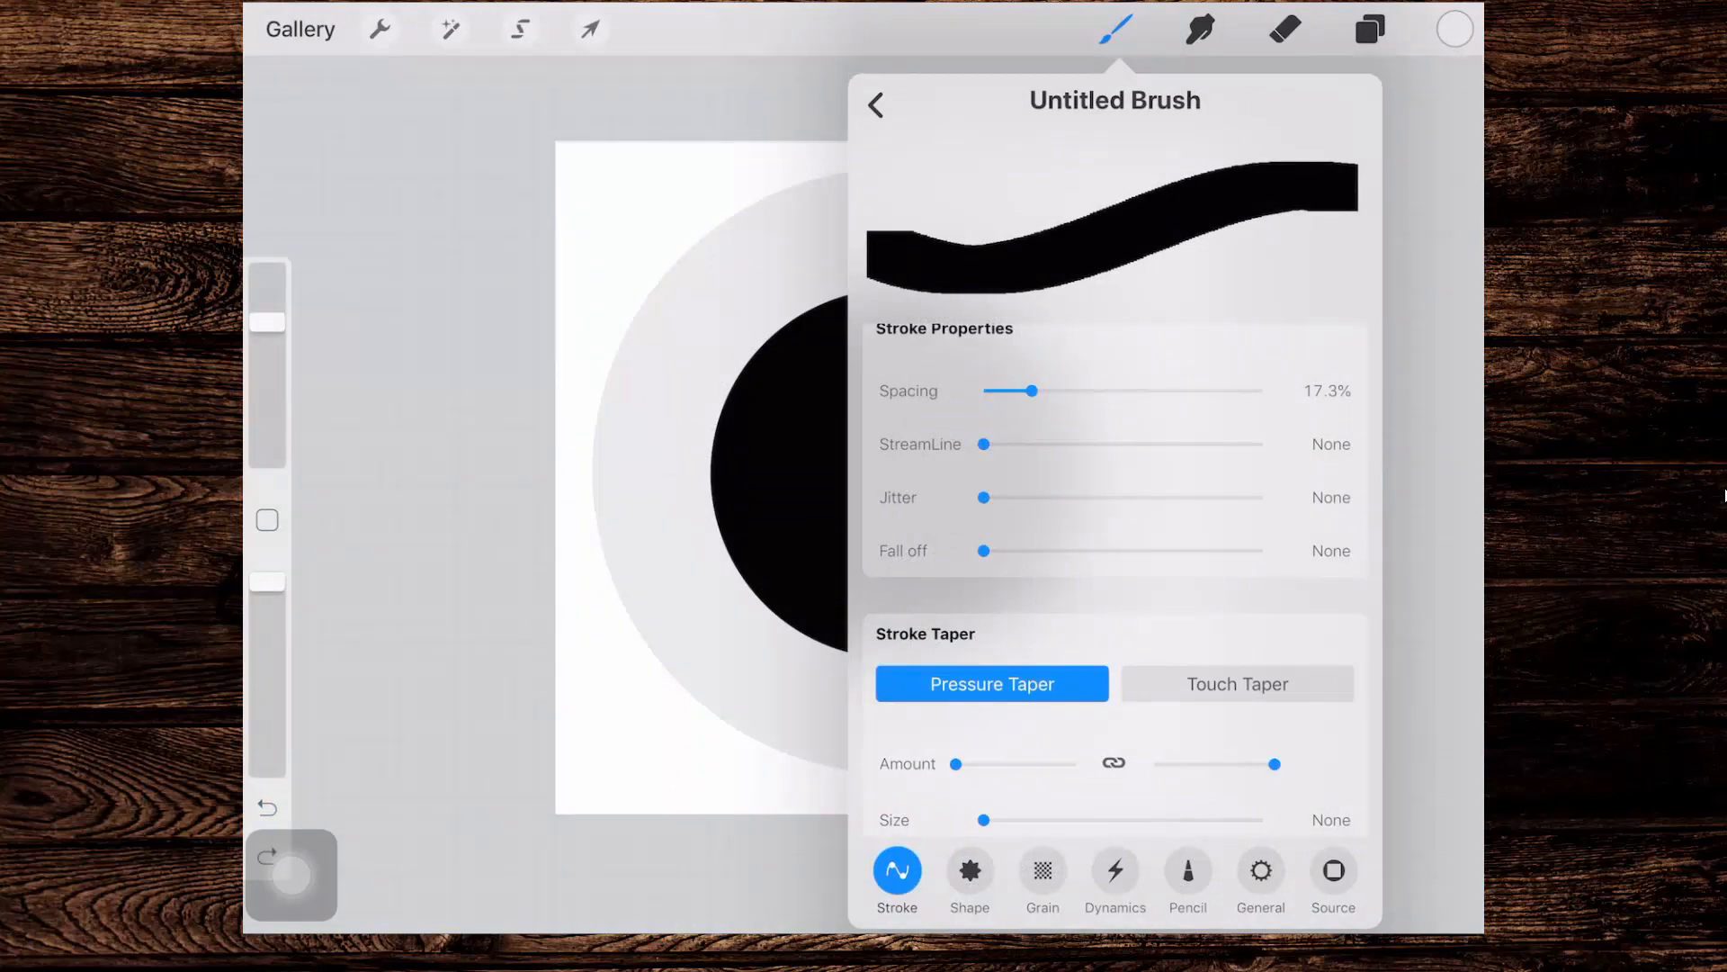
{"action": "left_click", "coordinate": [1333, 872]}
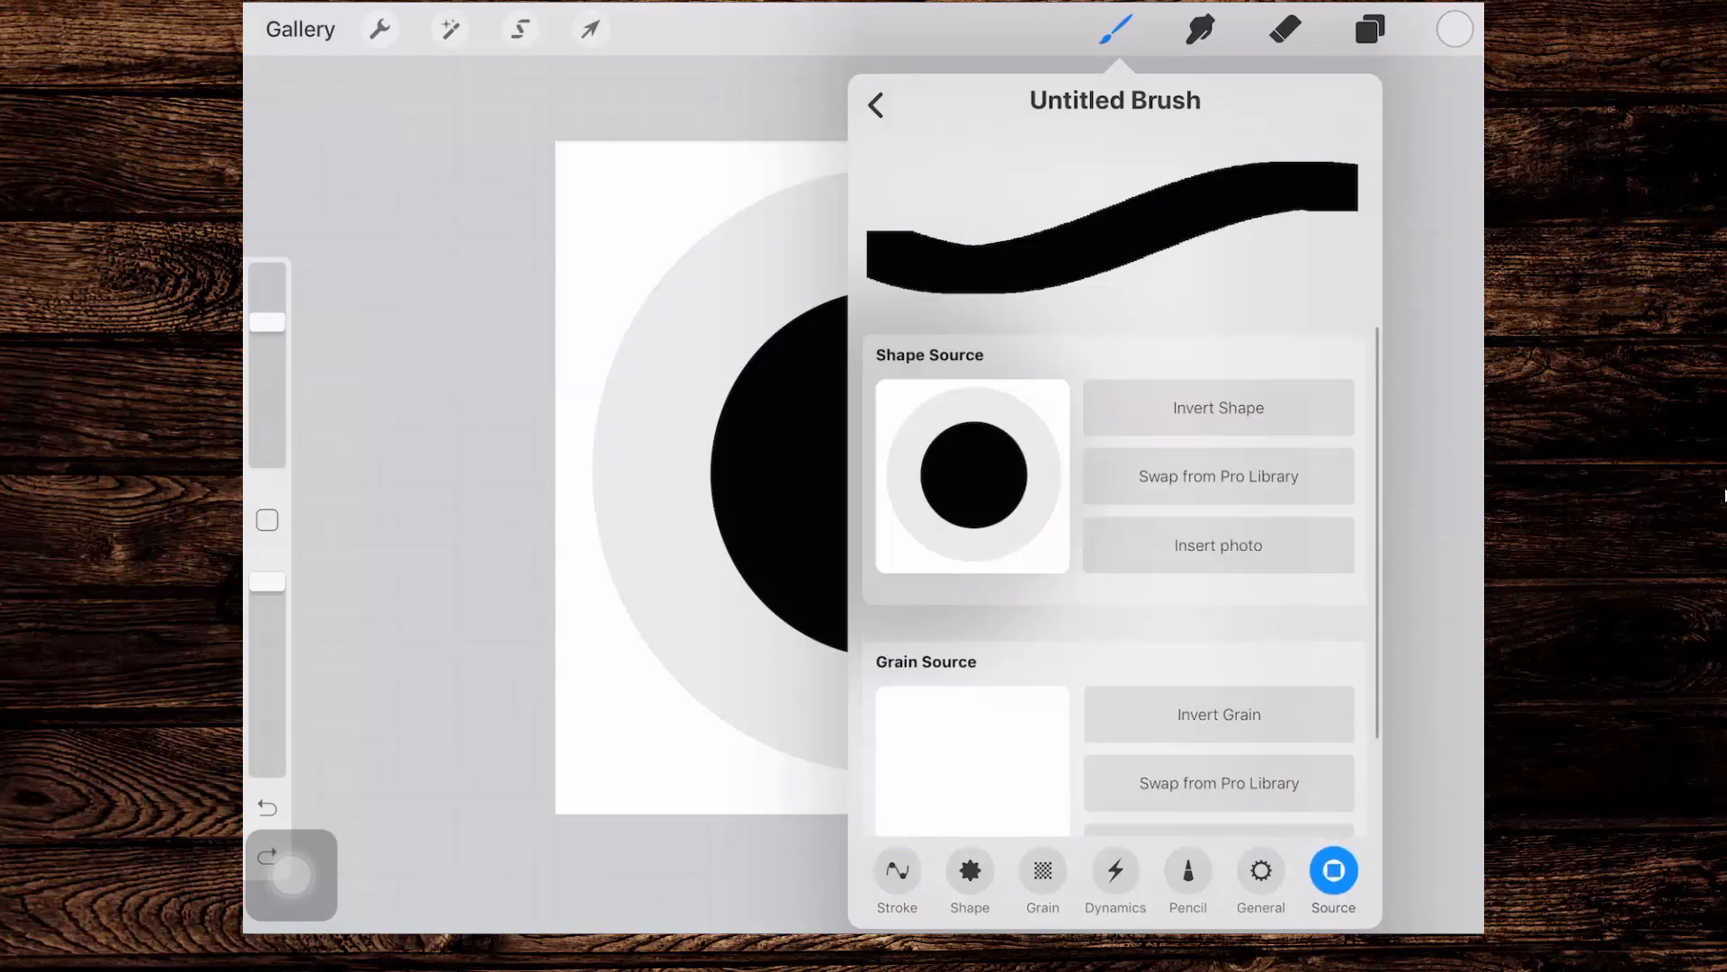
{"action": "left_click", "coordinate": [1217, 407]}
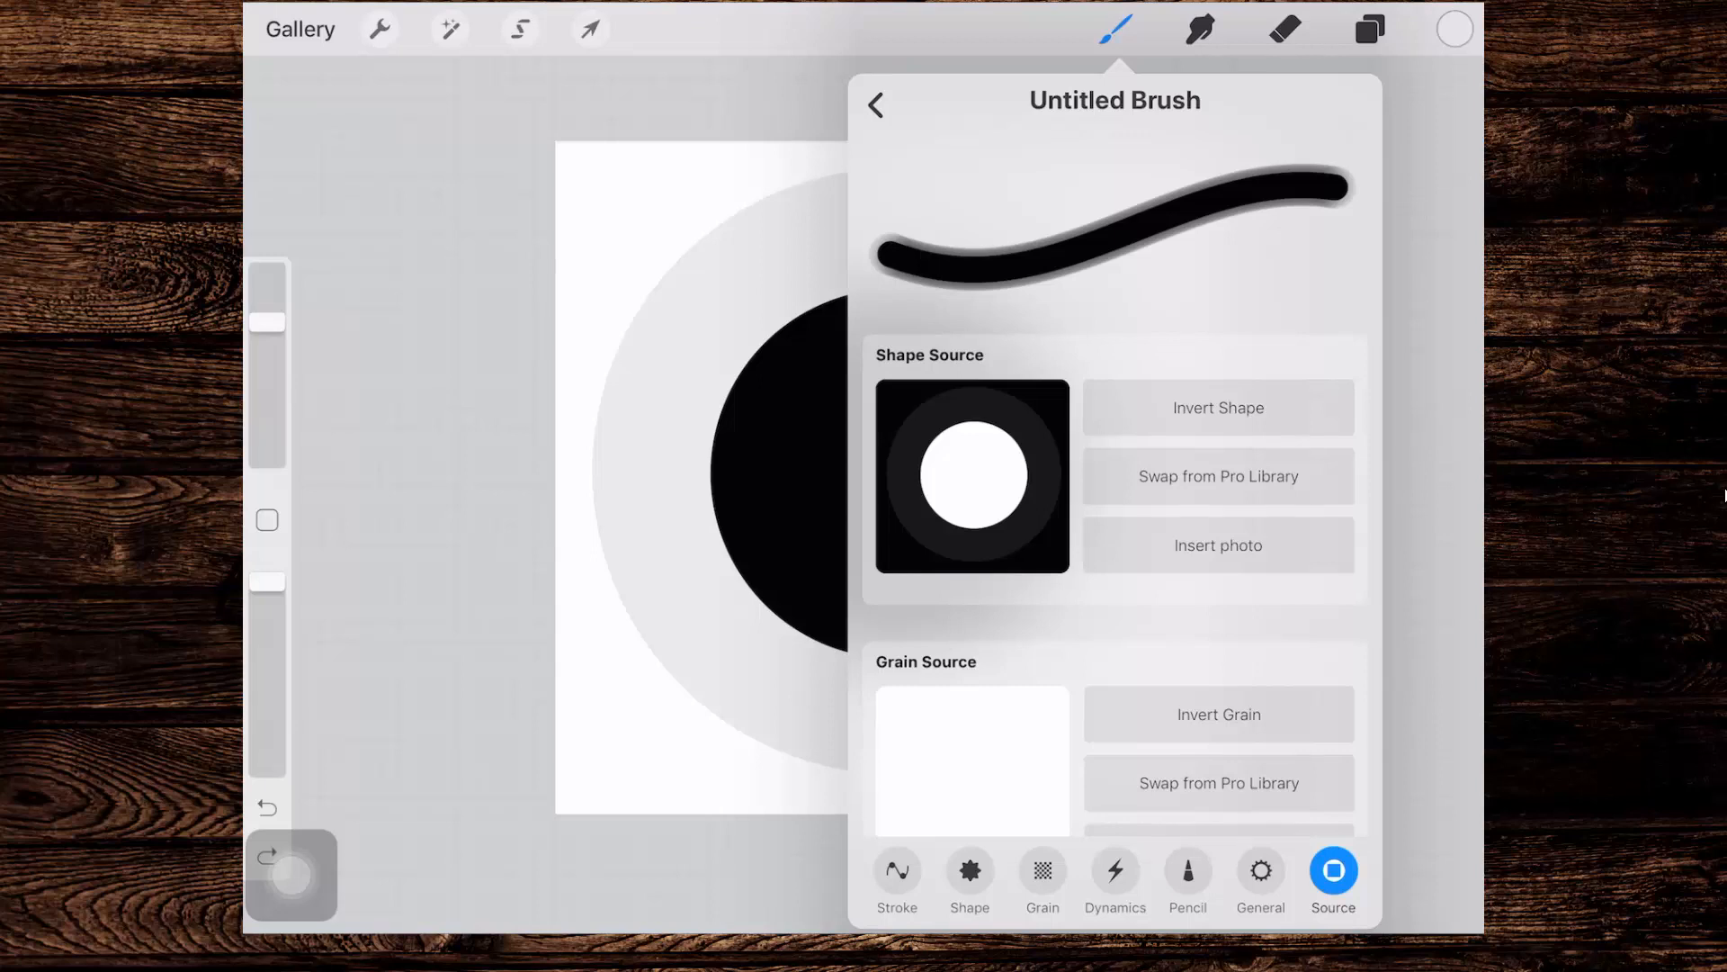
{"action": "left_click", "coordinate": [896, 870]}
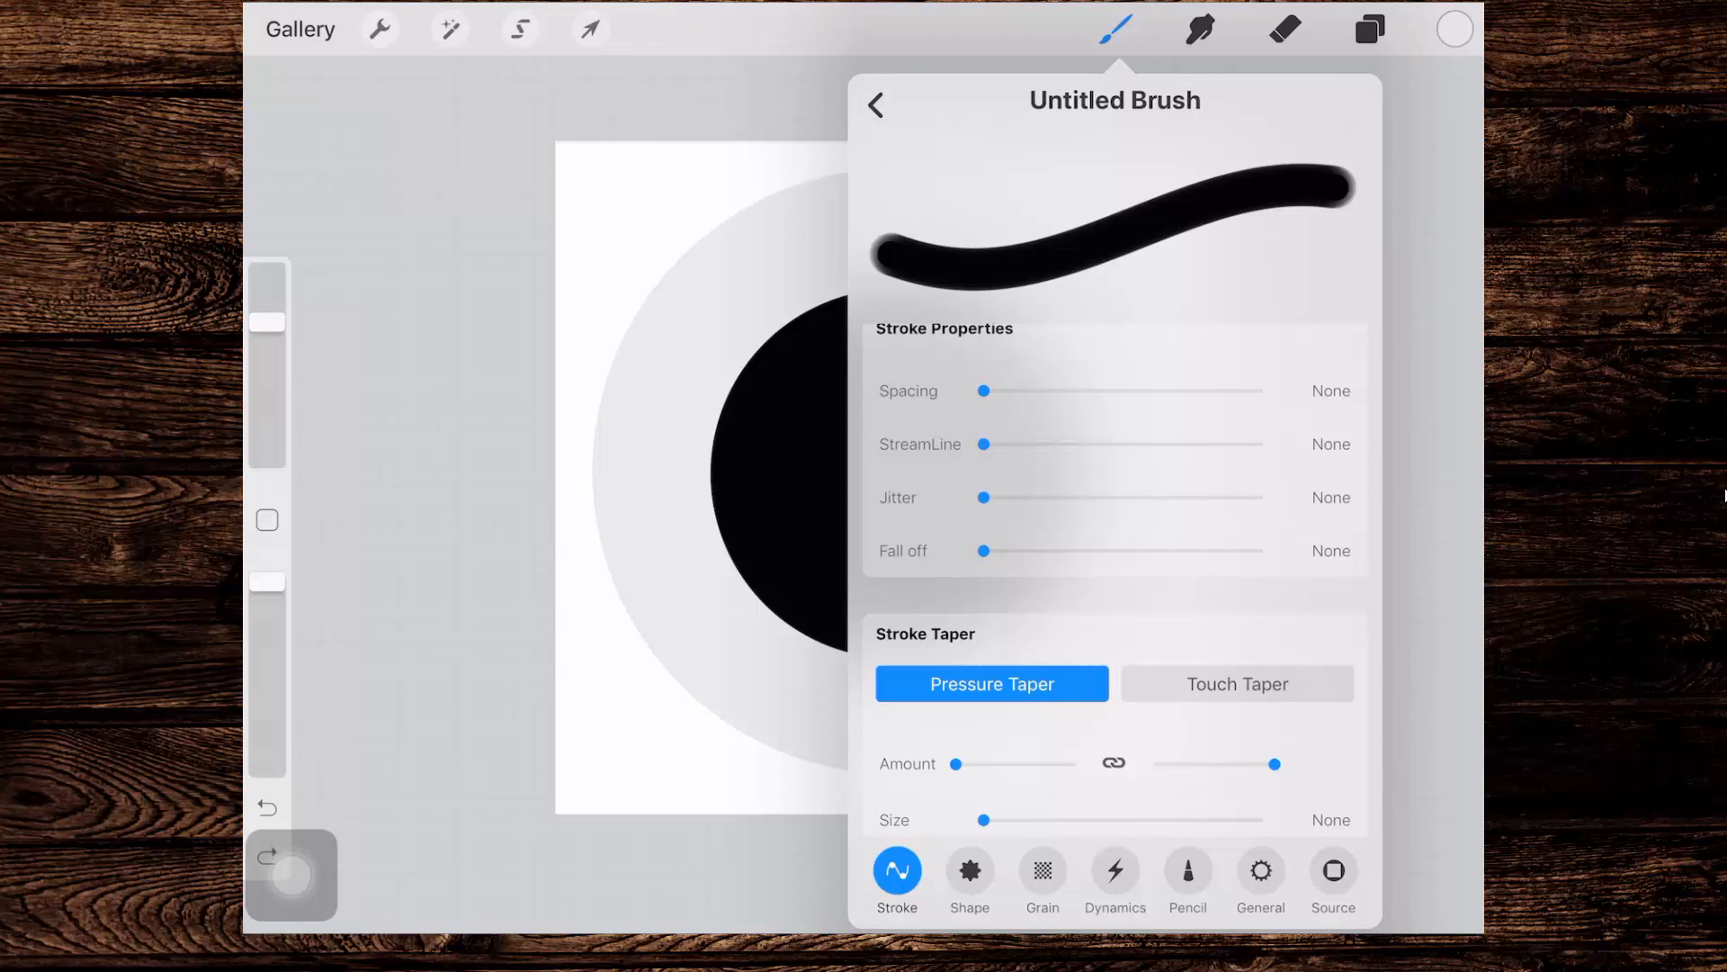
{"action": "left_click", "coordinate": [1115, 875]}
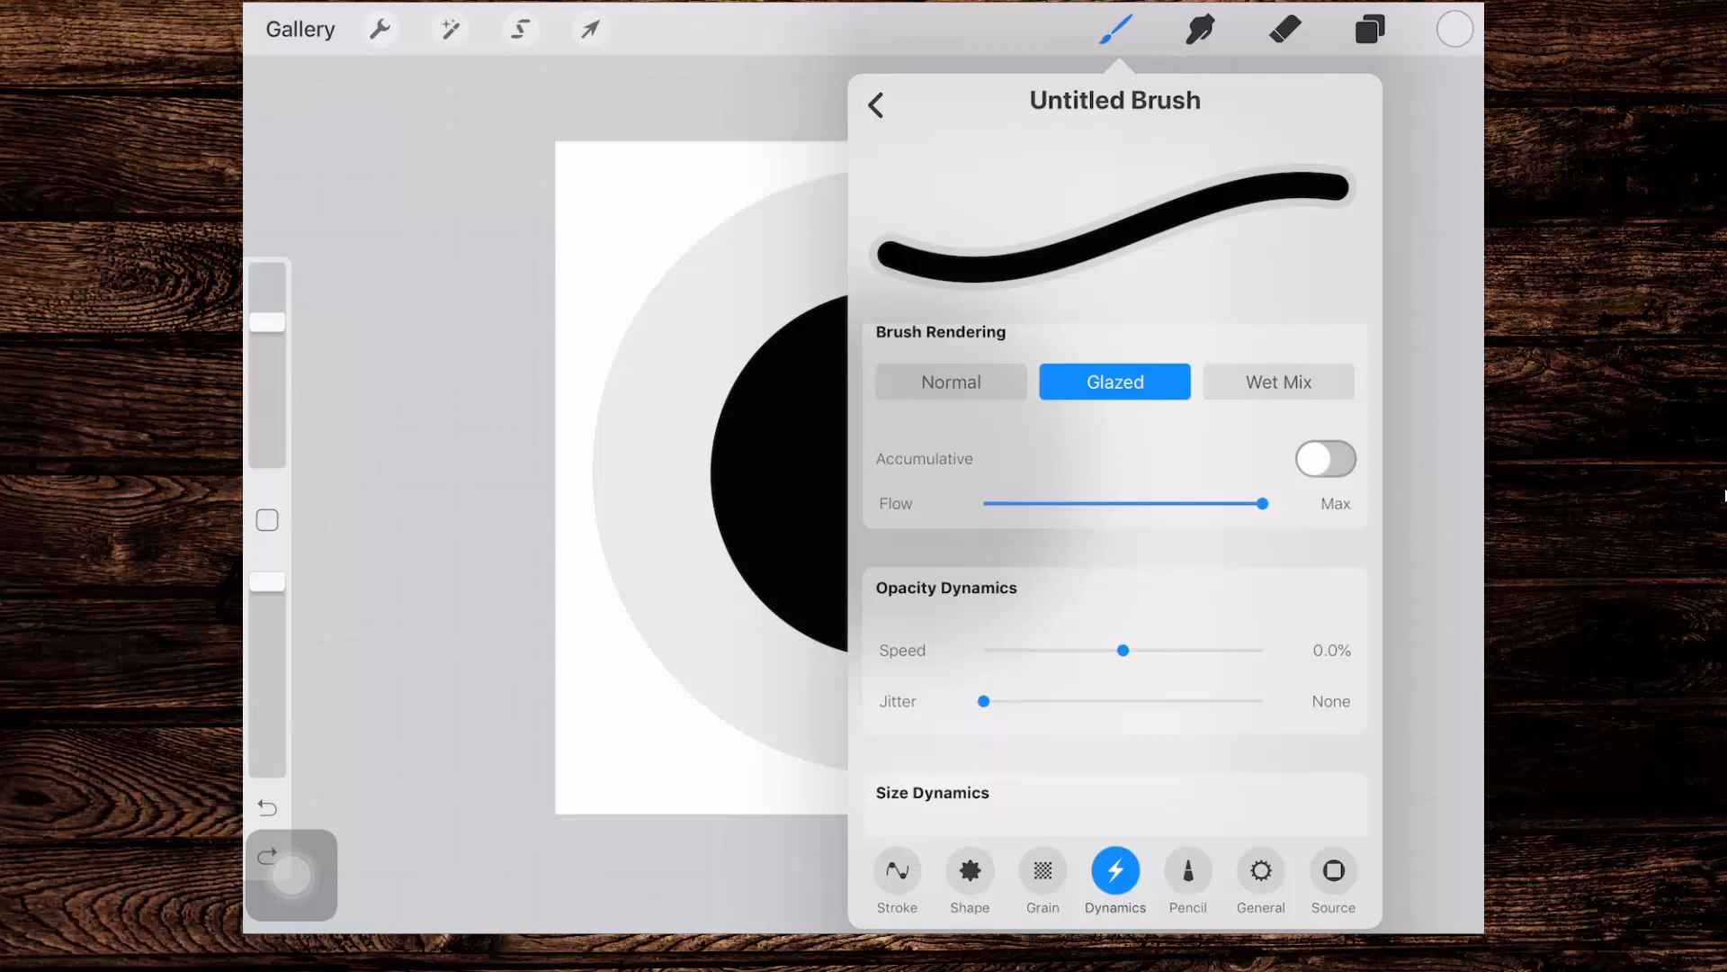
{"action": "left_click", "coordinate": [589, 29]}
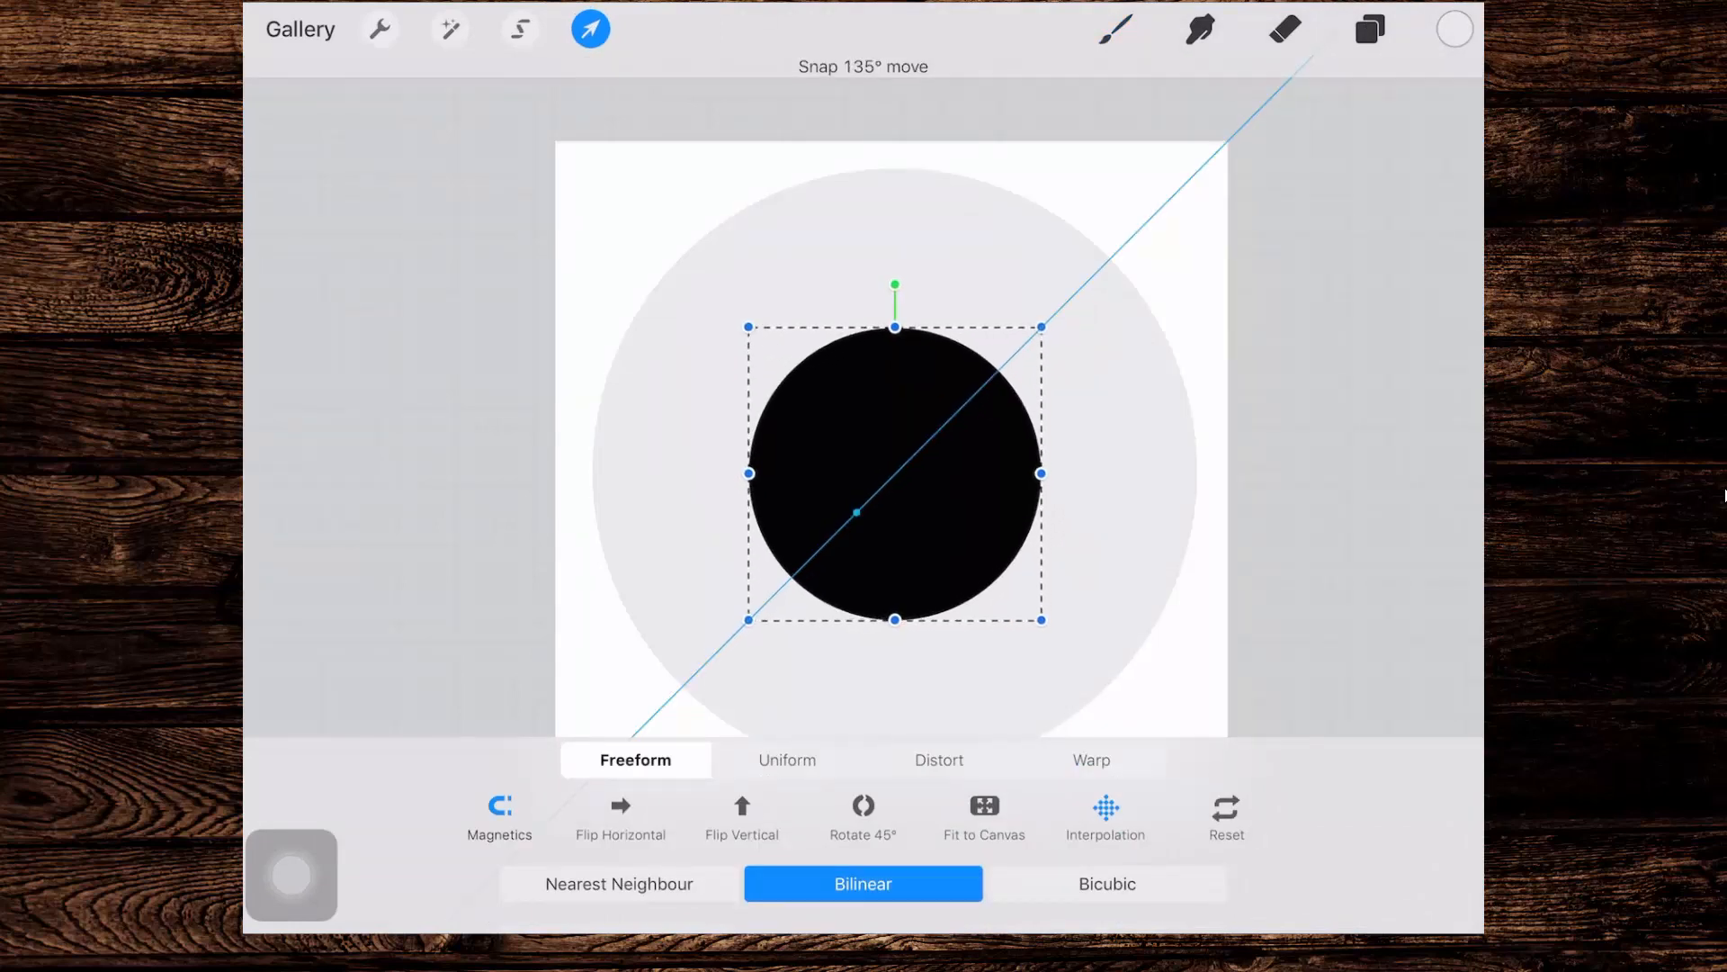
Step: Recopy the smaller-circle design and paste it as the brush's Shape Source
{"action": "left_click", "coordinate": [379, 29]}
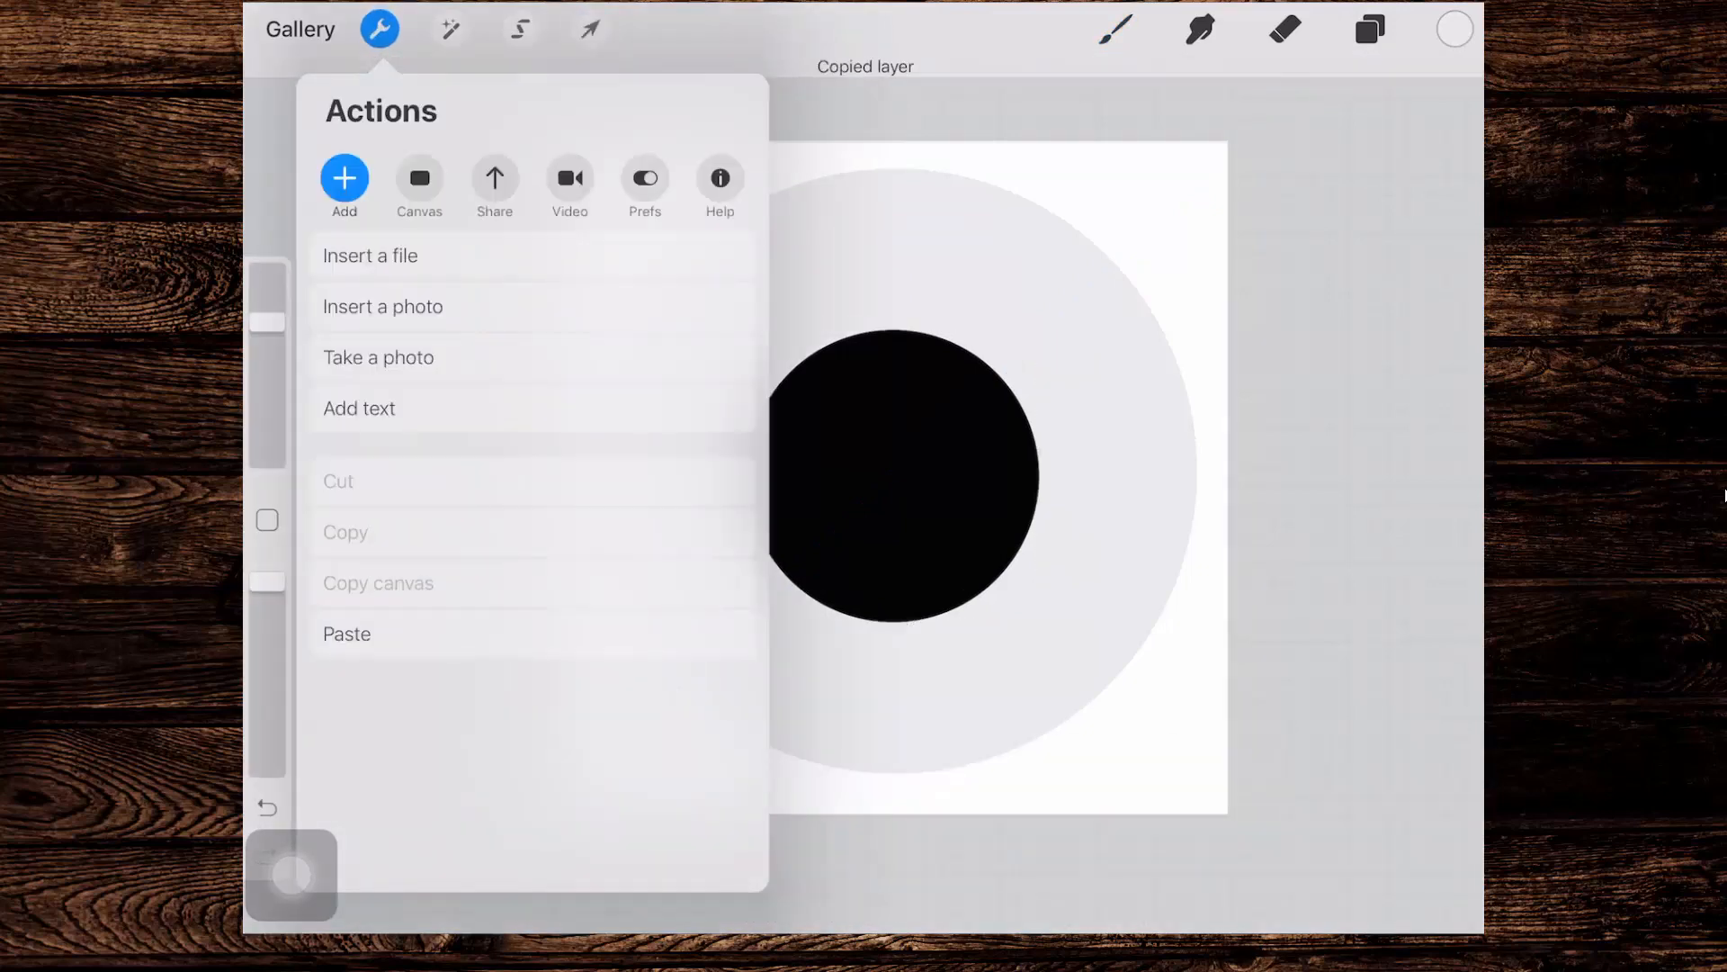
{"action": "left_click", "coordinate": [1114, 30]}
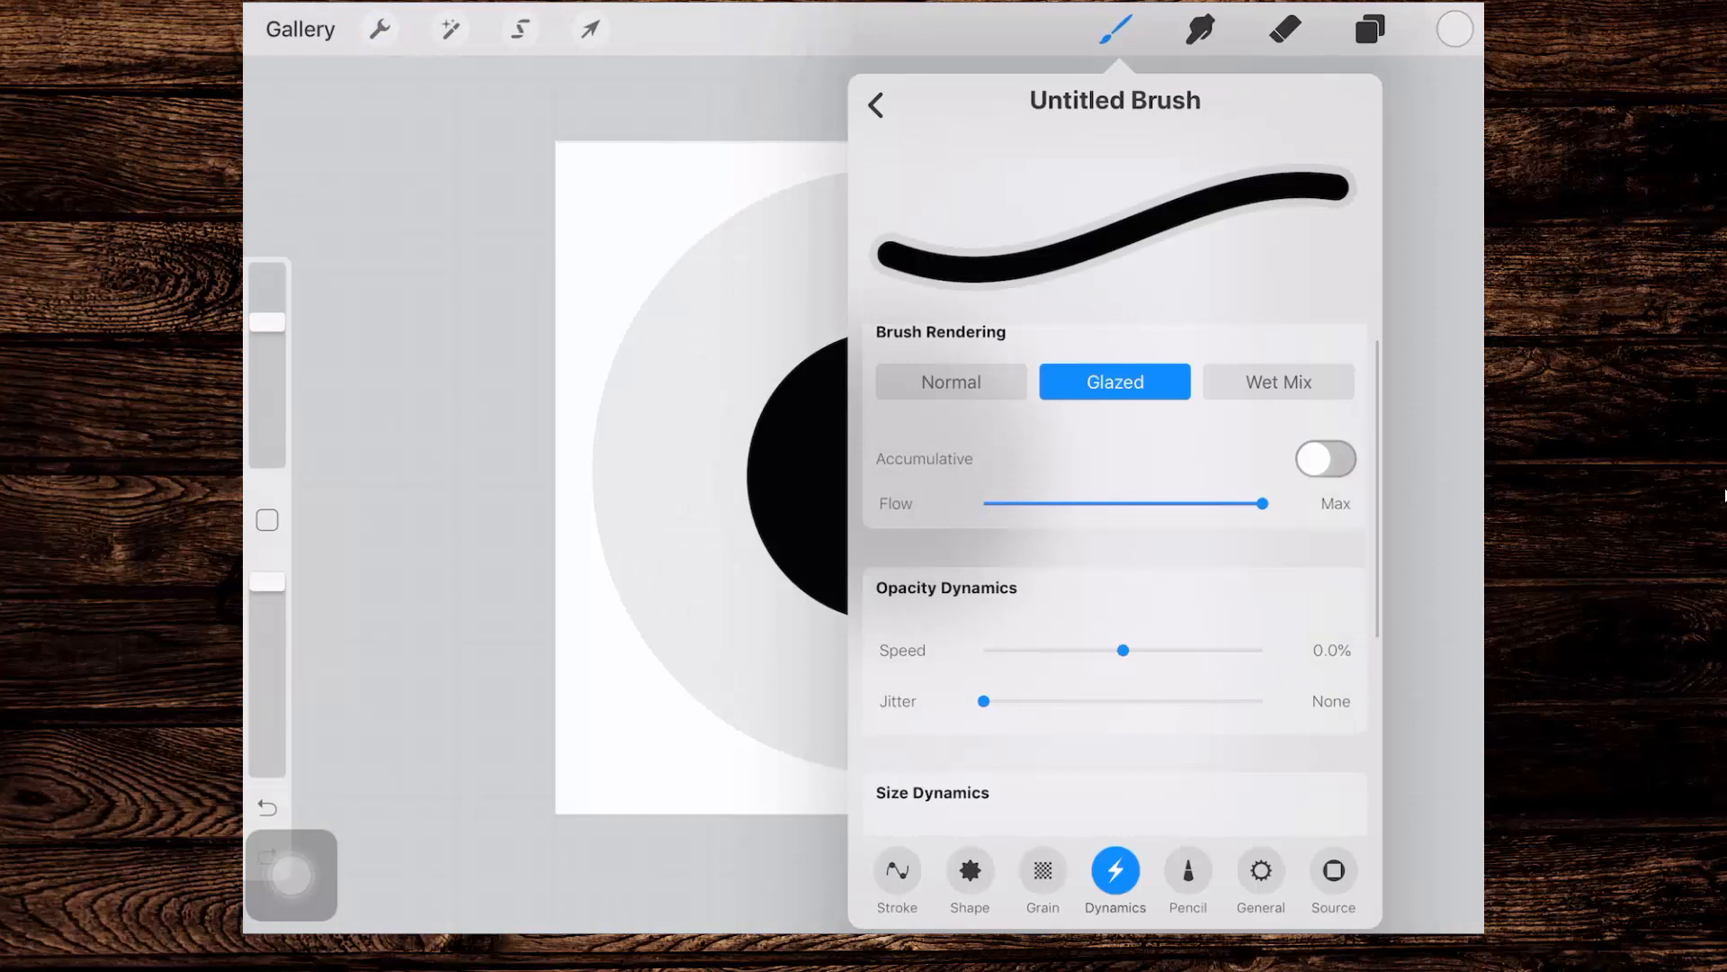
{"action": "left_click", "coordinate": [1331, 880]}
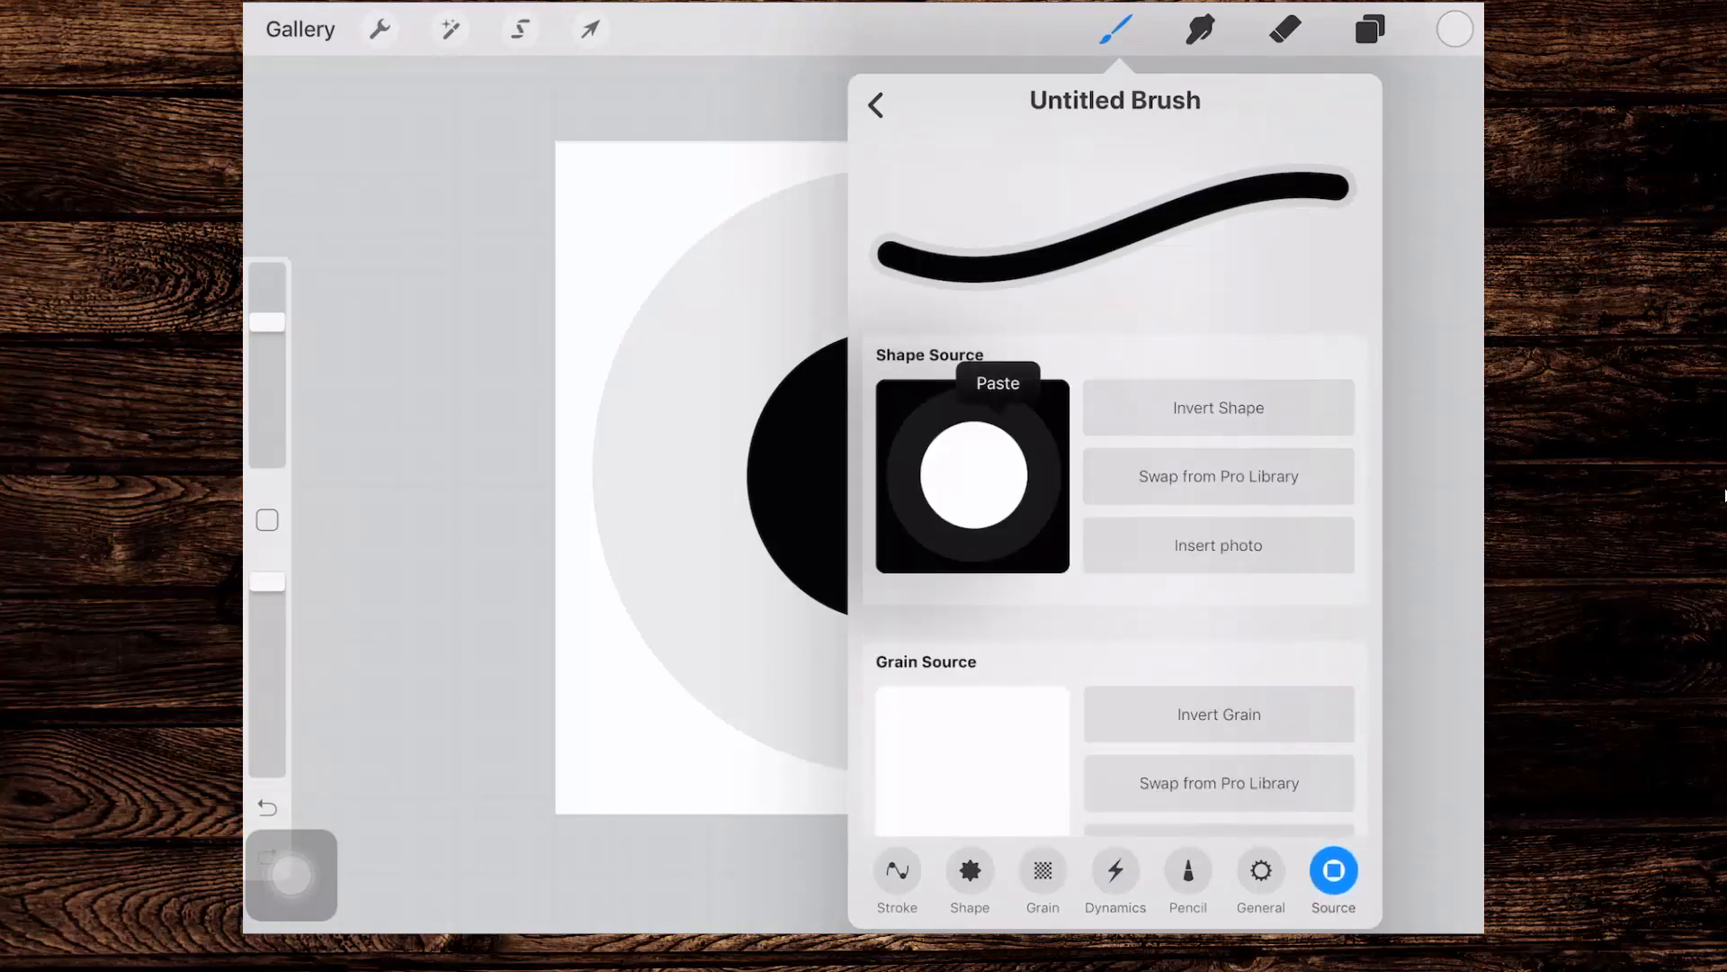
{"action": "left_click", "coordinate": [997, 382]}
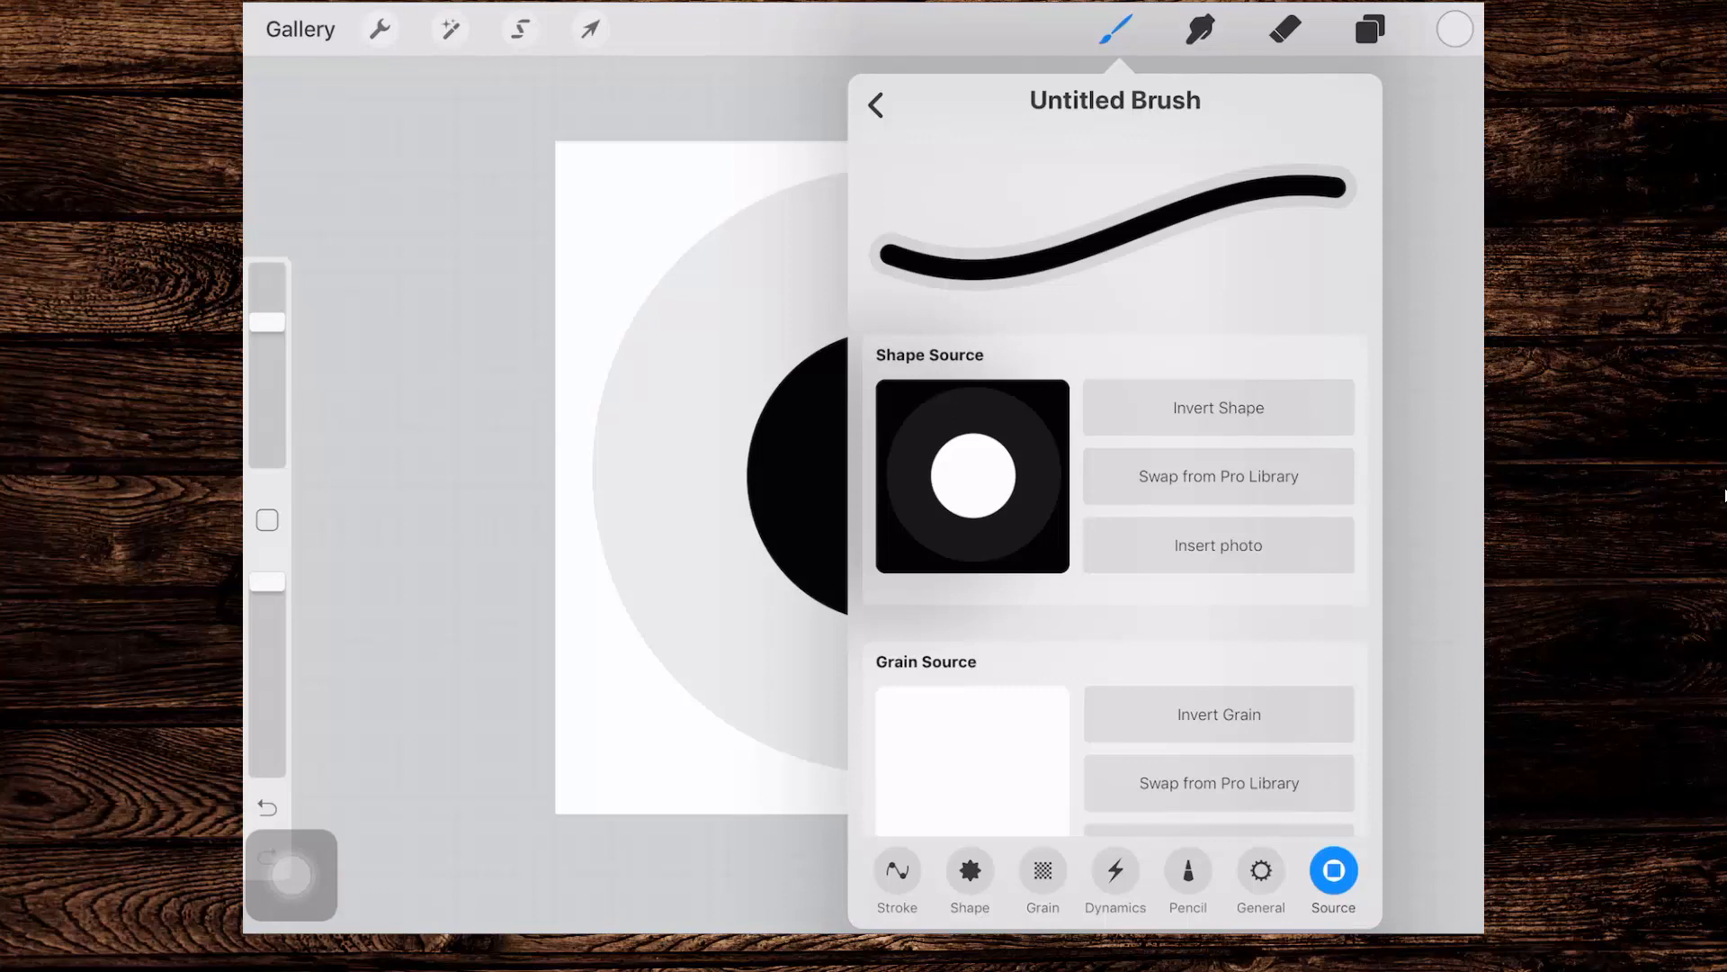
{"action": "left_click", "coordinate": [873, 103]}
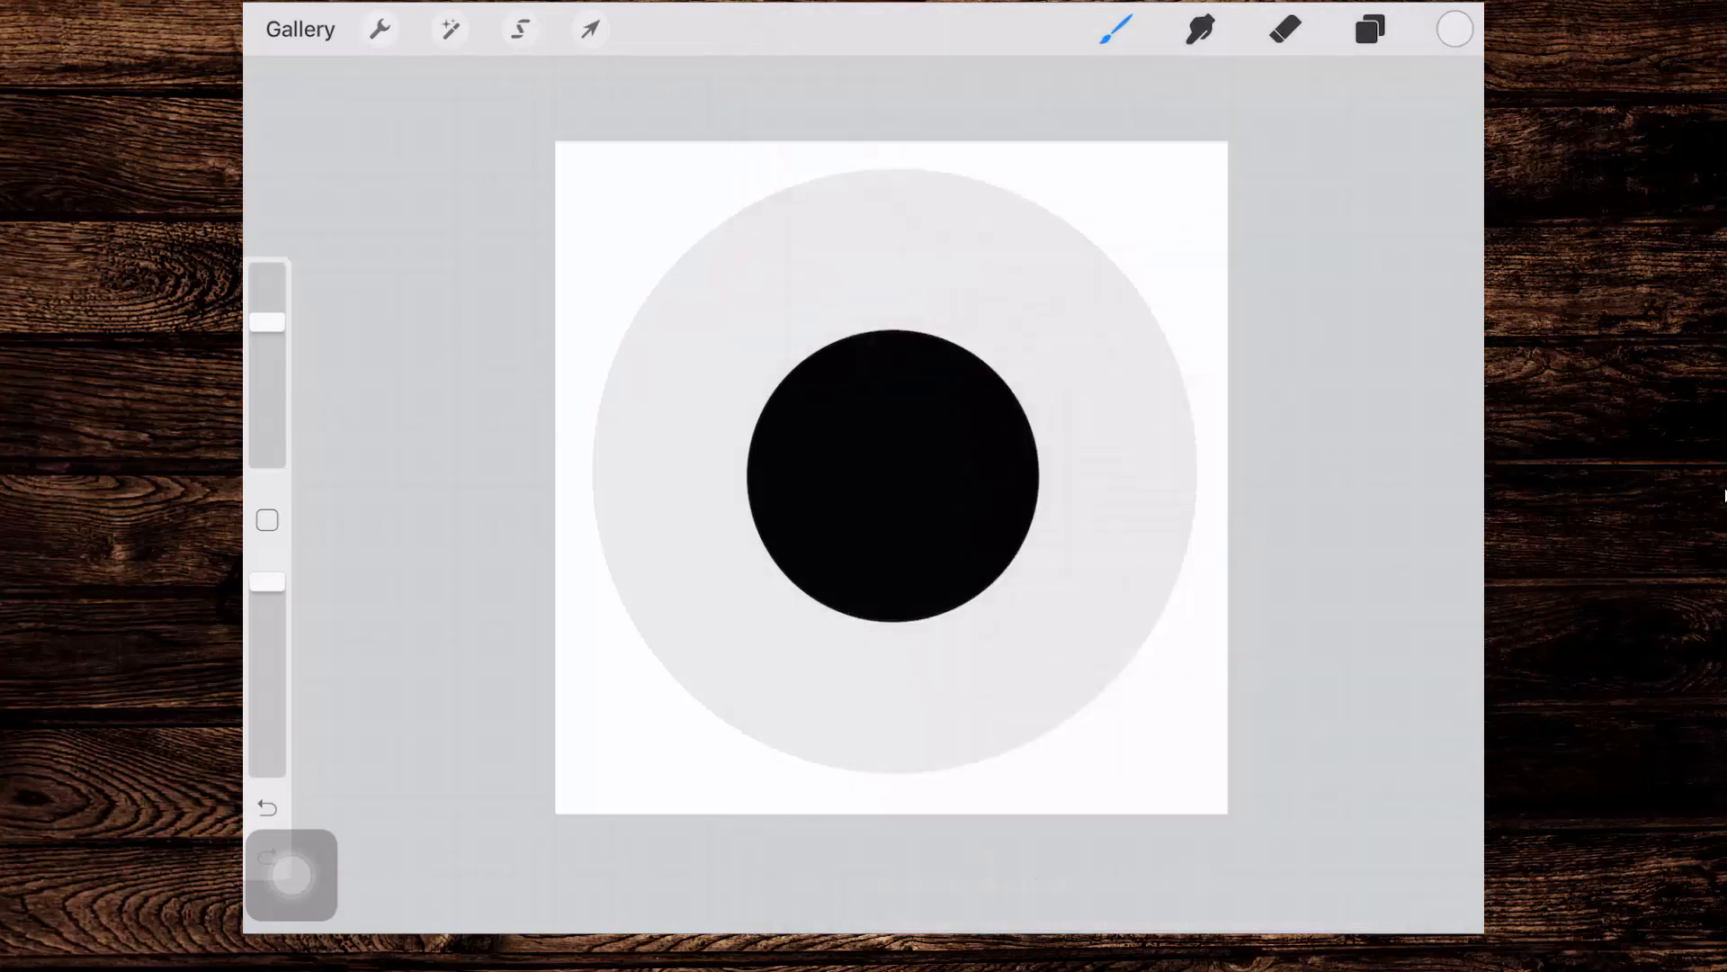
Step: Add Layer 3, test the brush with green strokes, then undo them
{"action": "left_click", "coordinate": [1368, 30]}
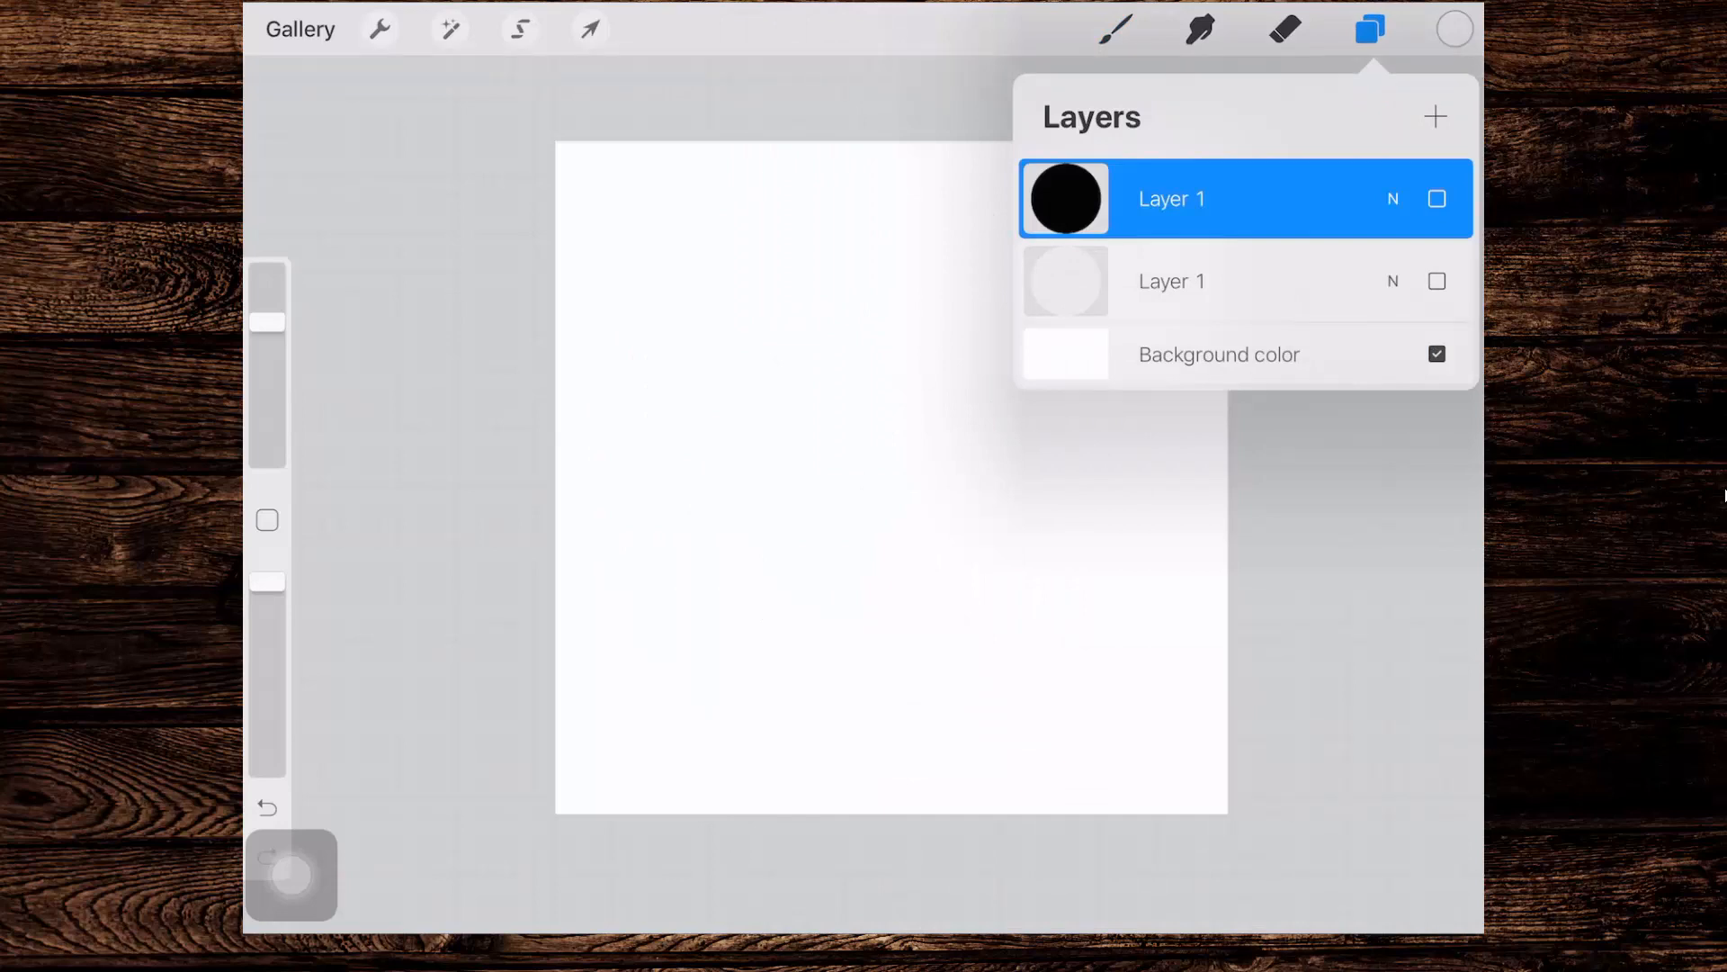
{"action": "left_click", "coordinate": [1435, 116]}
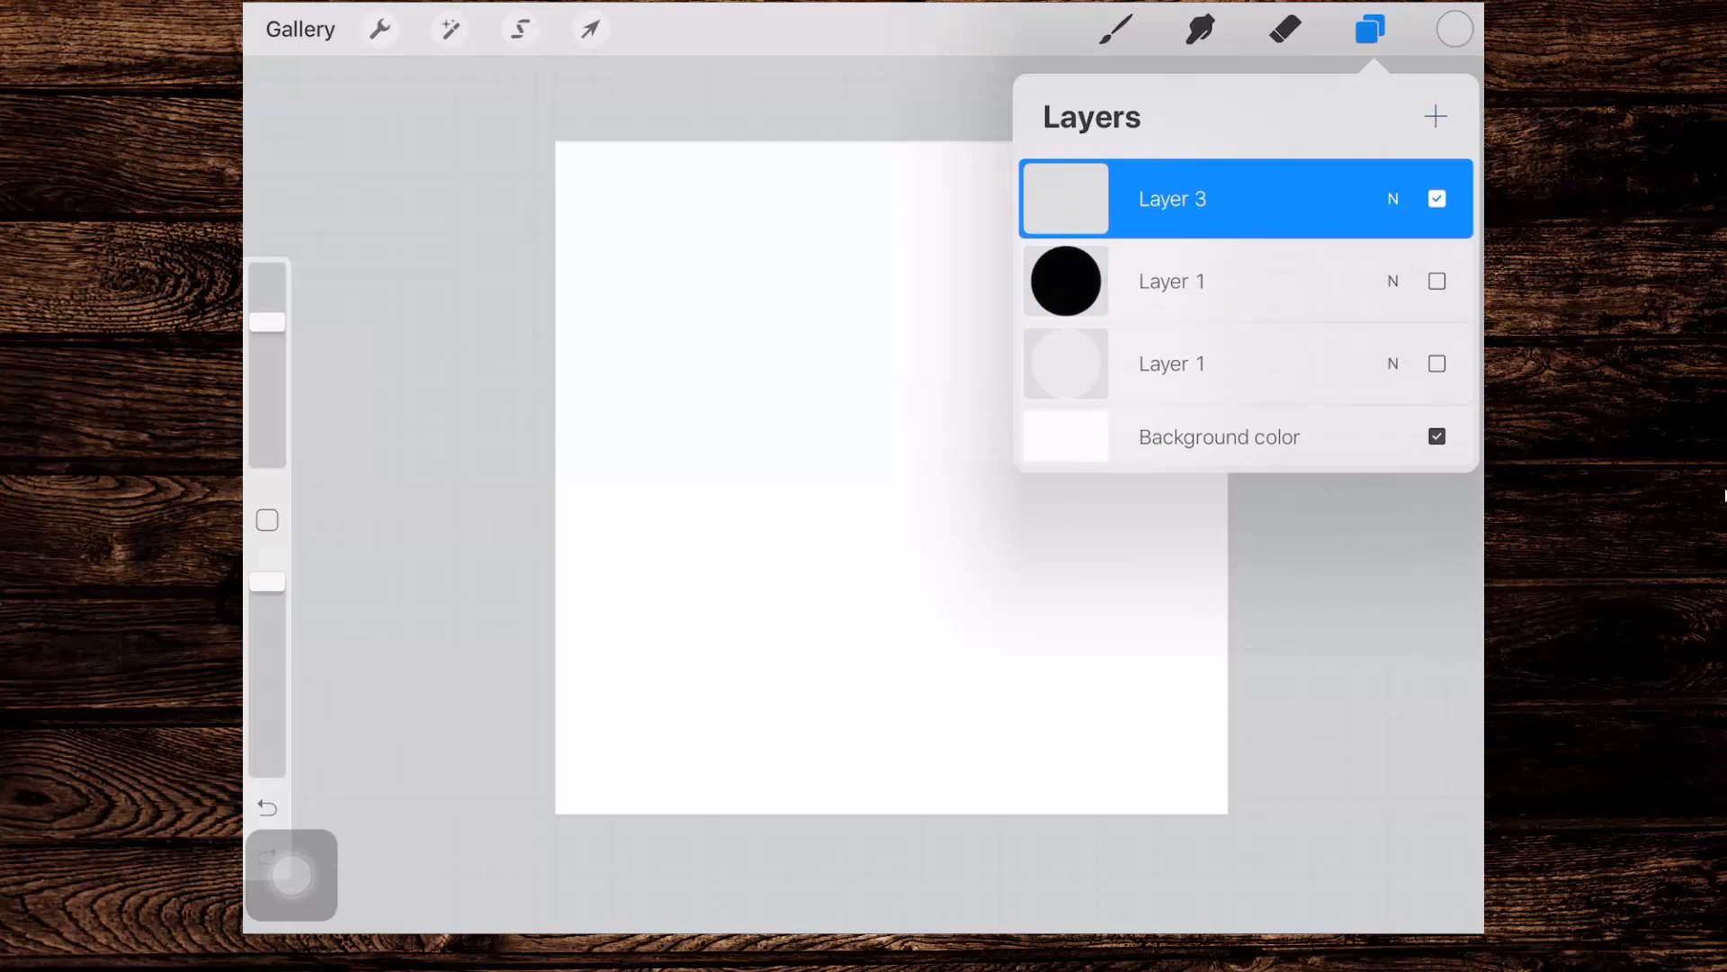
{"action": "left_click", "coordinate": [1454, 29]}
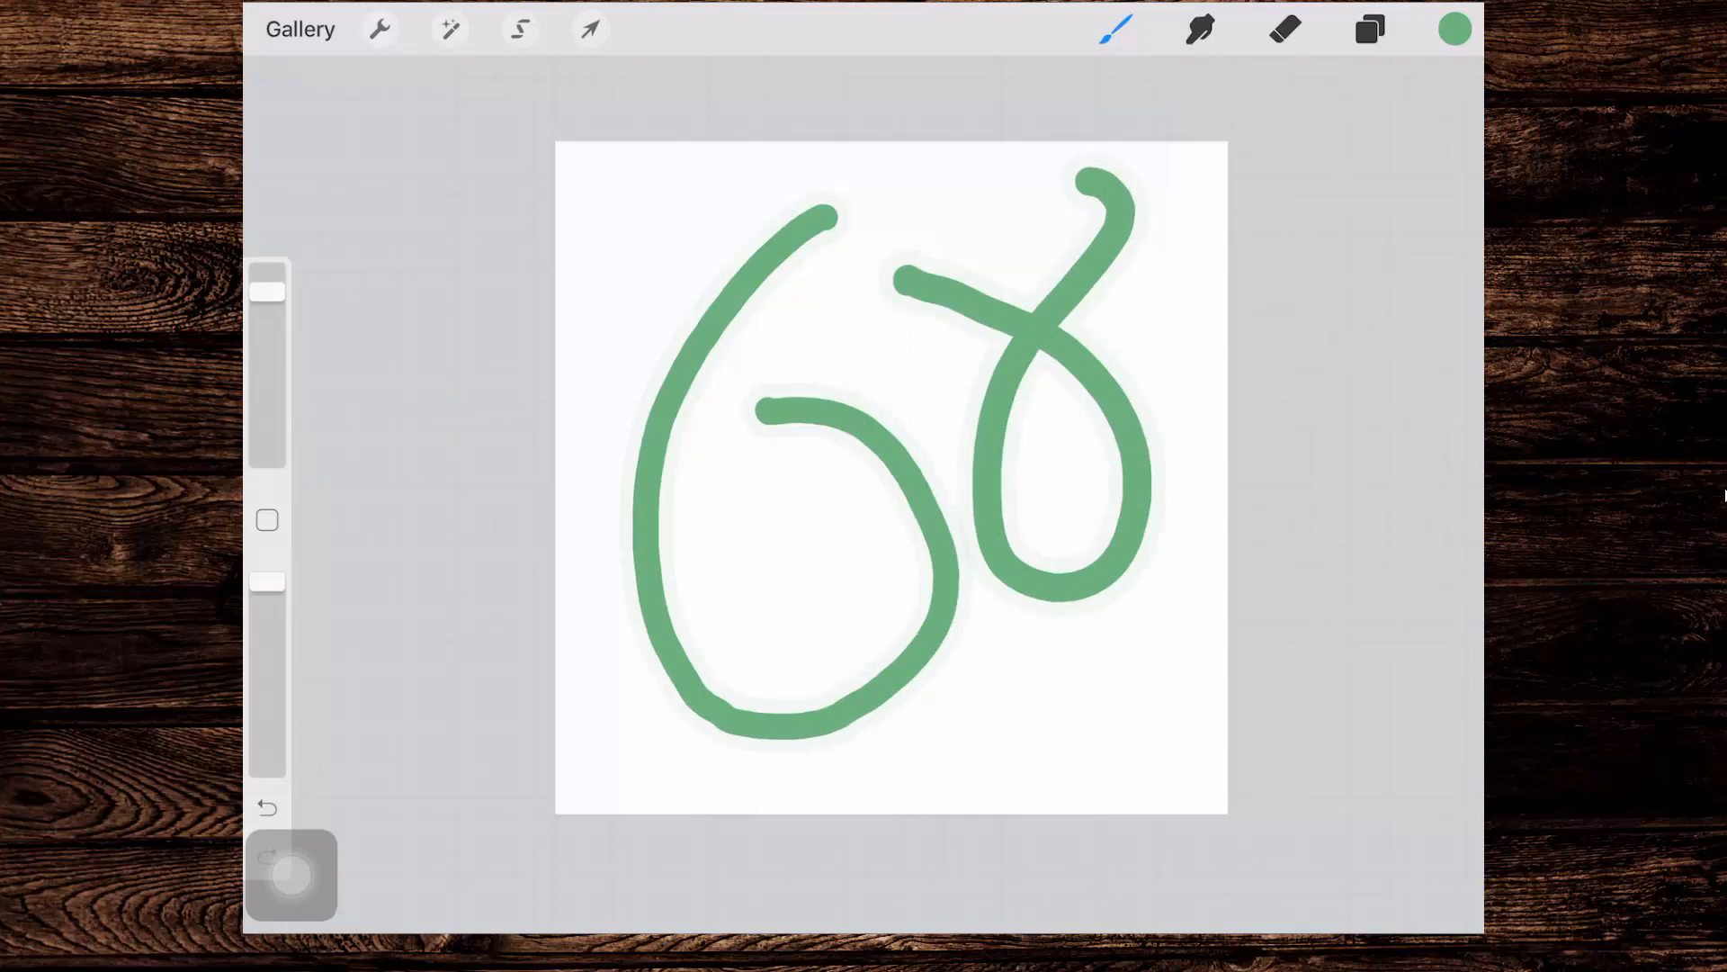
{"action": "left_click", "coordinate": [267, 808]}
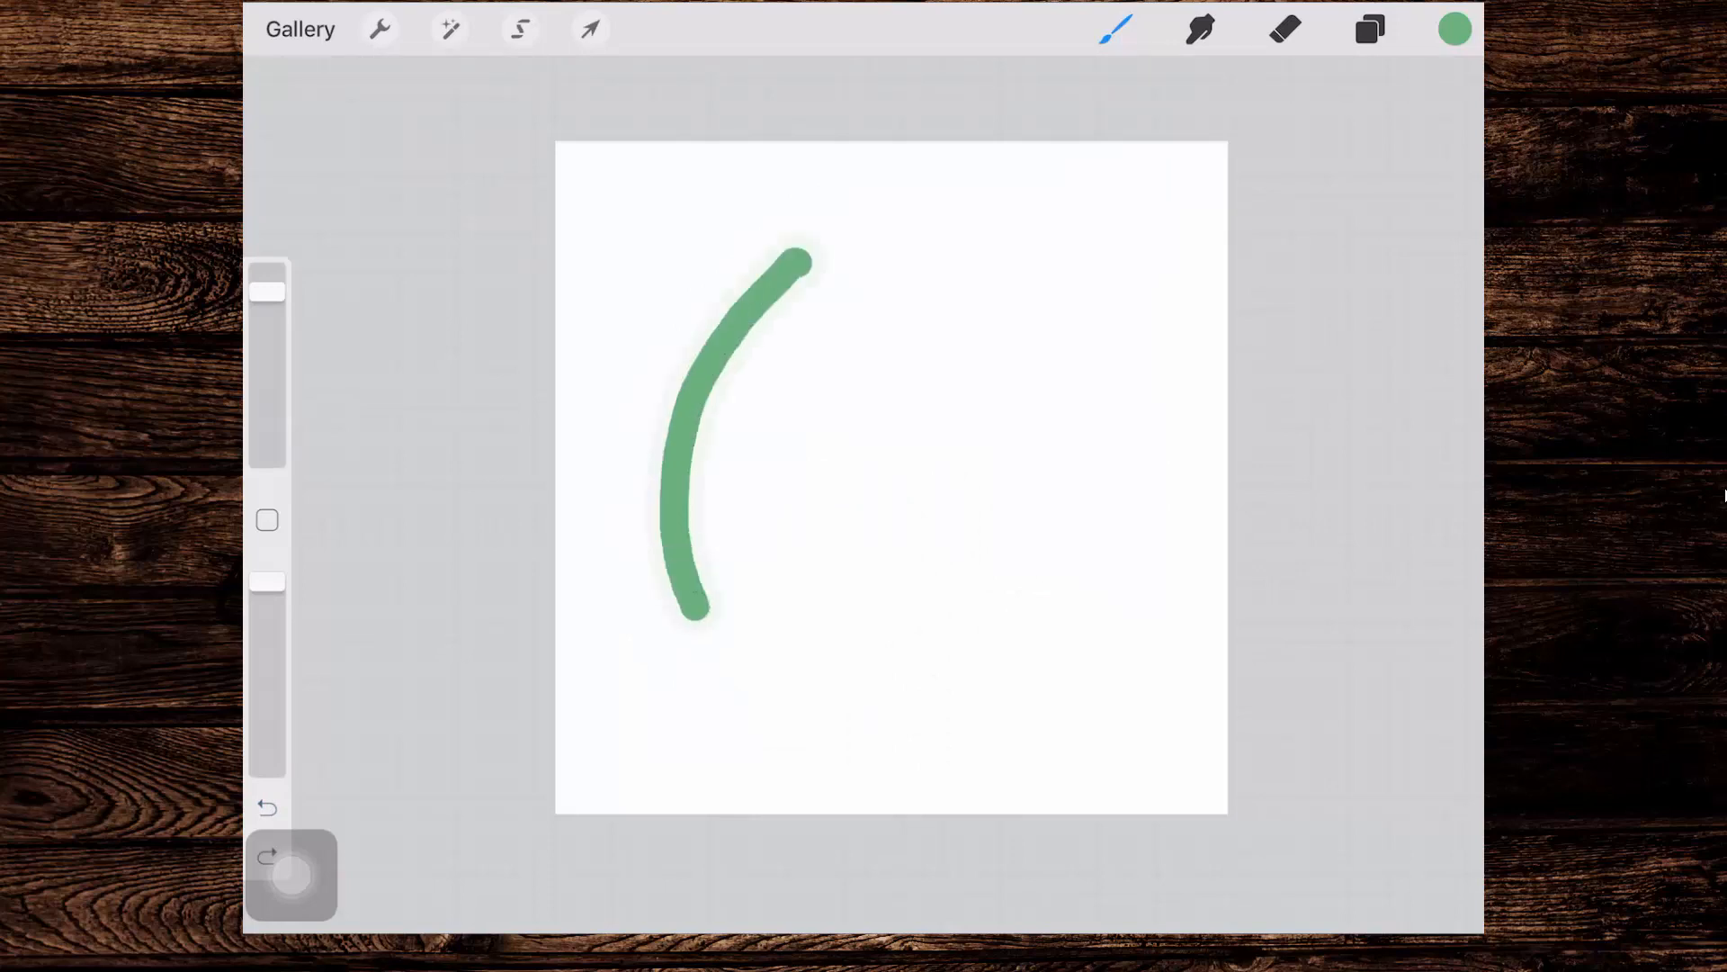
{"action": "left_click", "coordinate": [267, 808]}
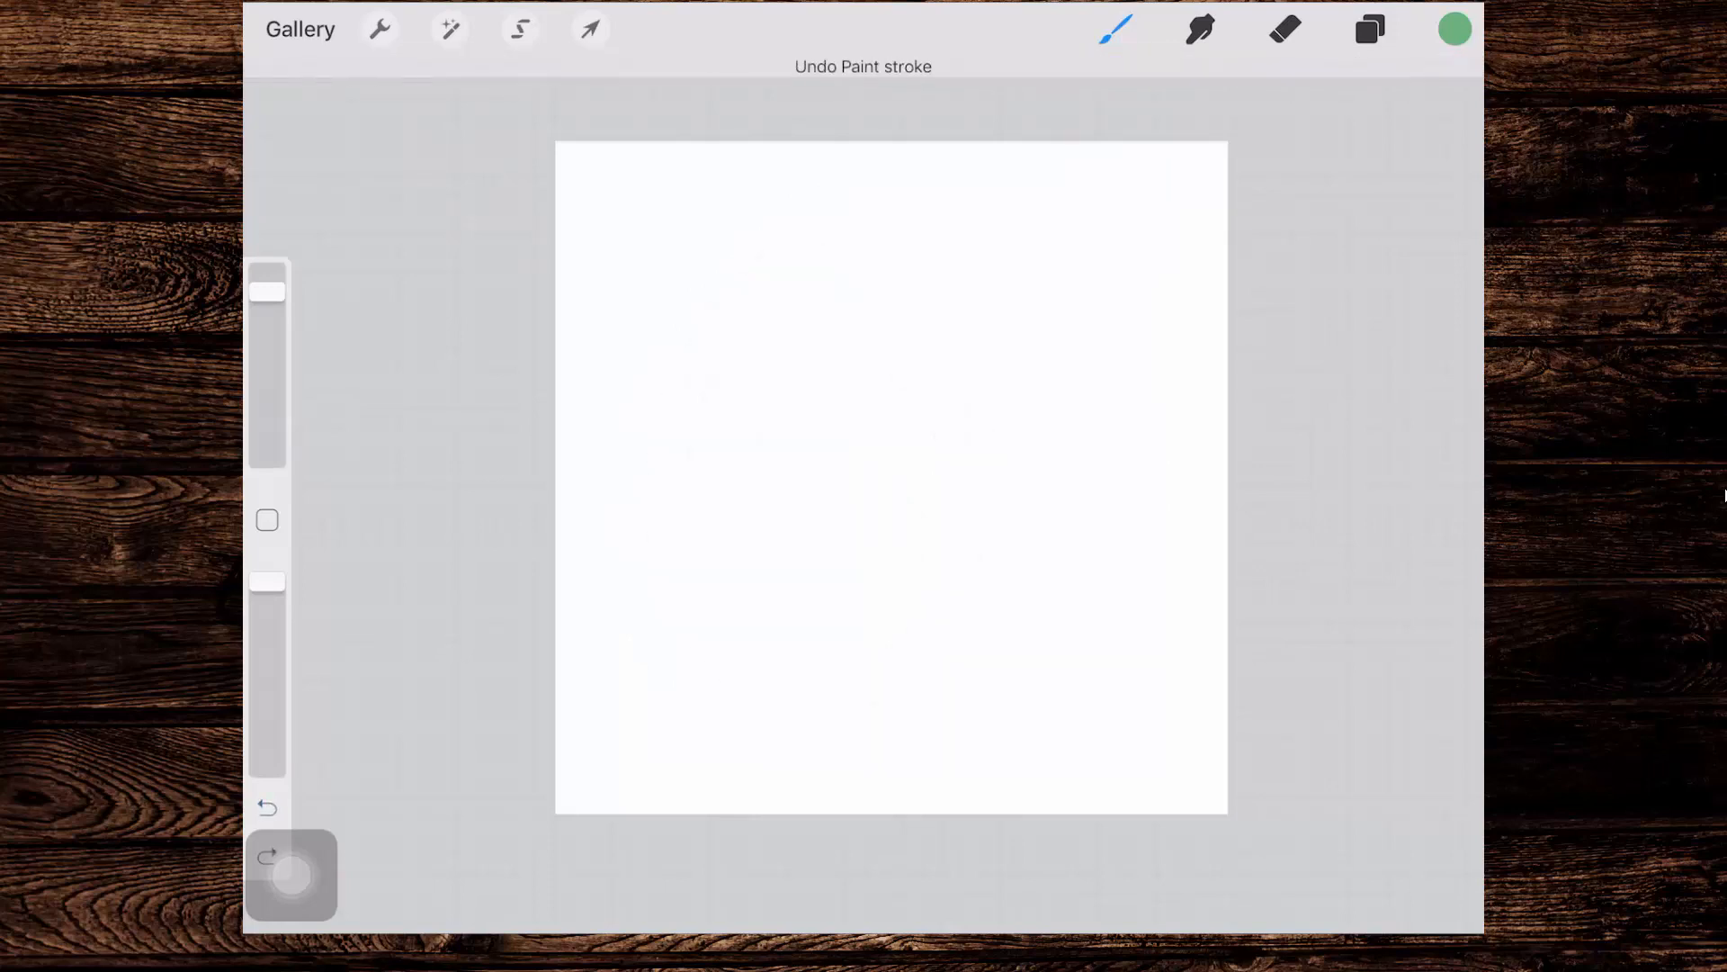
Step: Make both circle layers visible again
{"action": "left_click", "coordinate": [1369, 28]}
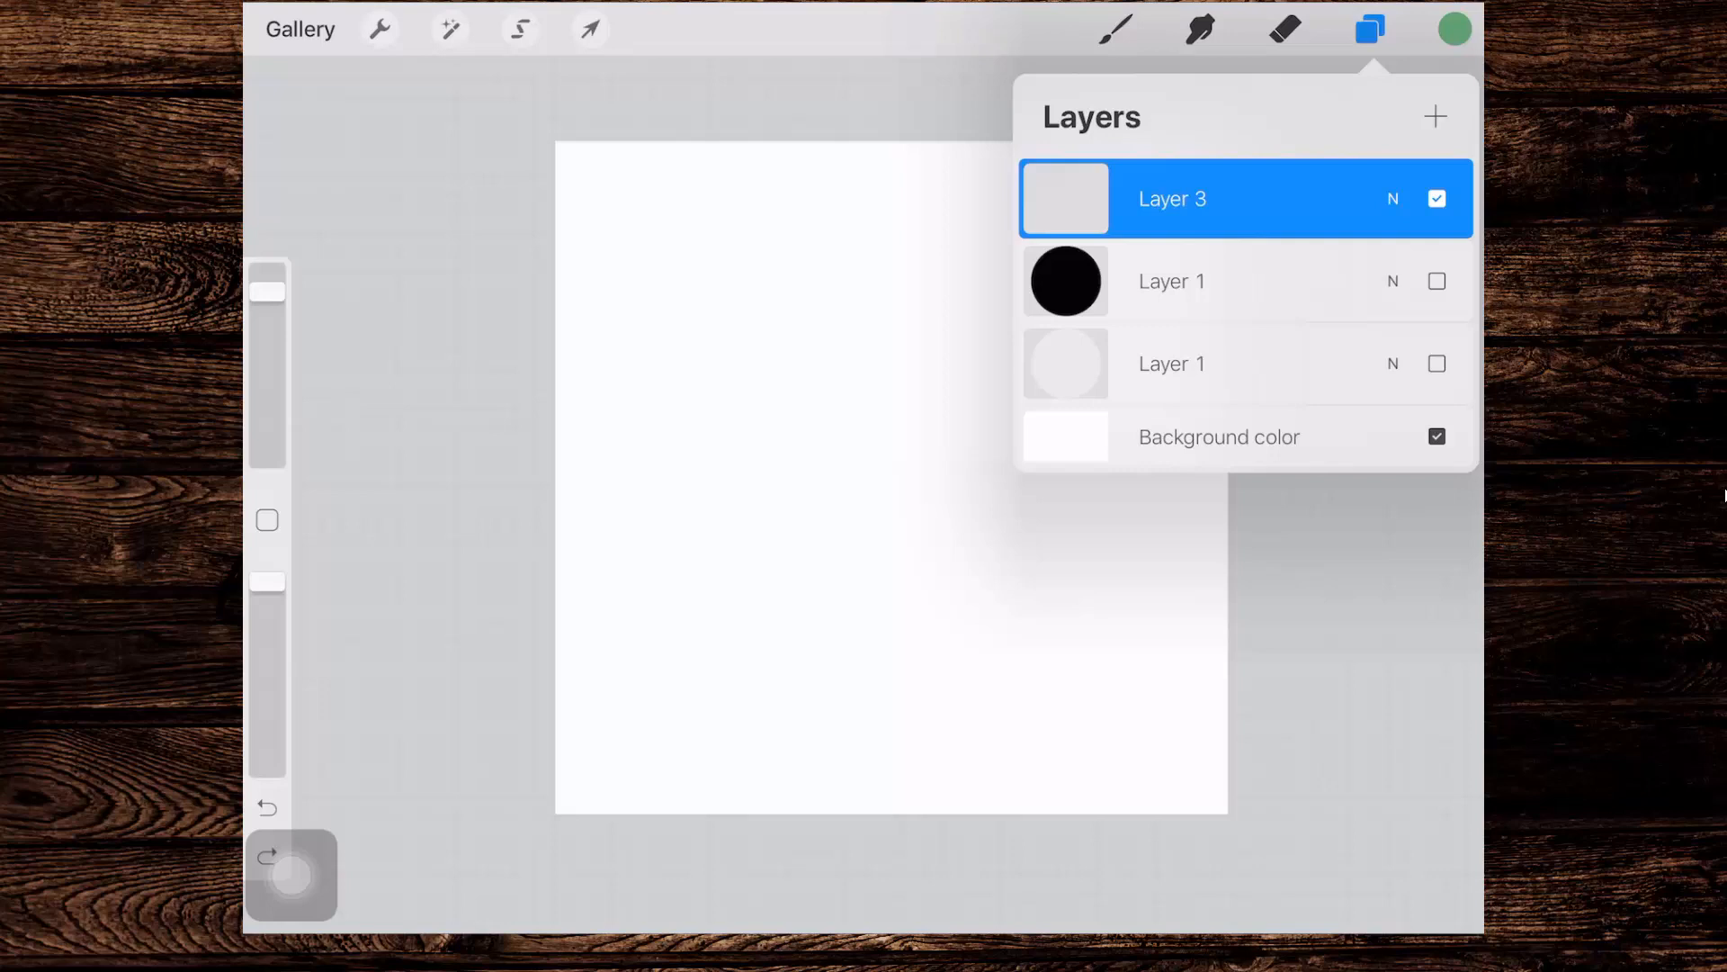
{"action": "left_click", "coordinate": [1436, 280]}
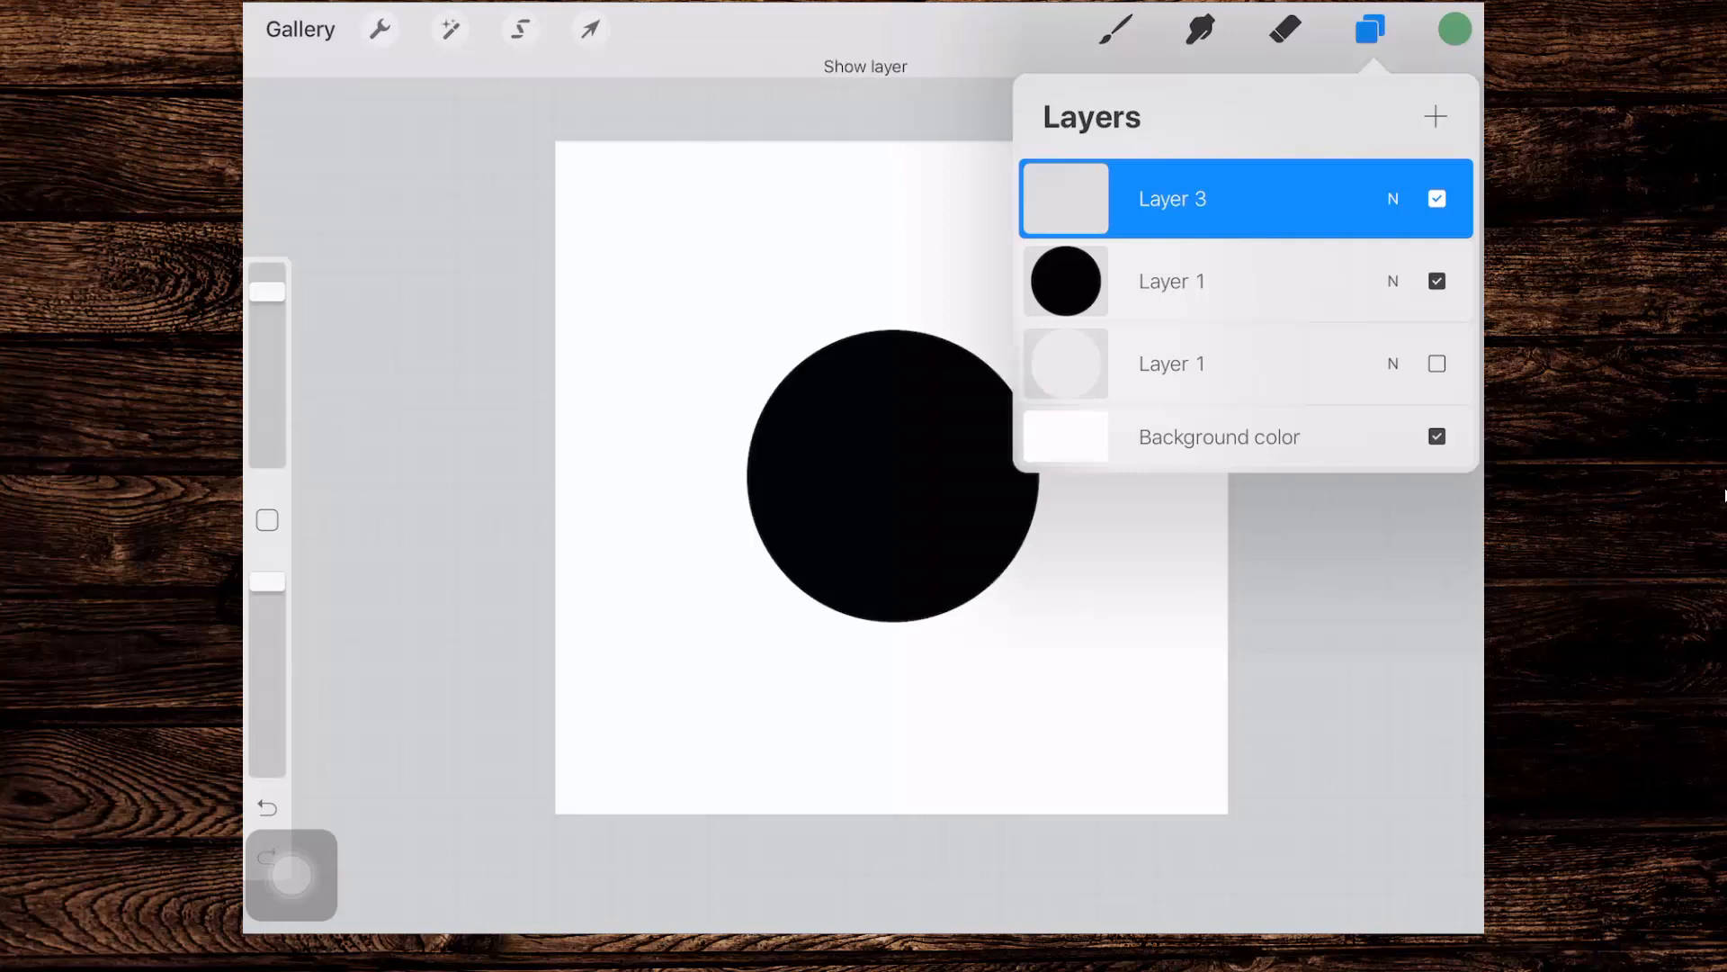
{"action": "left_click", "coordinate": [1436, 363]}
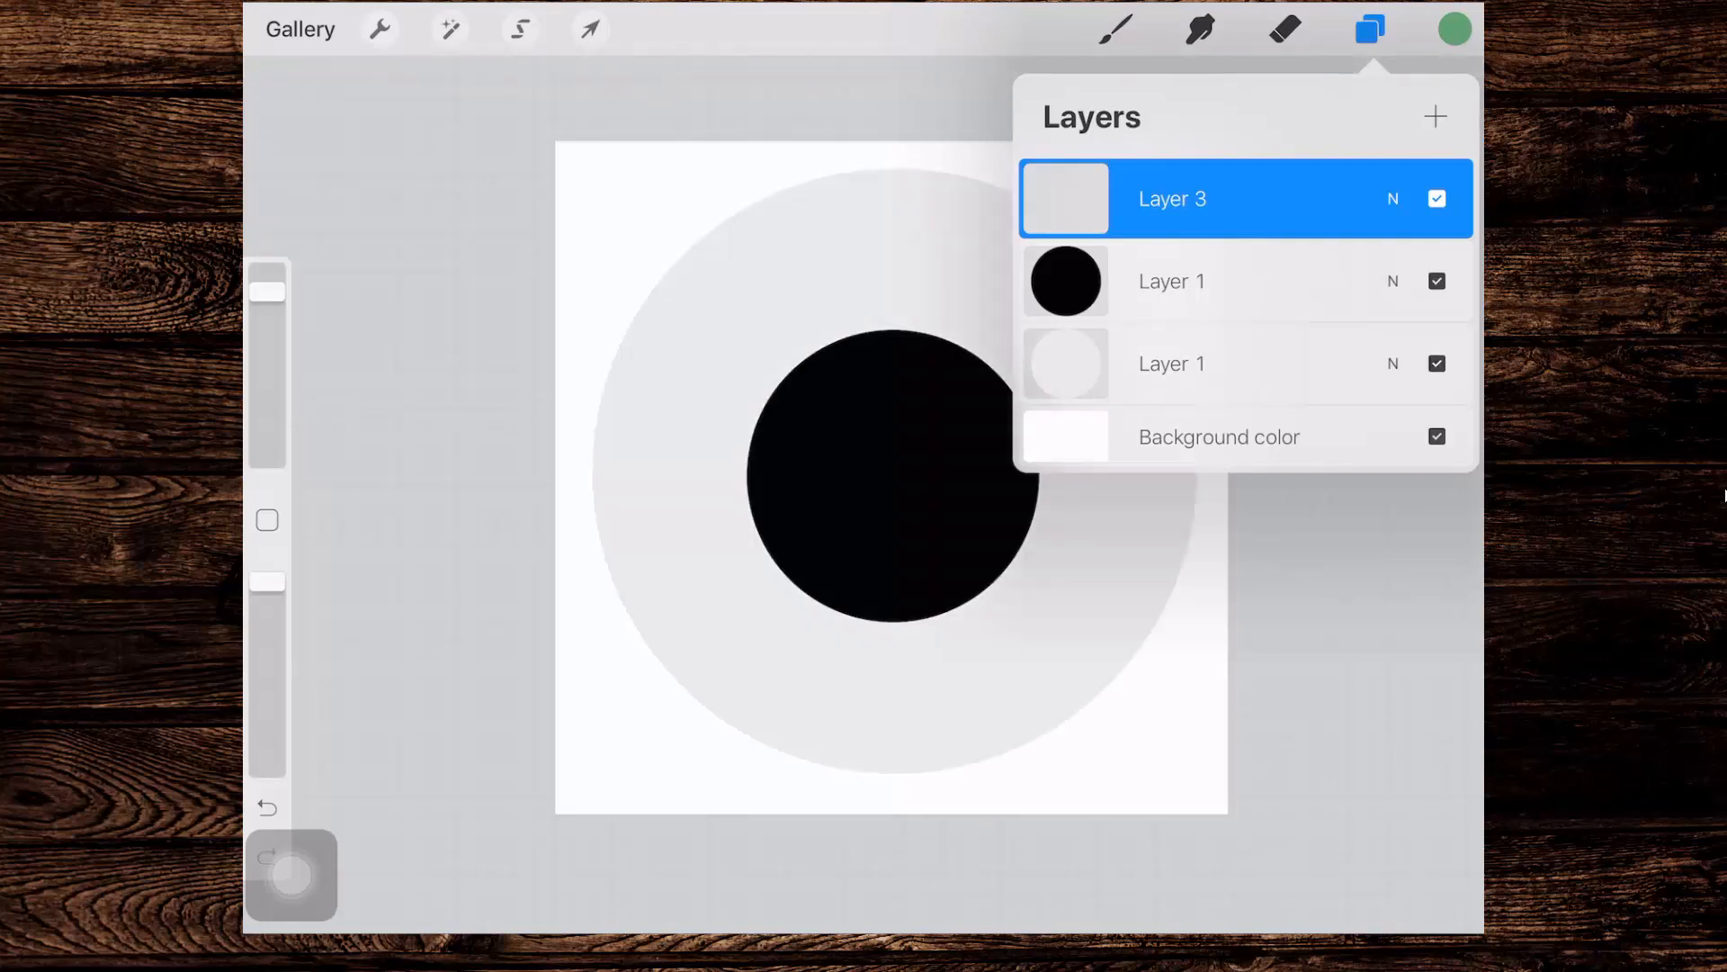
{"action": "left_click", "coordinate": [1453, 29]}
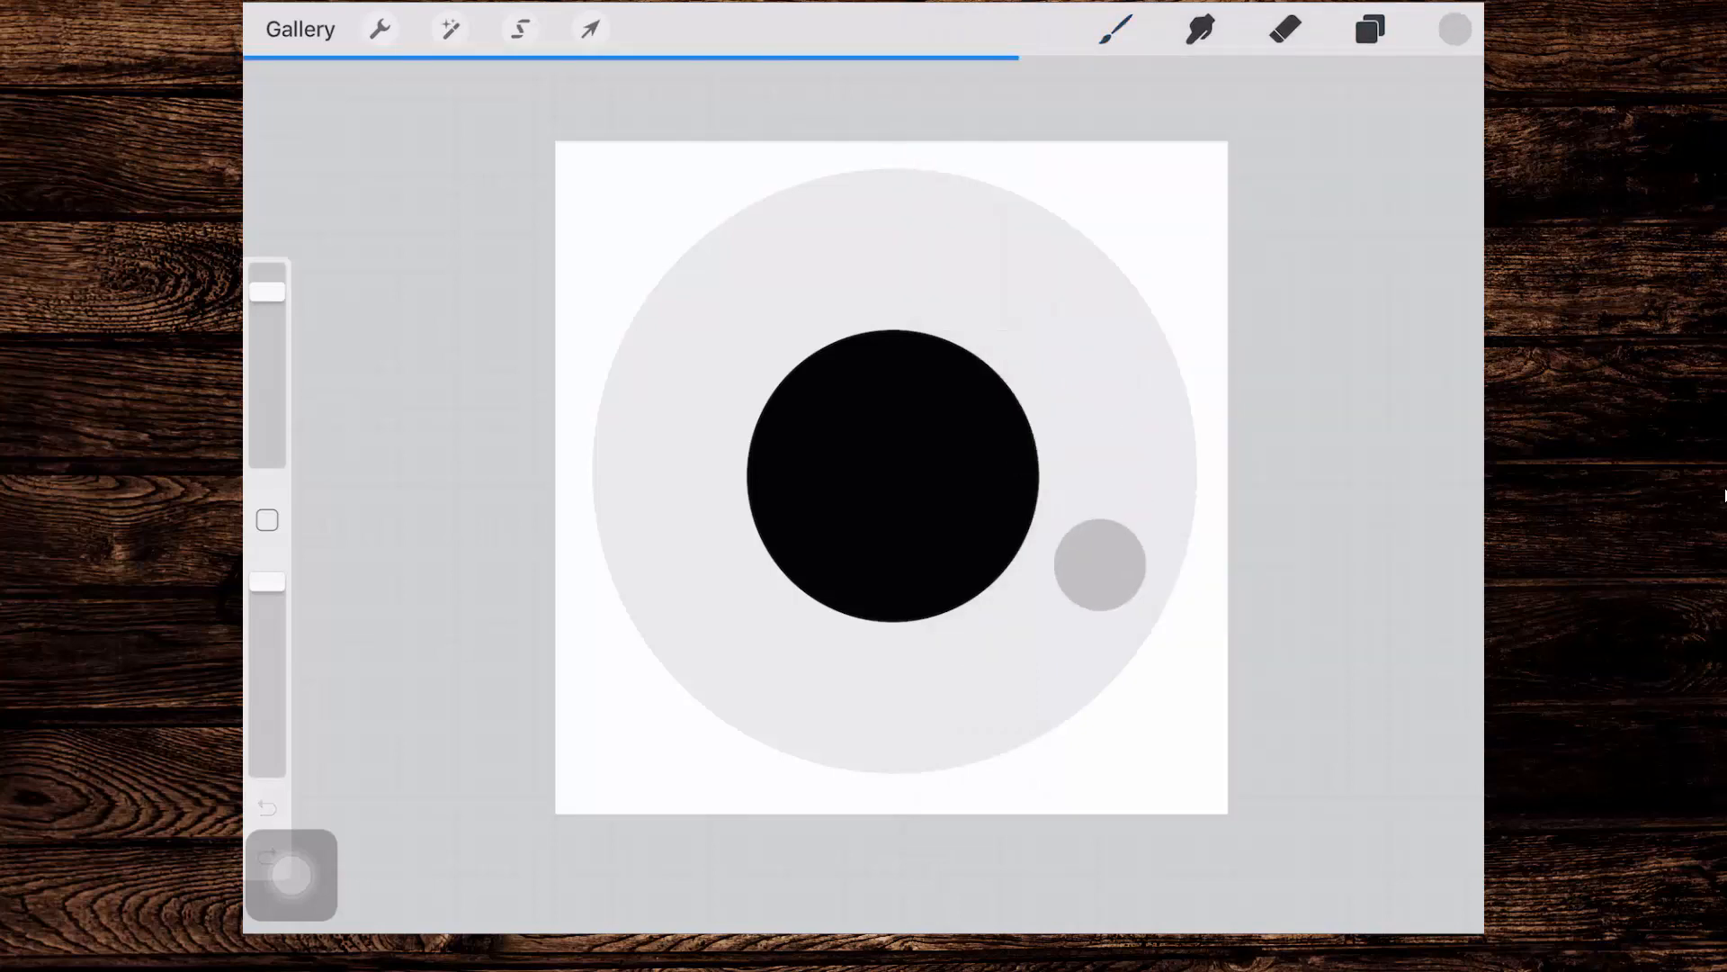
Step: Copy the canvas and paste it into the brush's Shape Source
{"action": "left_click", "coordinate": [378, 29]}
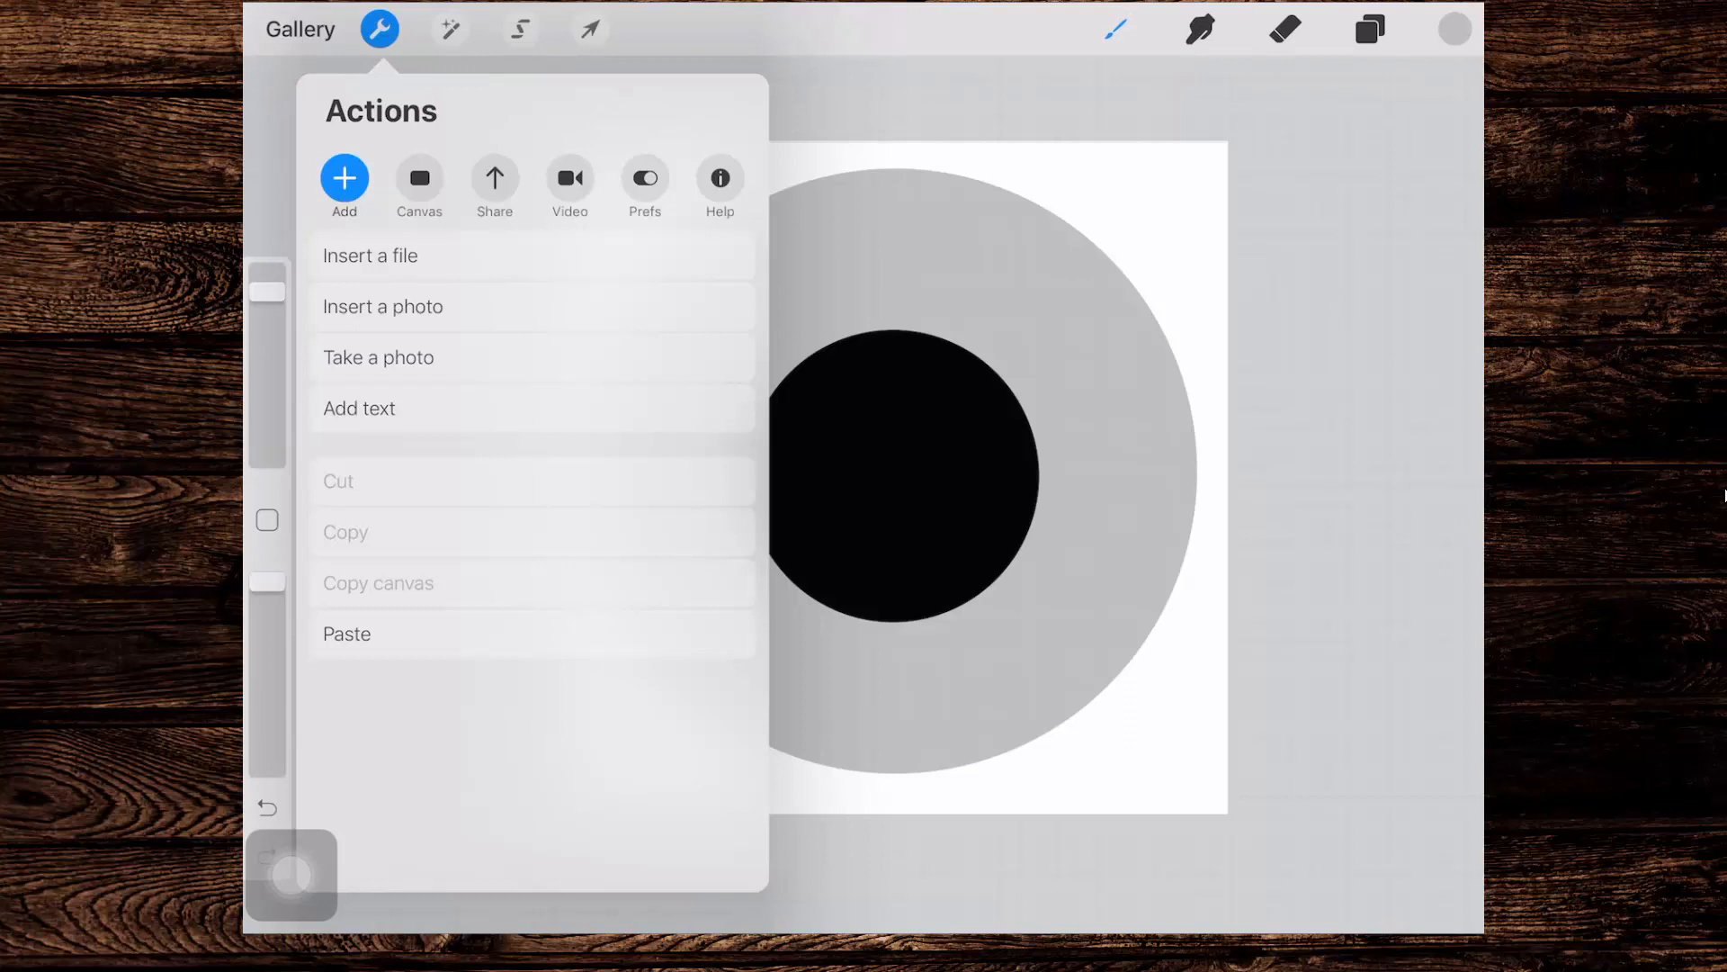
{"action": "left_click", "coordinate": [1114, 30]}
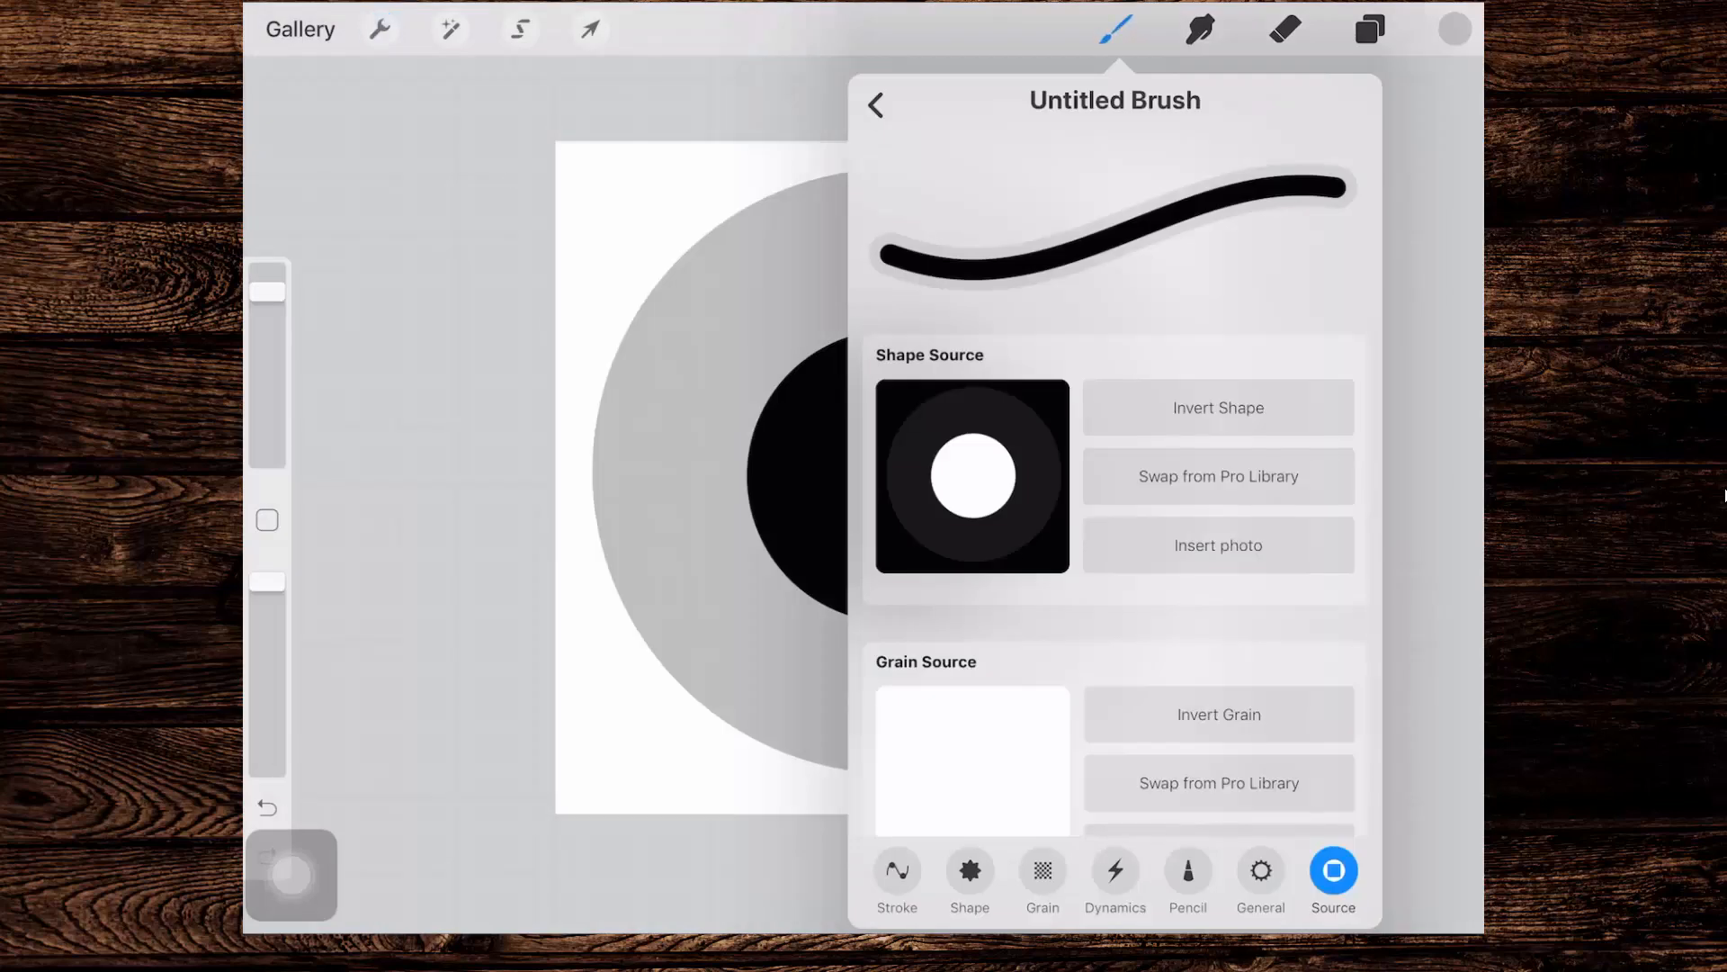
{"action": "left_click", "coordinate": [971, 477]}
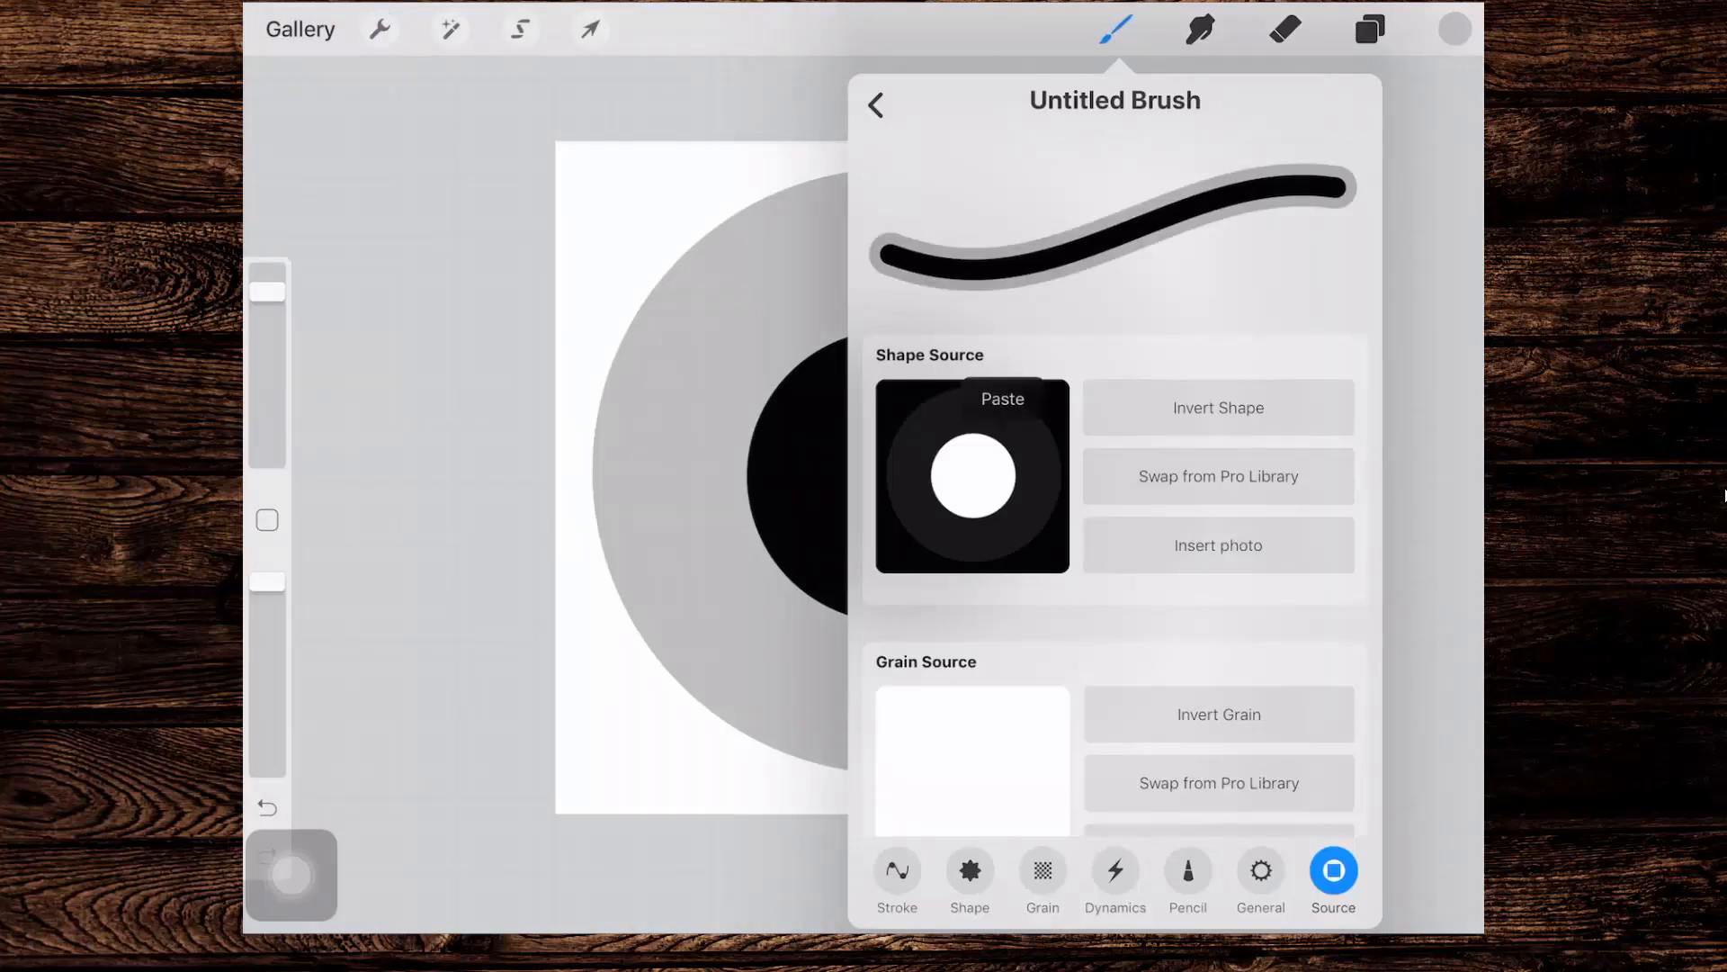
{"action": "left_click", "coordinate": [1369, 29]}
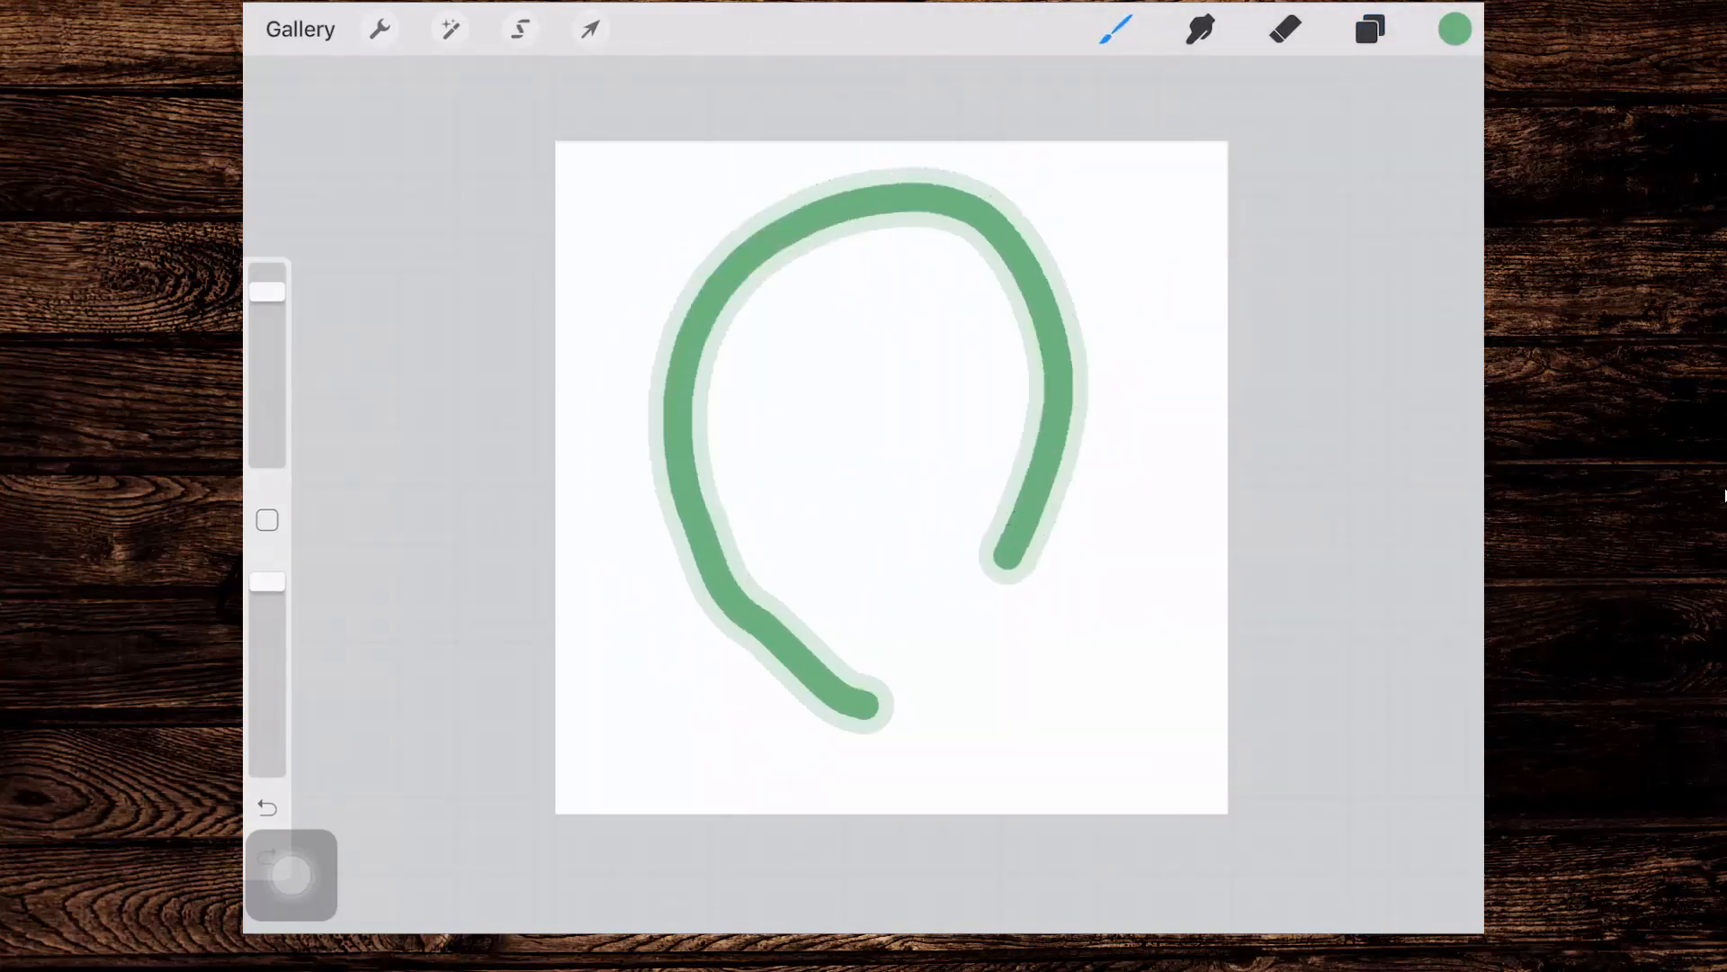
Step: Undo the test stroke and revisit the brush shape settings before drawing
{"action": "left_click", "coordinate": [266, 808]}
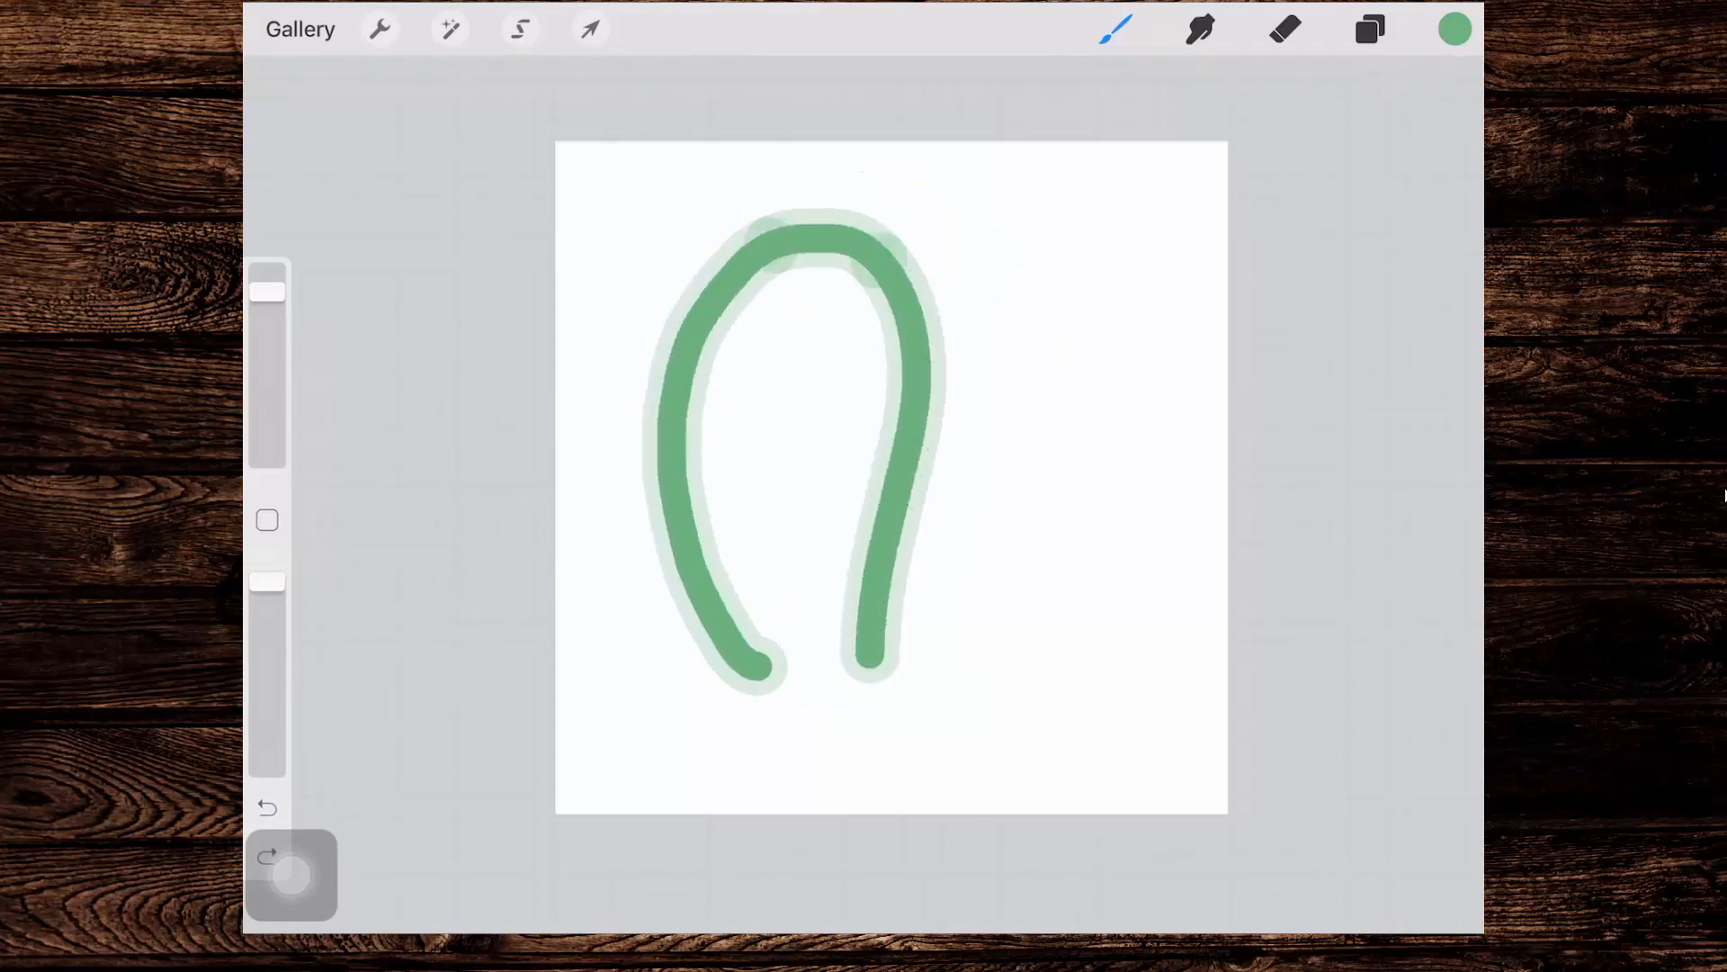
{"action": "left_click", "coordinate": [1113, 29]}
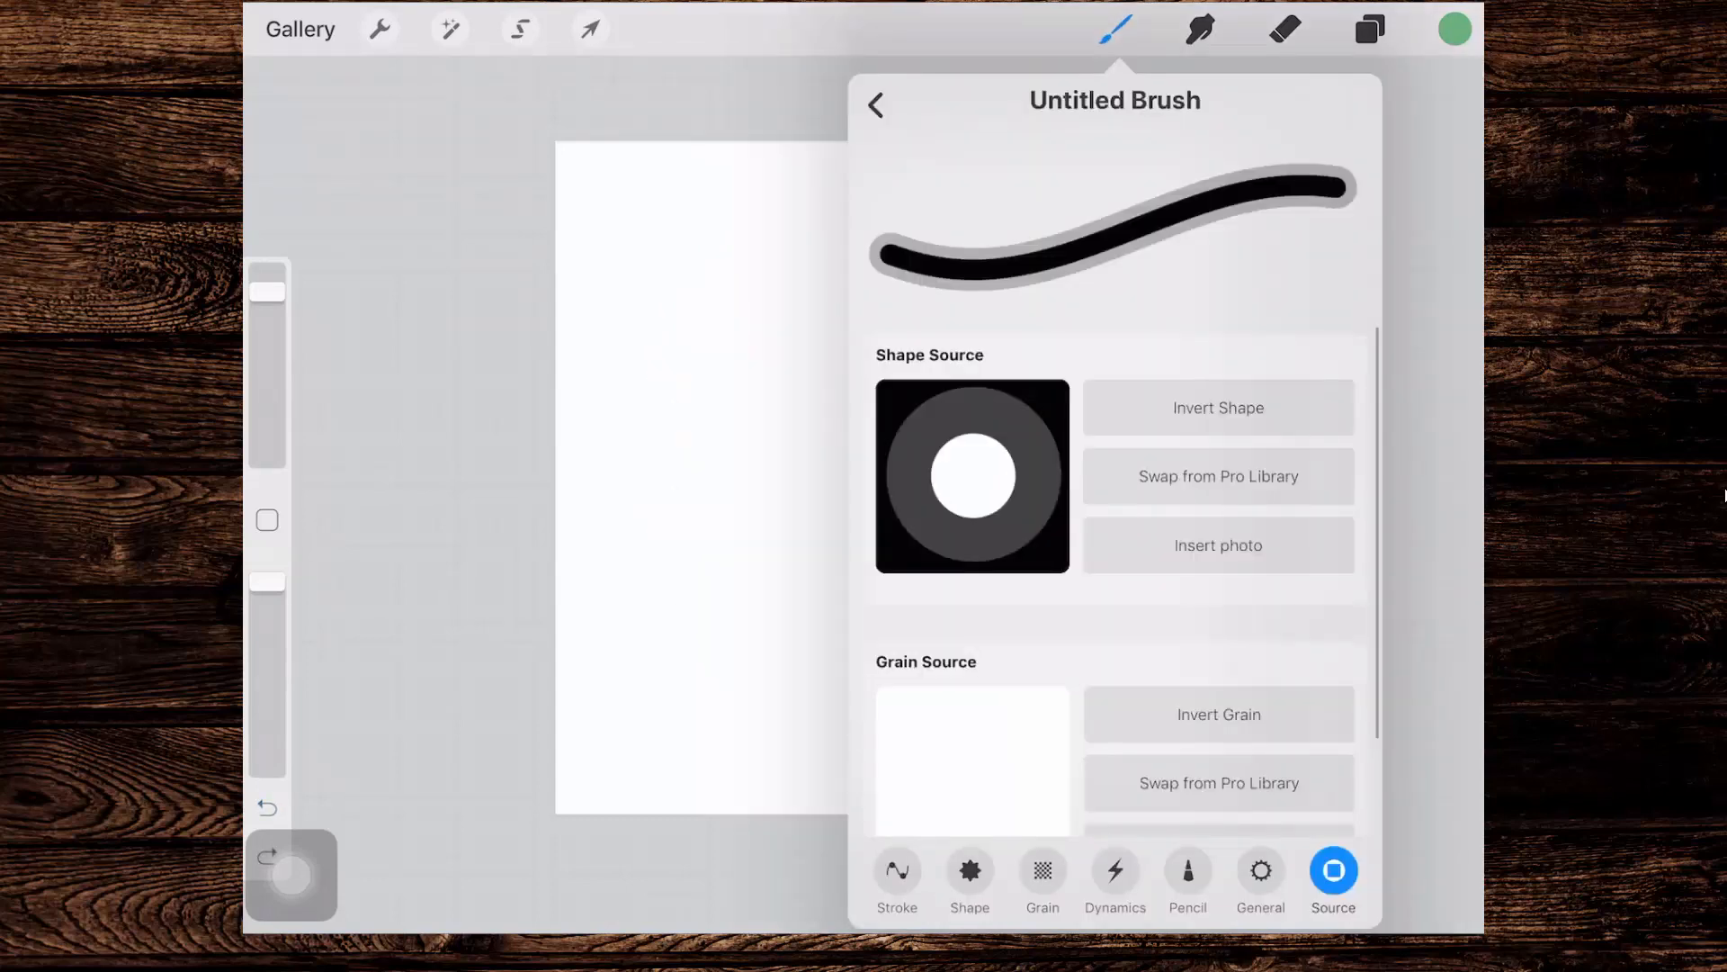
{"action": "left_click", "coordinate": [897, 870]}
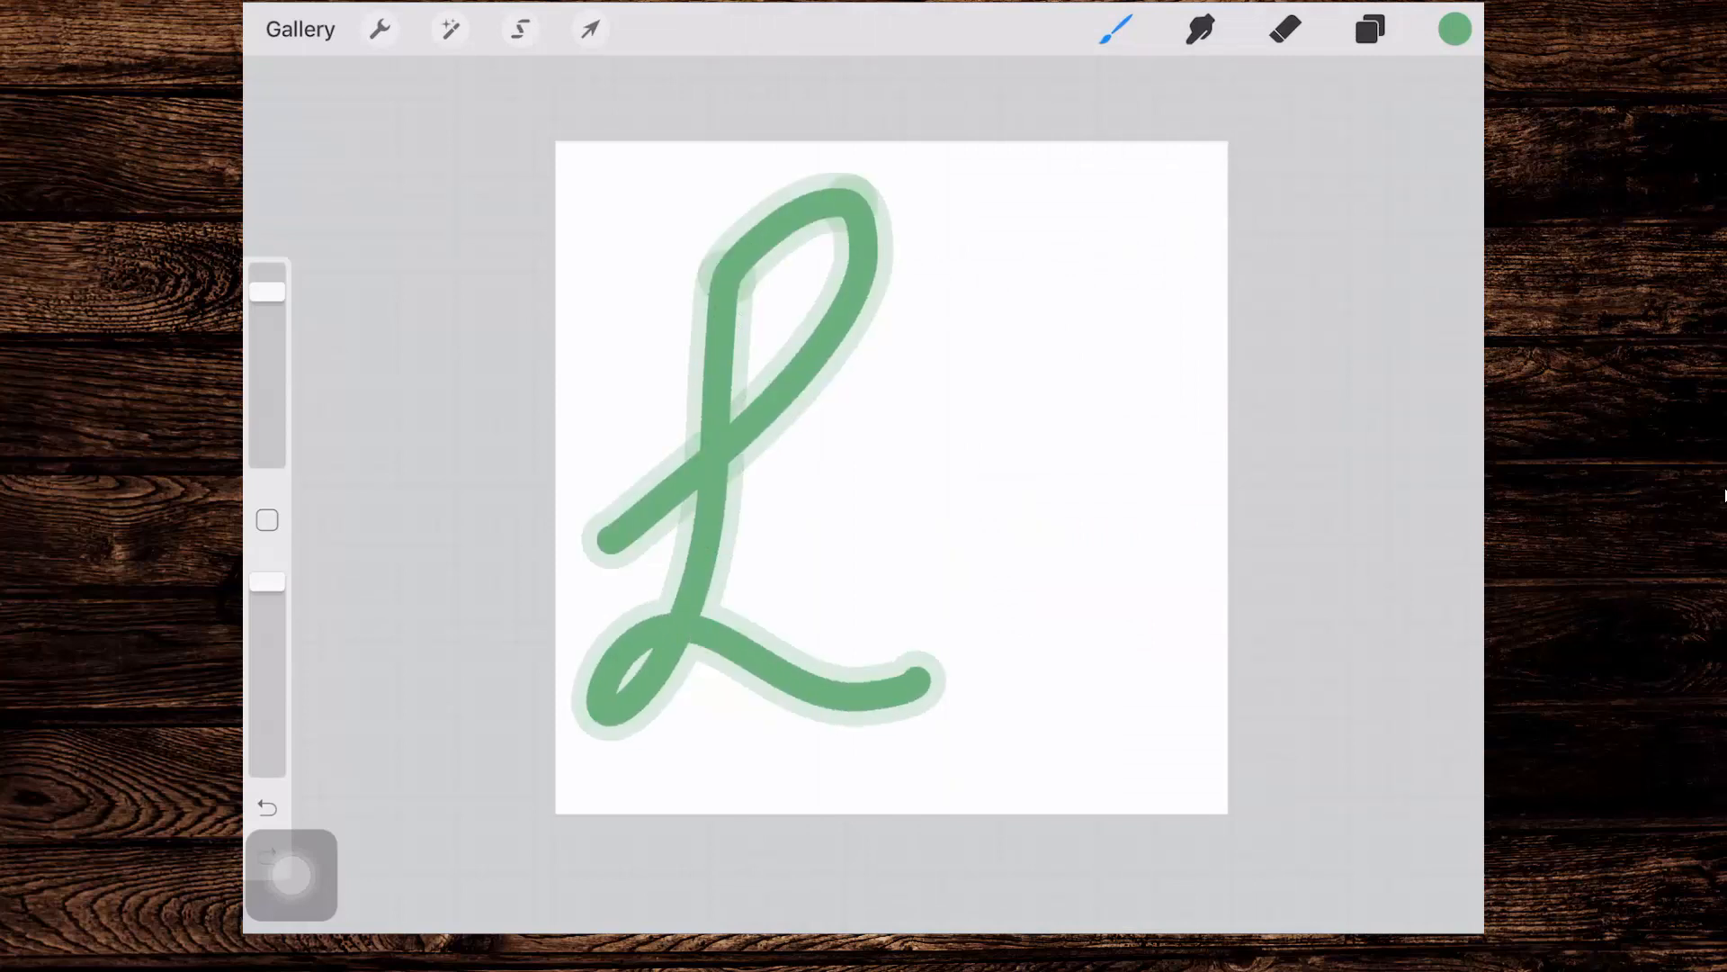
Step: Undo two unsatisfactory cursive L attempts, keeping the final green L
{"action": "left_click", "coordinate": [266, 807]}
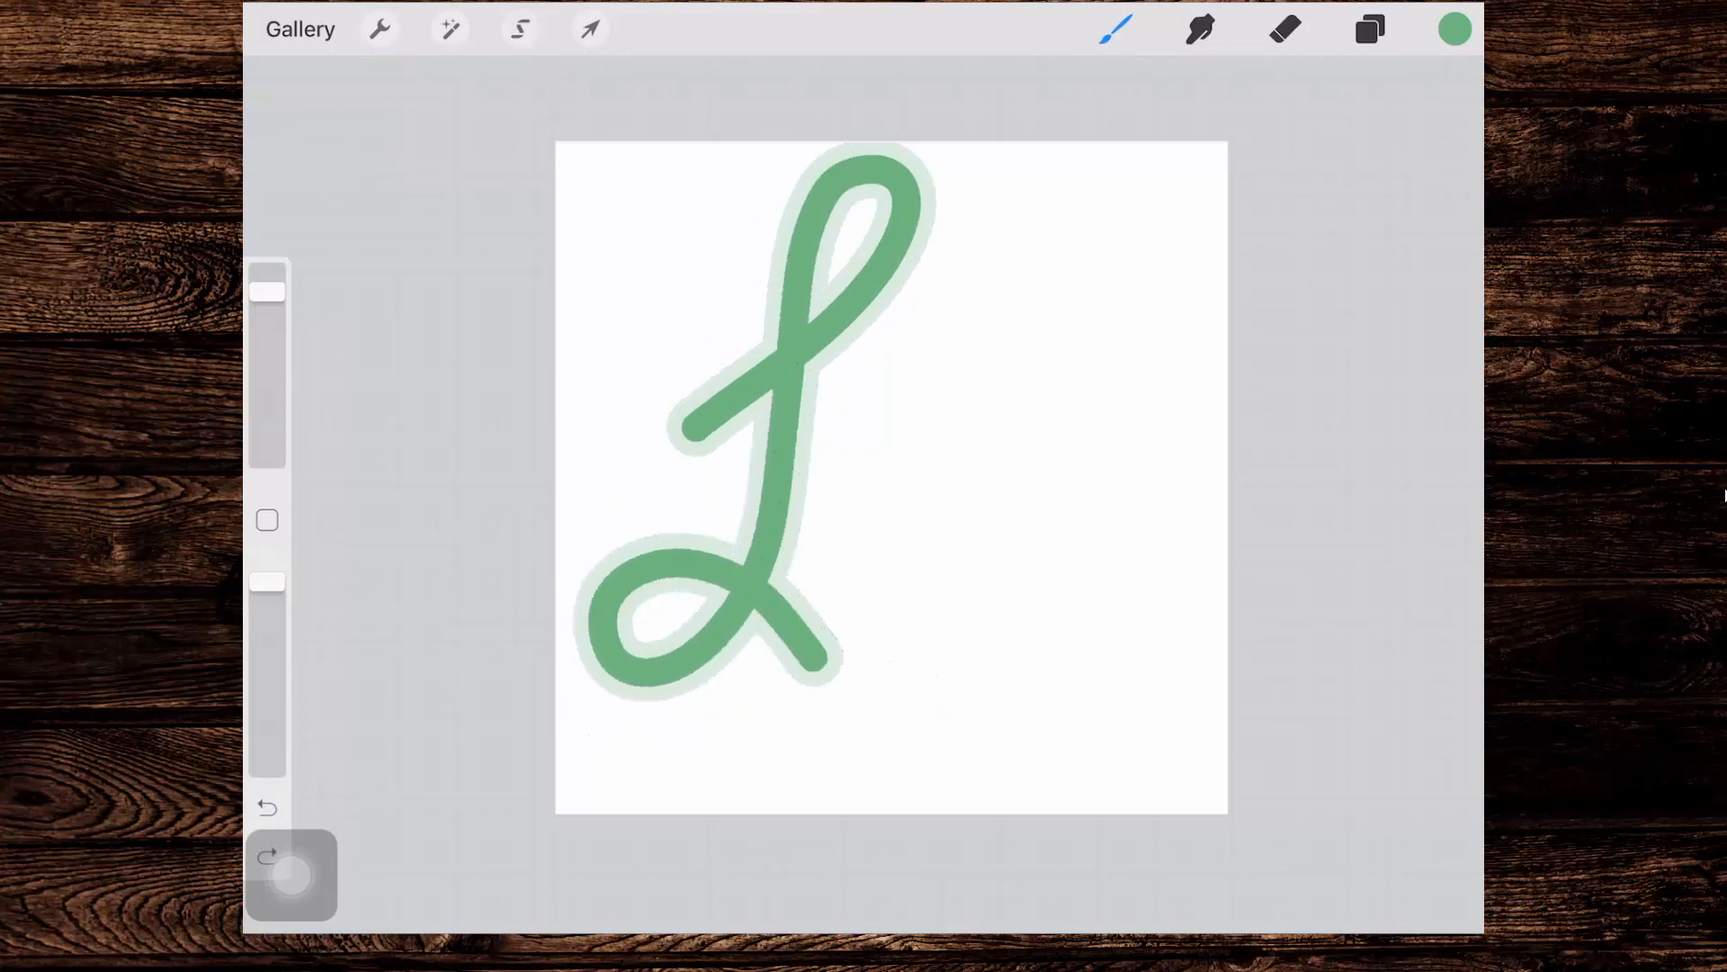
{"action": "left_click", "coordinate": [265, 808]}
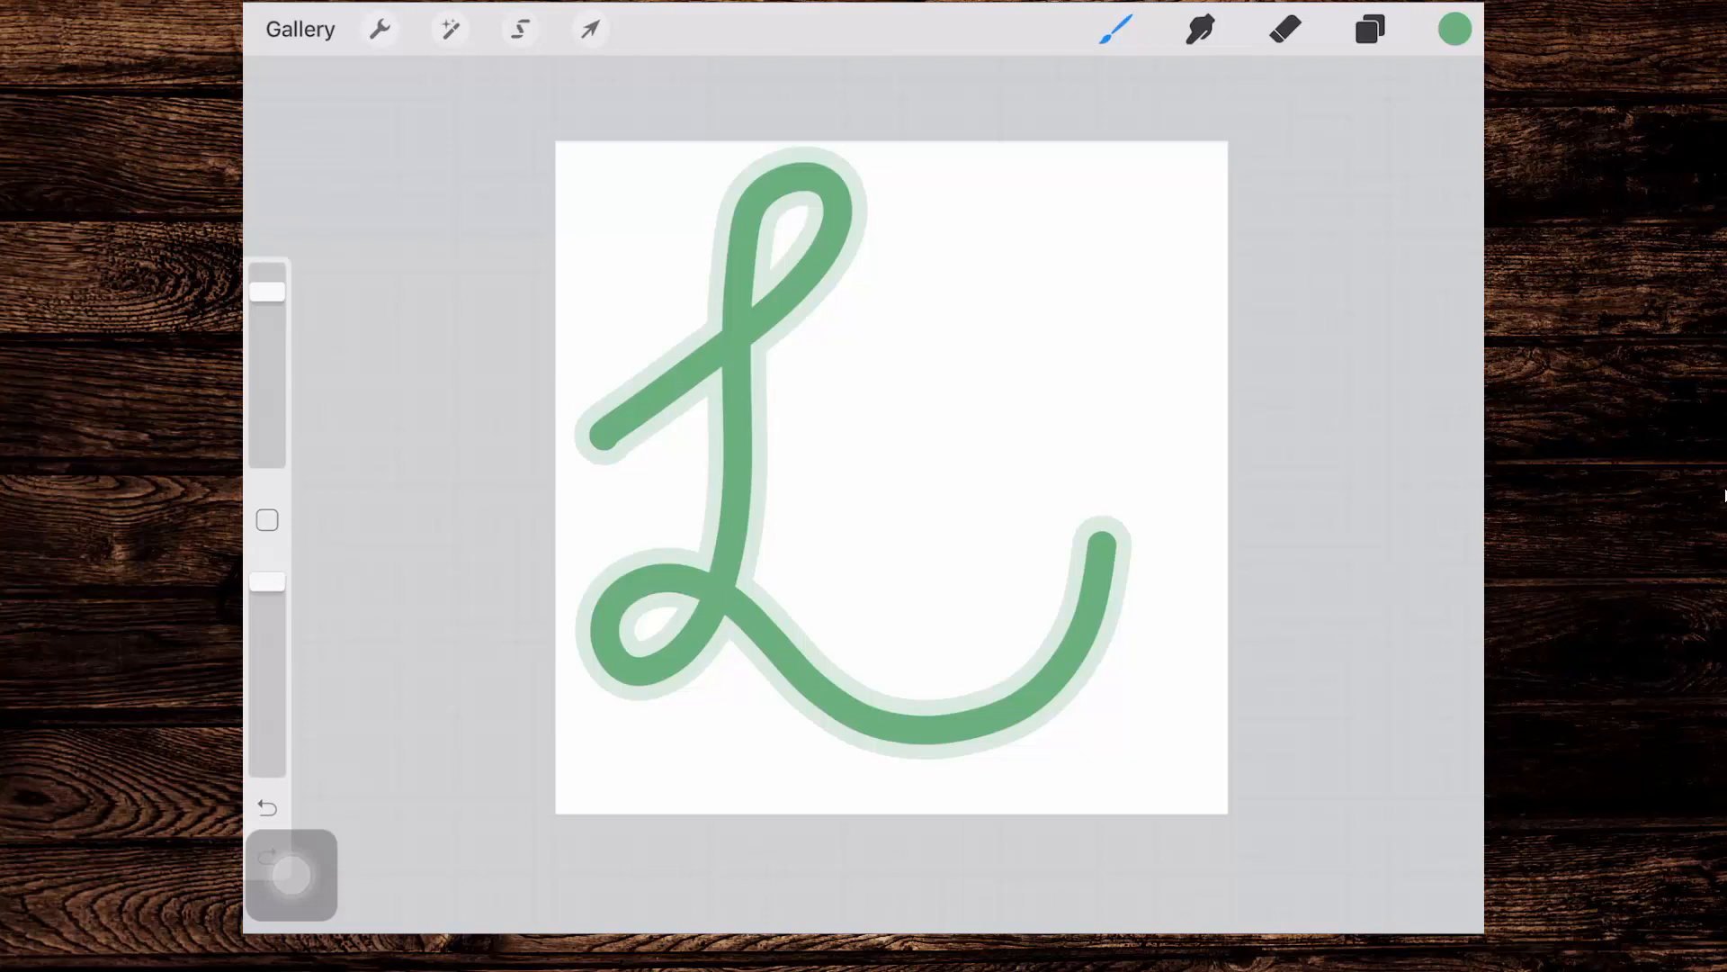
{"action": "left_click", "coordinate": [519, 29]}
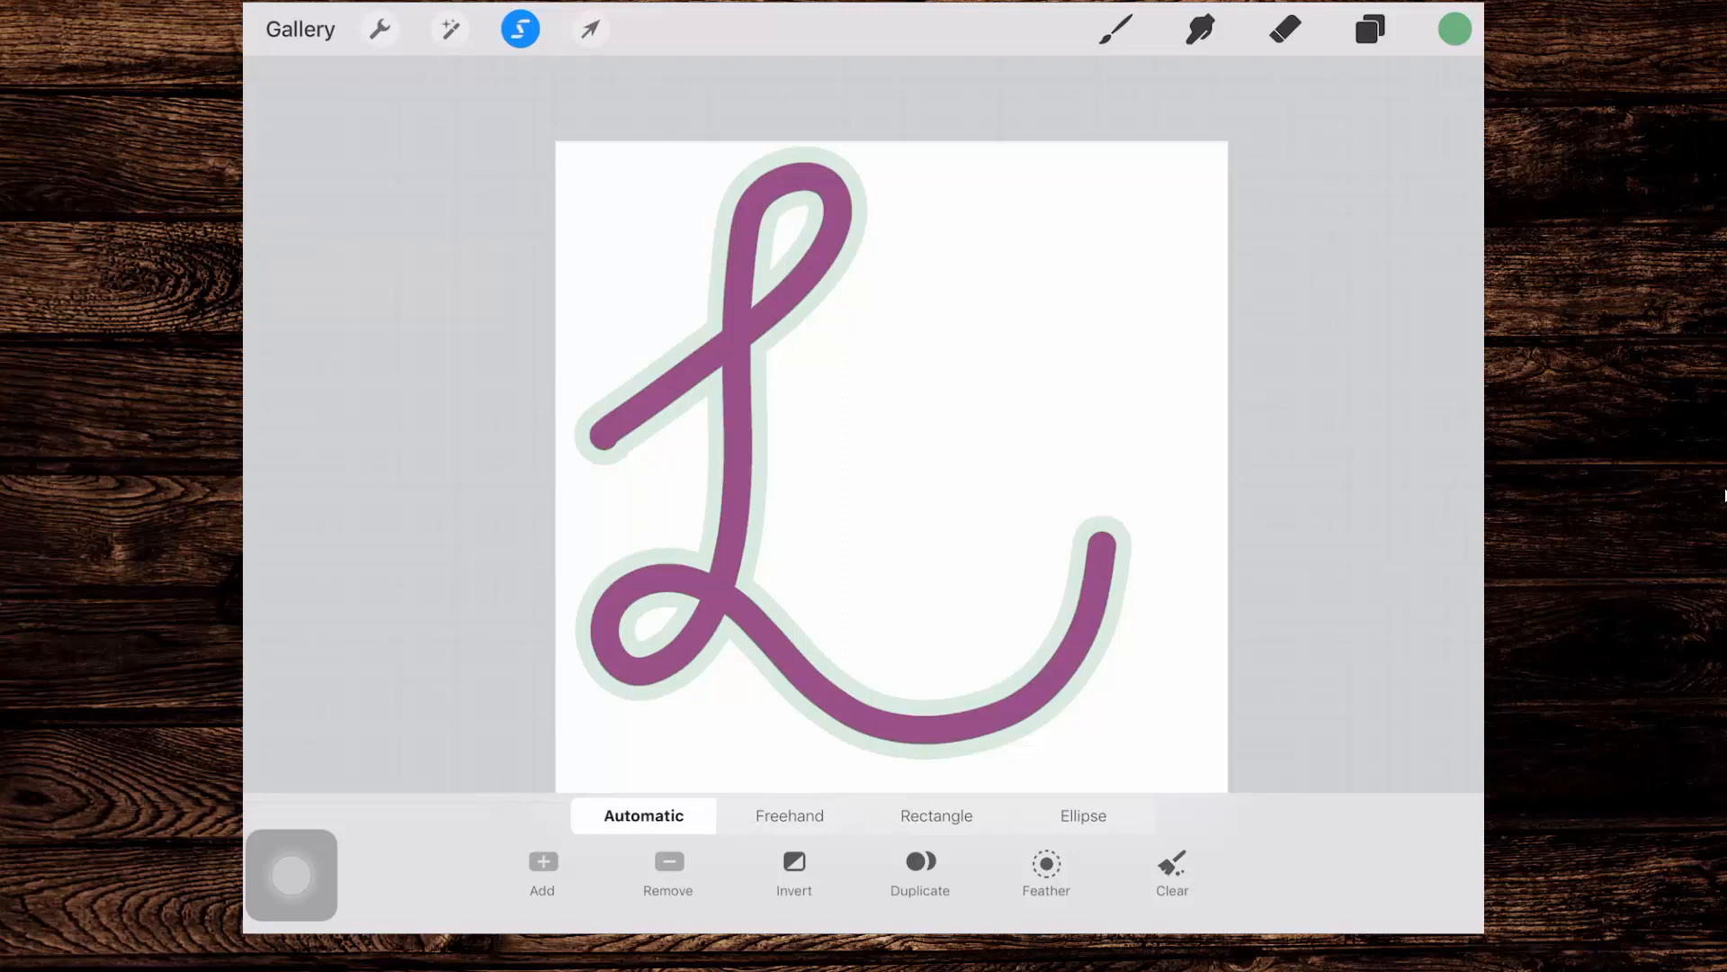
Step: Add Layer 4 and fill the selected L interior with lighter green from the Disc
{"action": "left_click", "coordinate": [1369, 29]}
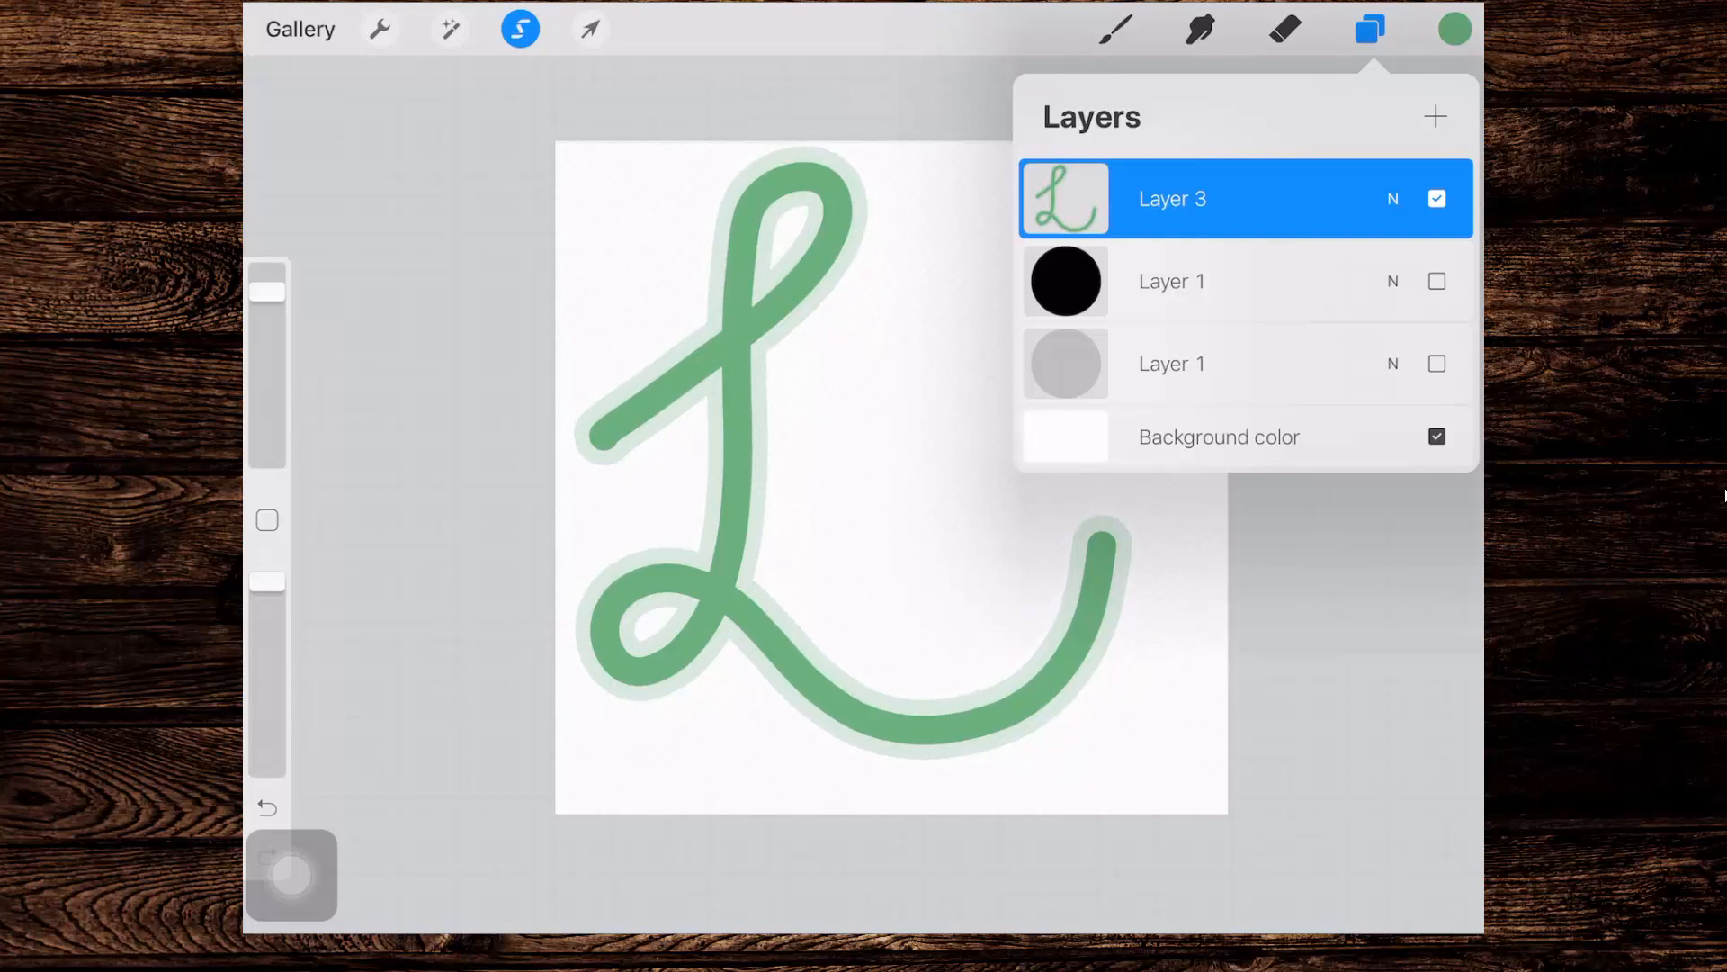
{"action": "left_click", "coordinate": [1435, 116]}
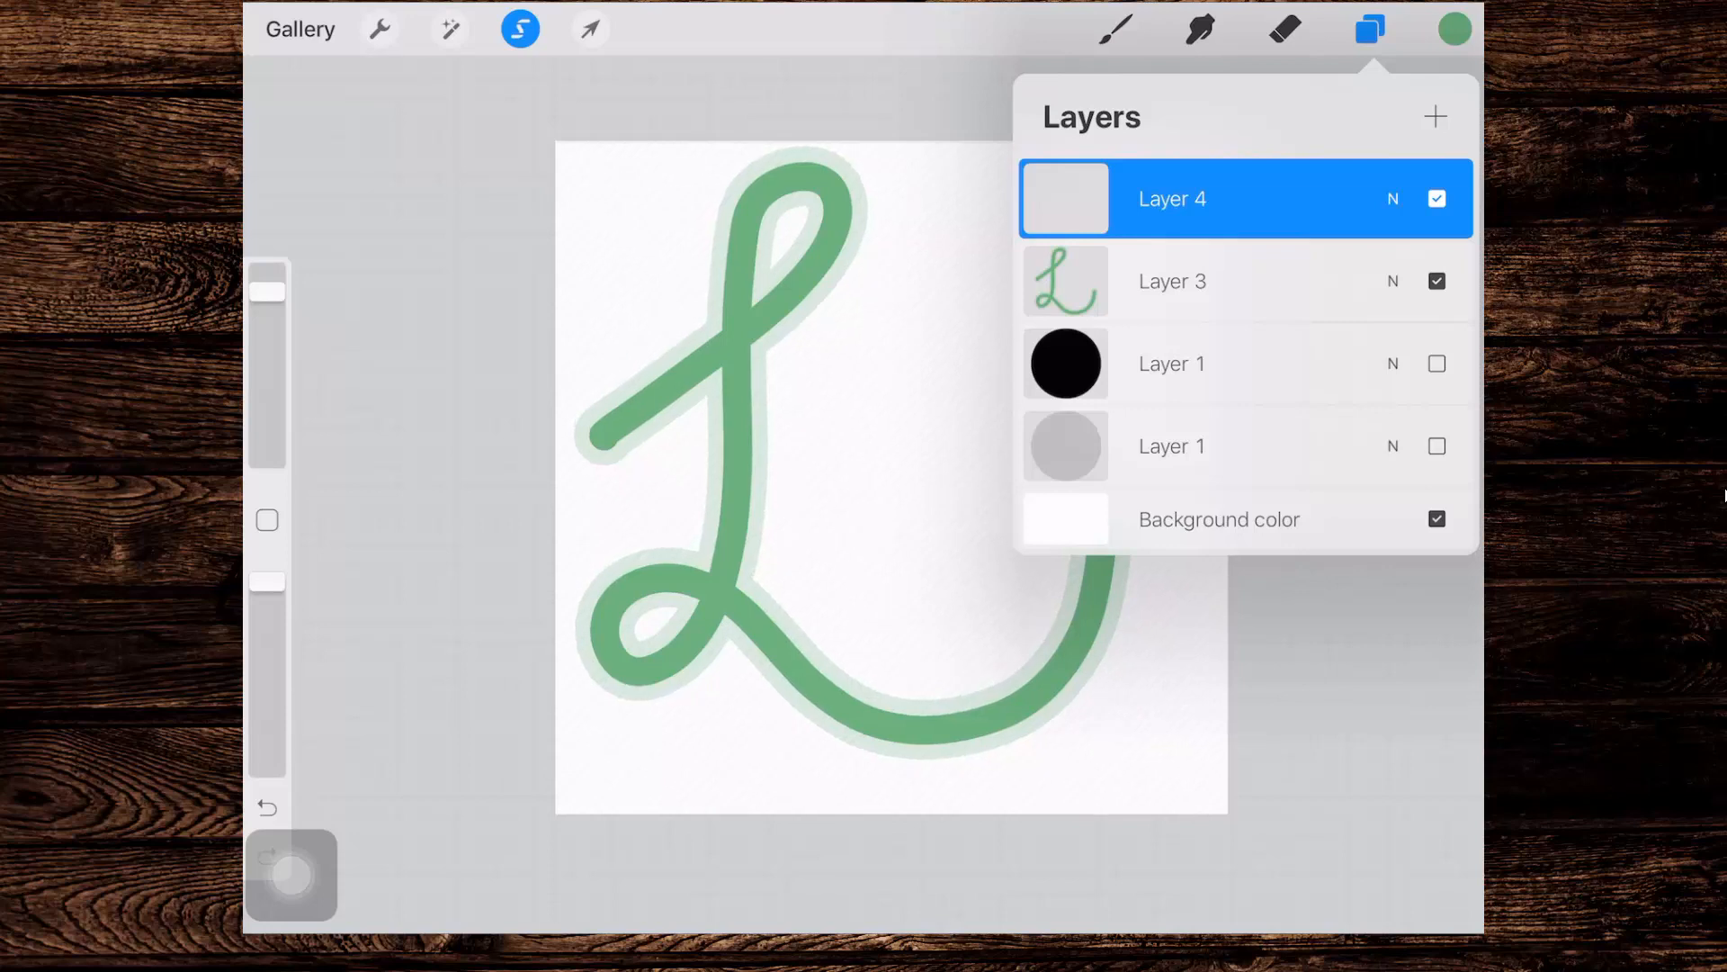
{"action": "left_click", "coordinate": [1173, 198]}
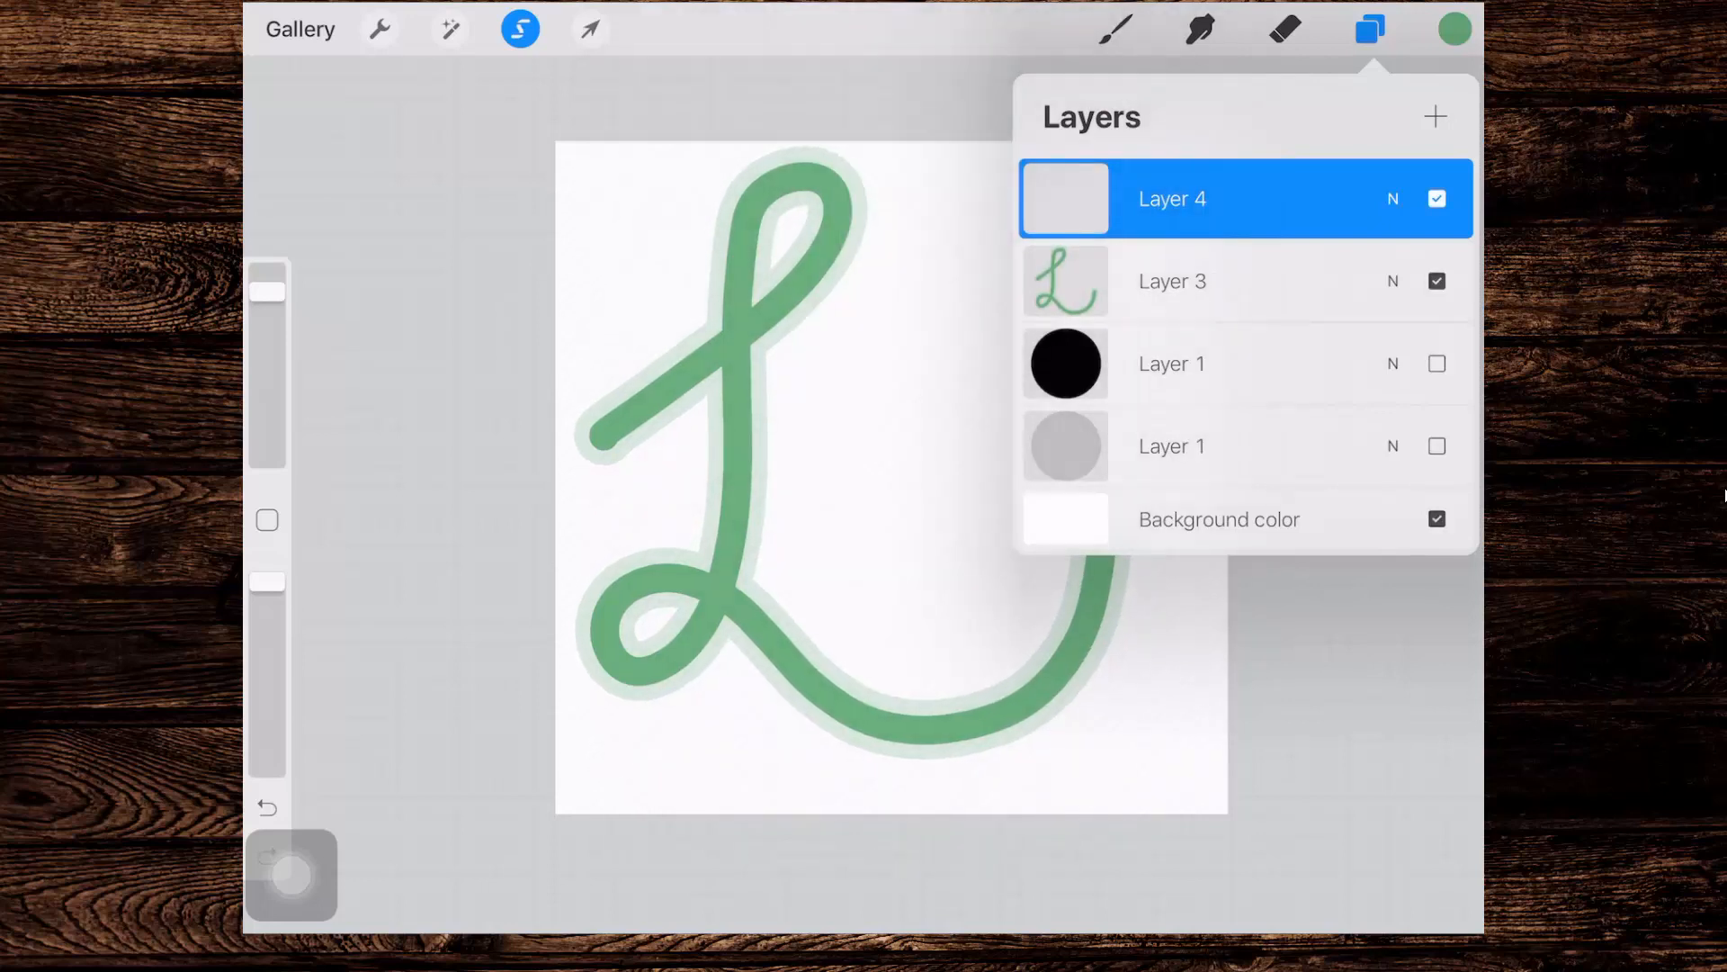
{"action": "left_click", "coordinate": [1454, 29]}
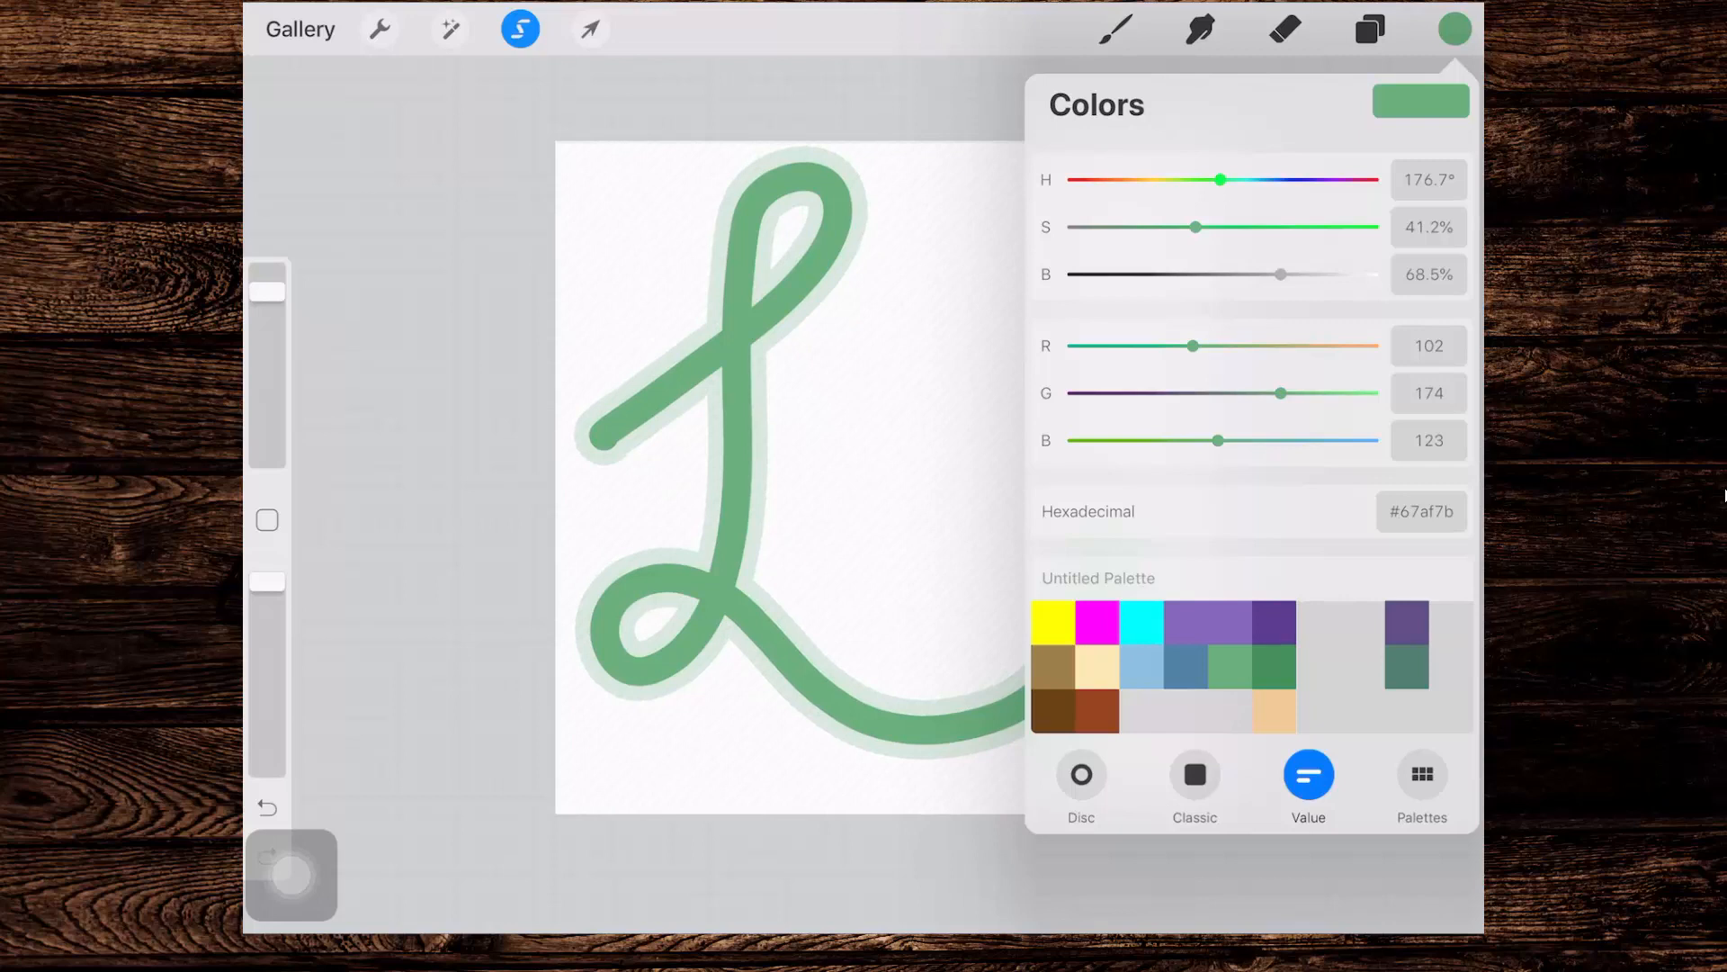
{"action": "left_click", "coordinate": [1080, 775]}
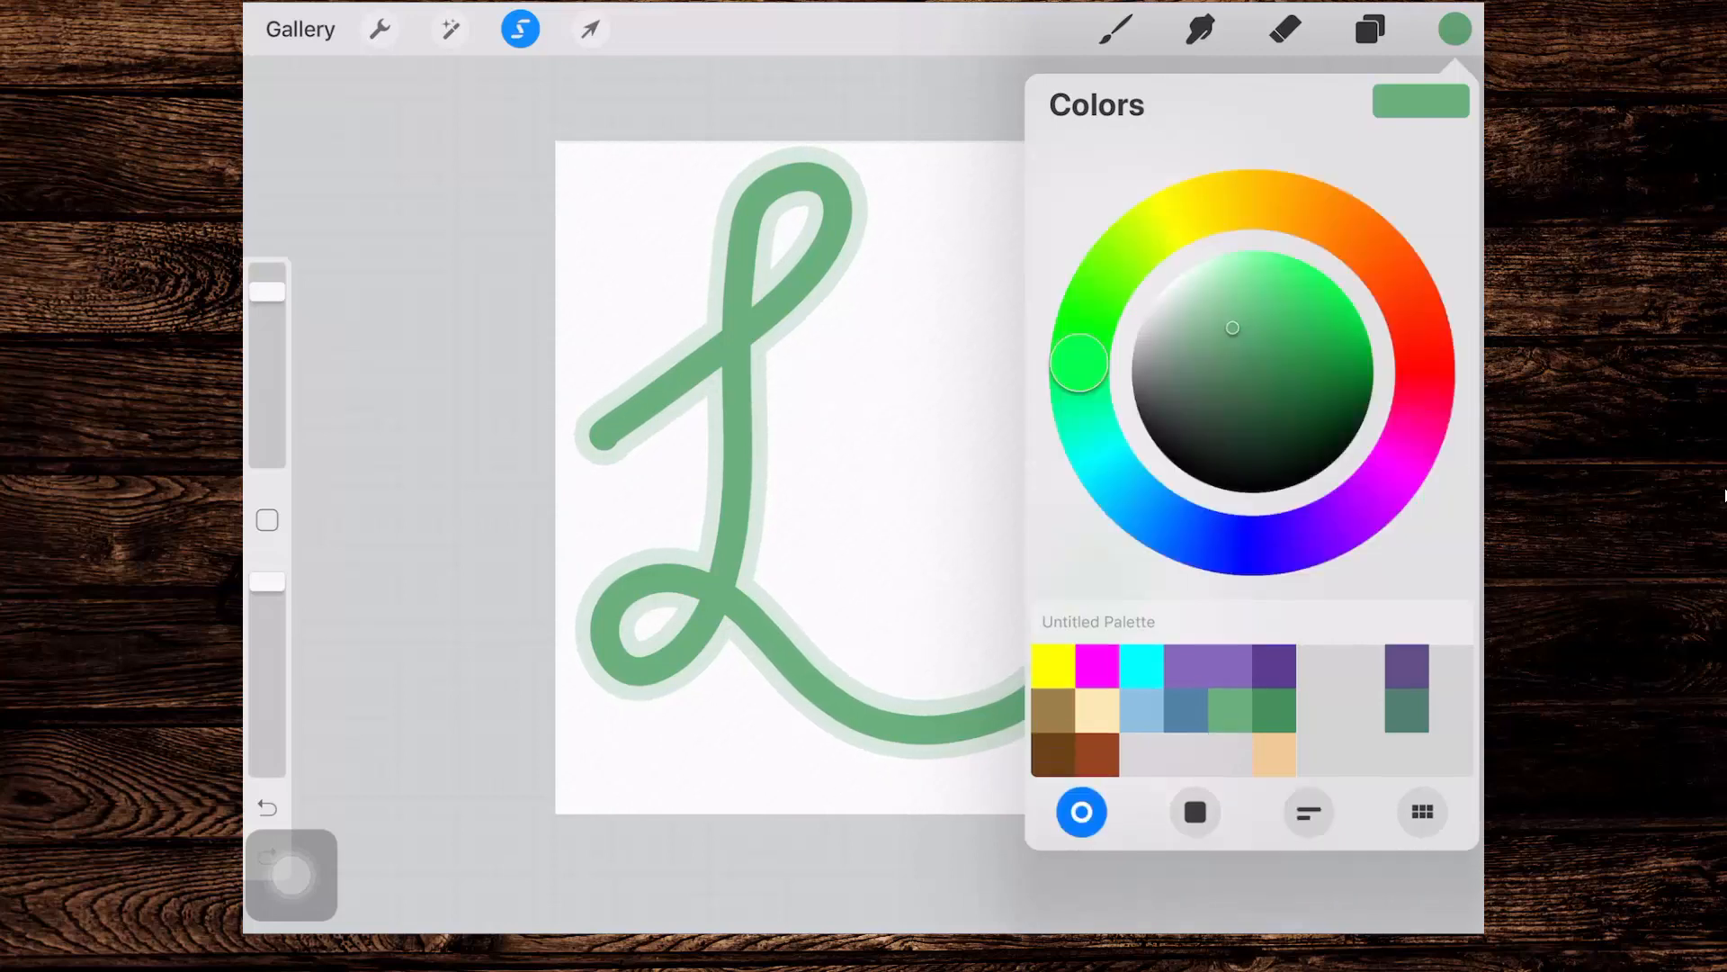
{"action": "left_click", "coordinate": [1194, 305]}
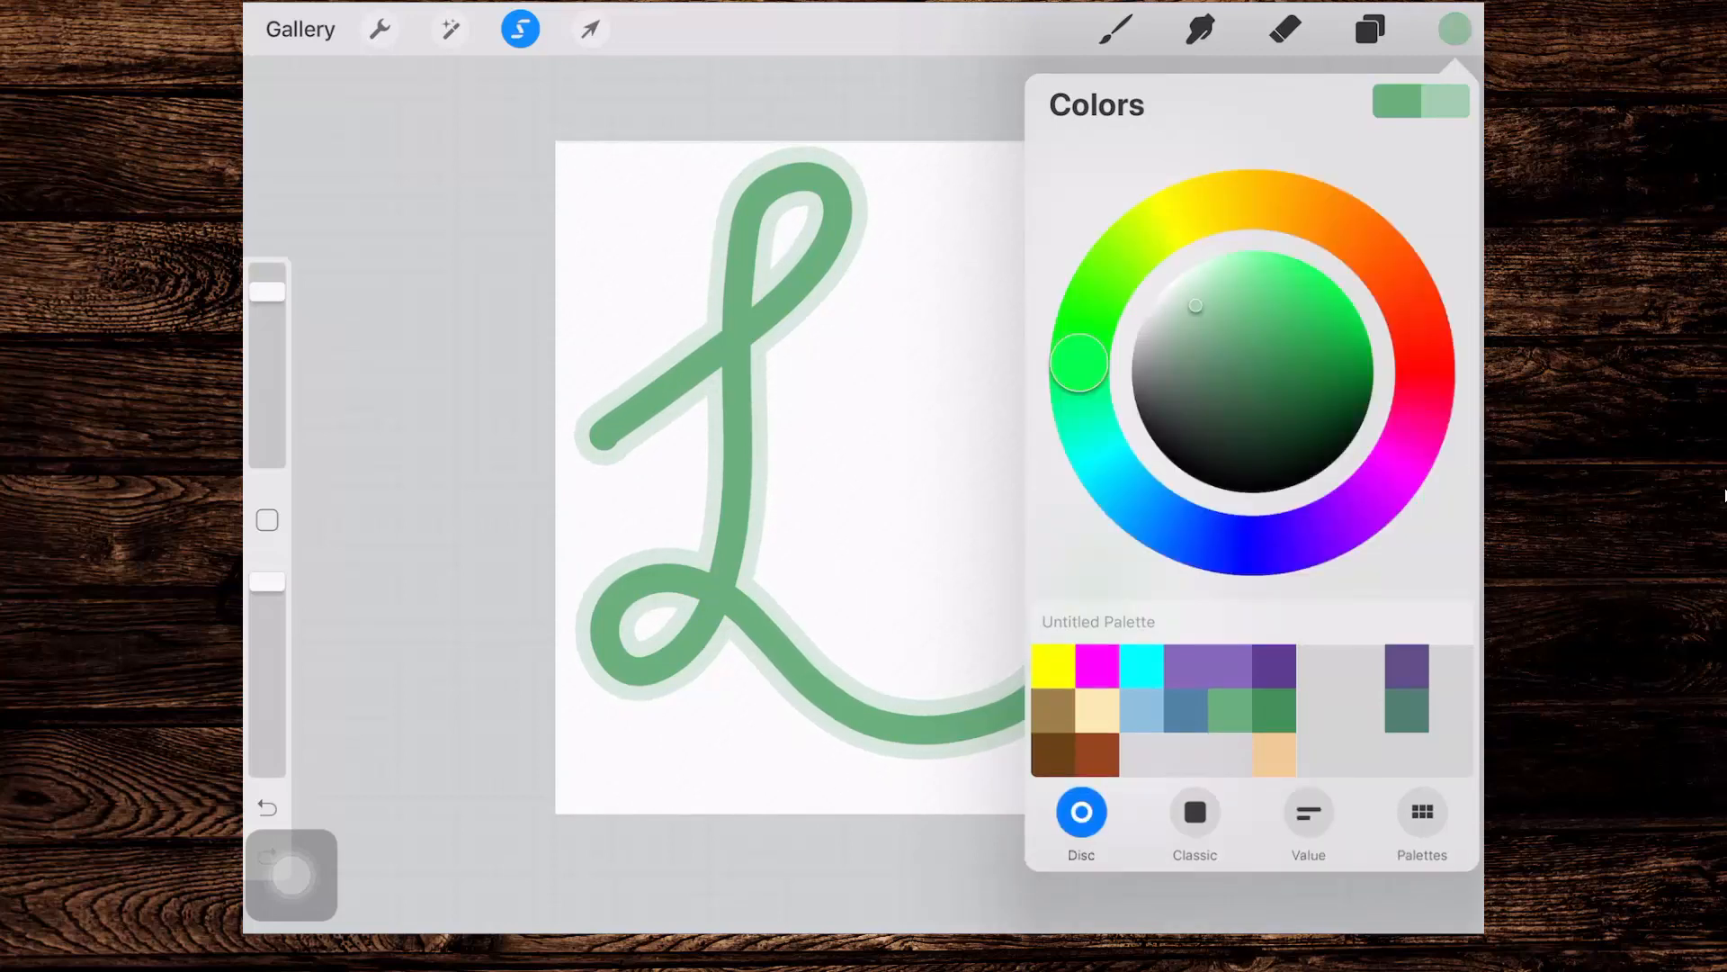
{"action": "left_click", "coordinate": [1369, 29]}
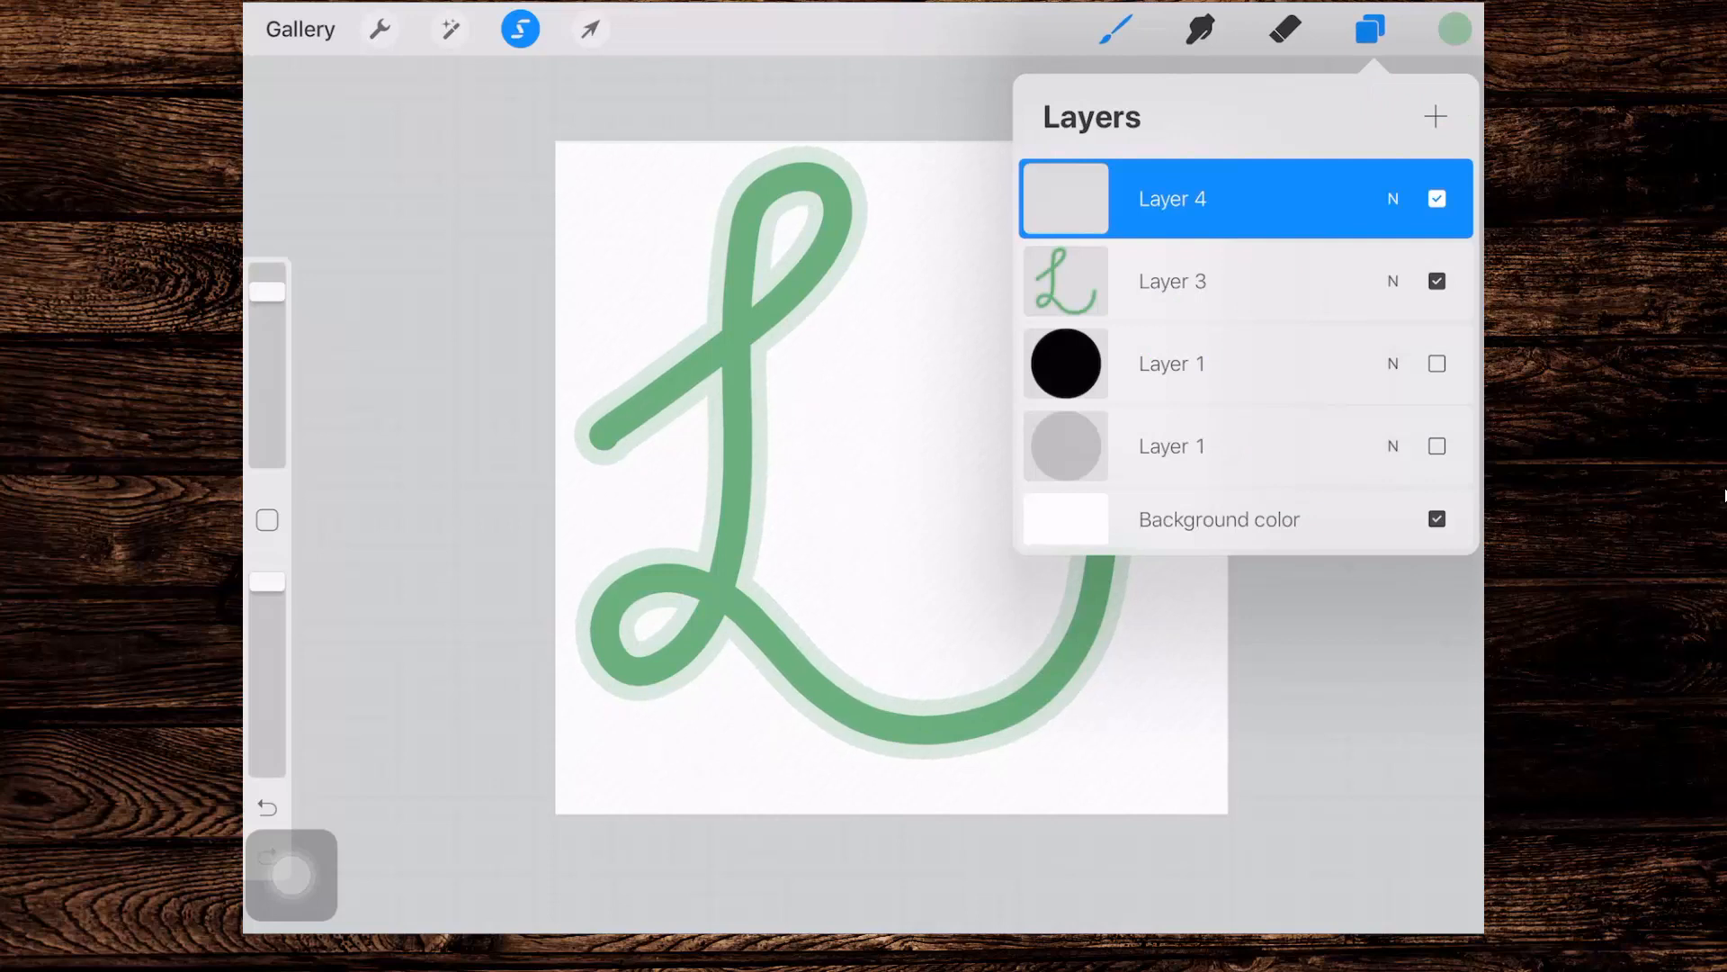
{"action": "left_click", "coordinate": [1172, 198]}
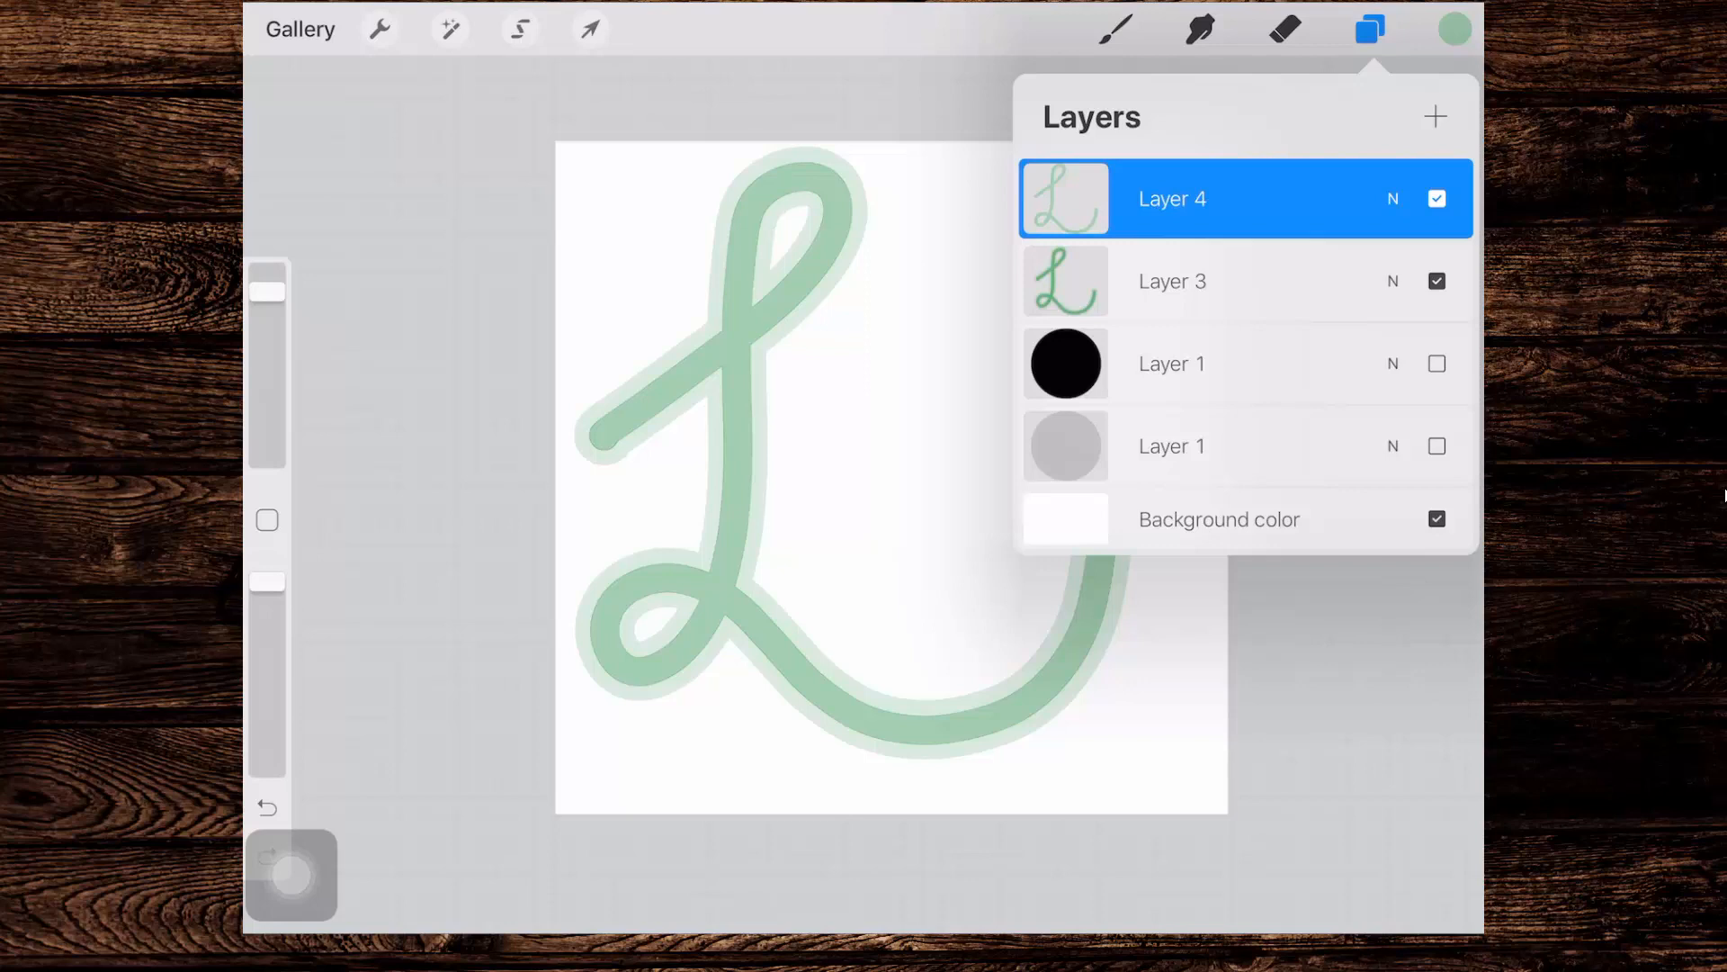
Step: Select Layer 4's contents and toggle its visibility to check the outline
{"action": "left_click", "coordinate": [1172, 198]}
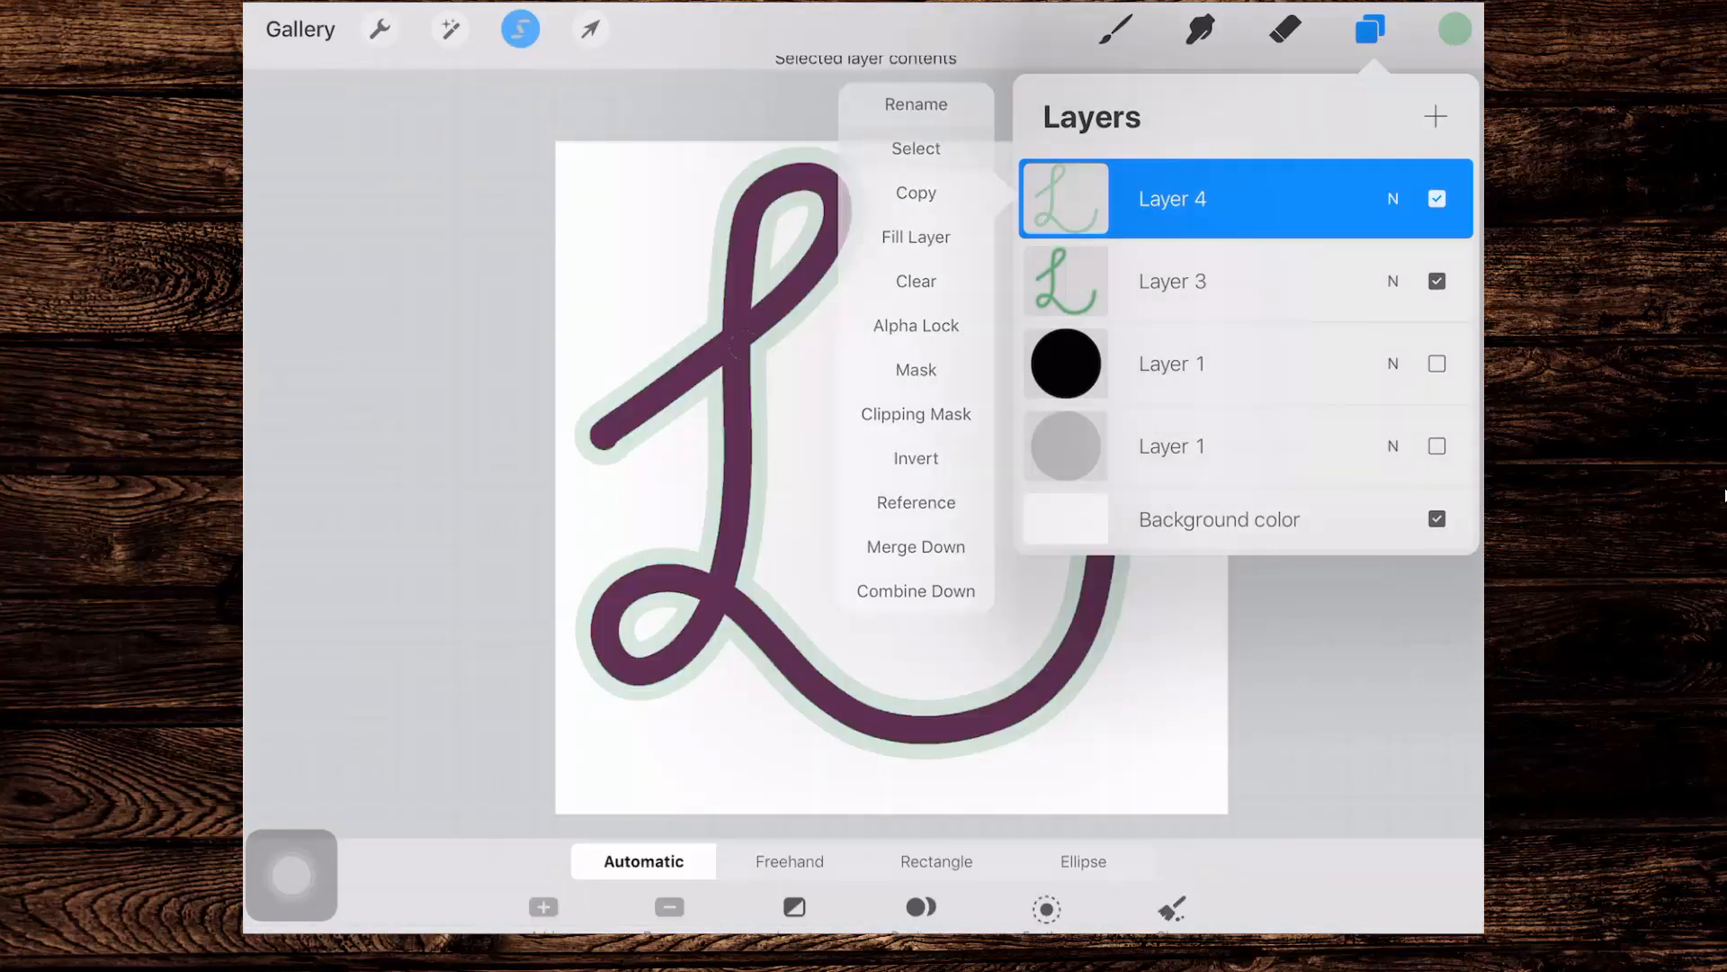
{"action": "left_click", "coordinate": [1172, 281]}
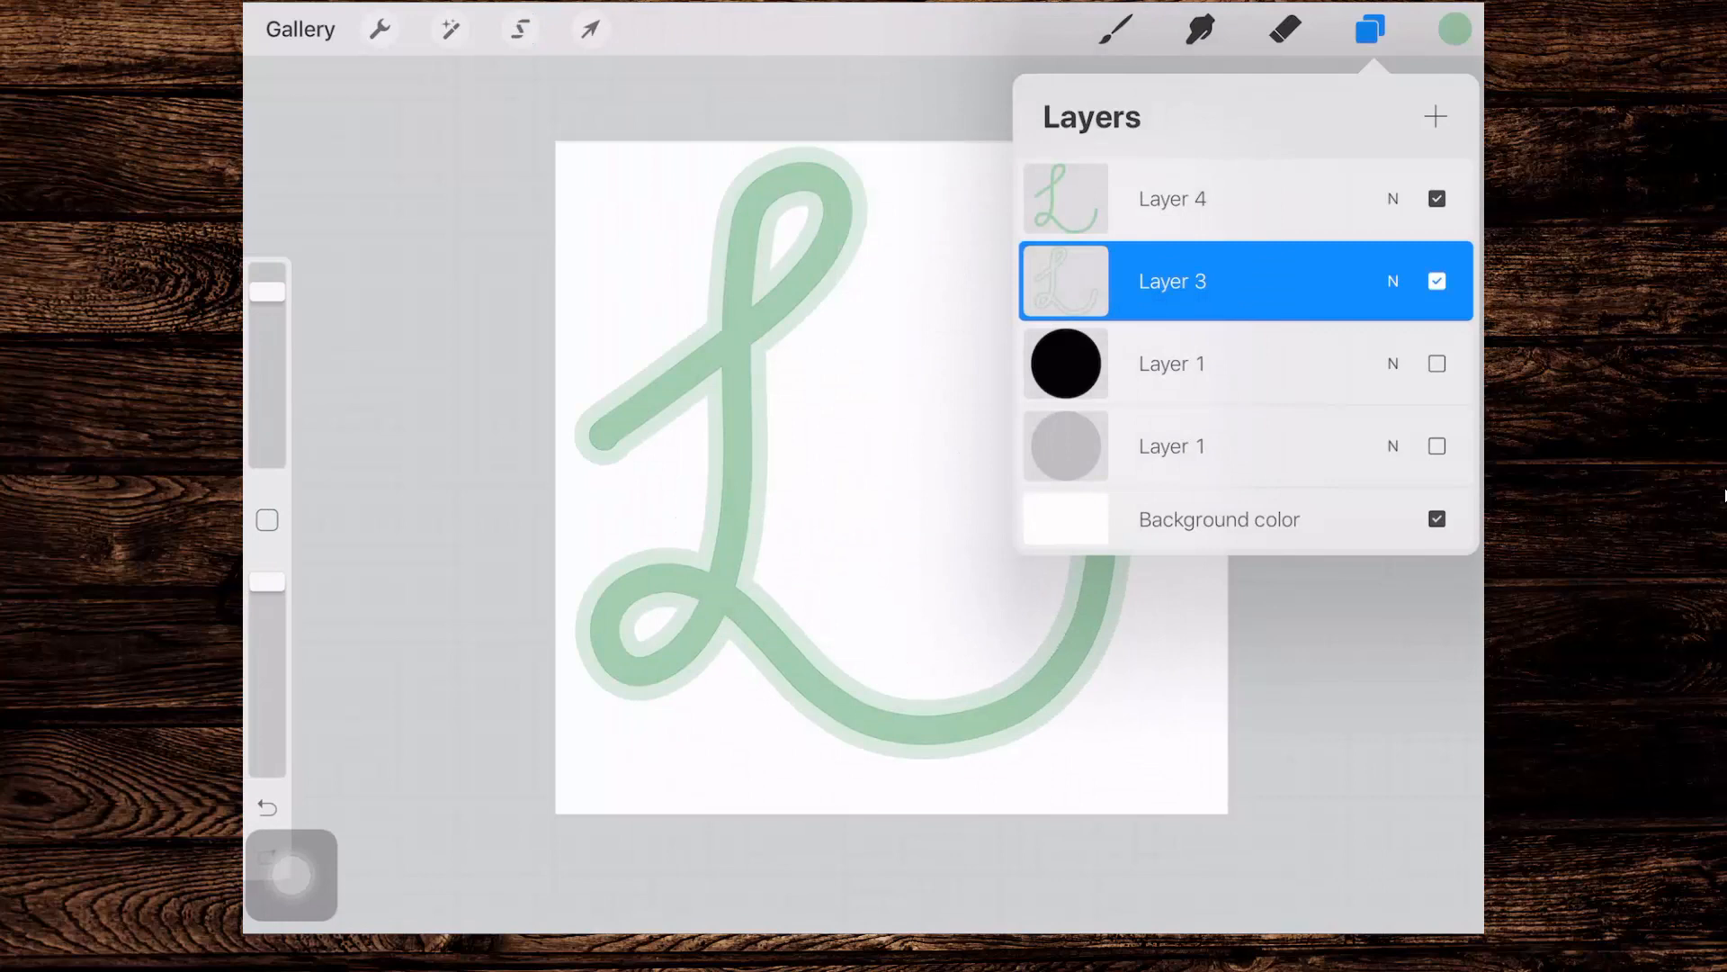
{"action": "left_click", "coordinate": [1436, 198]}
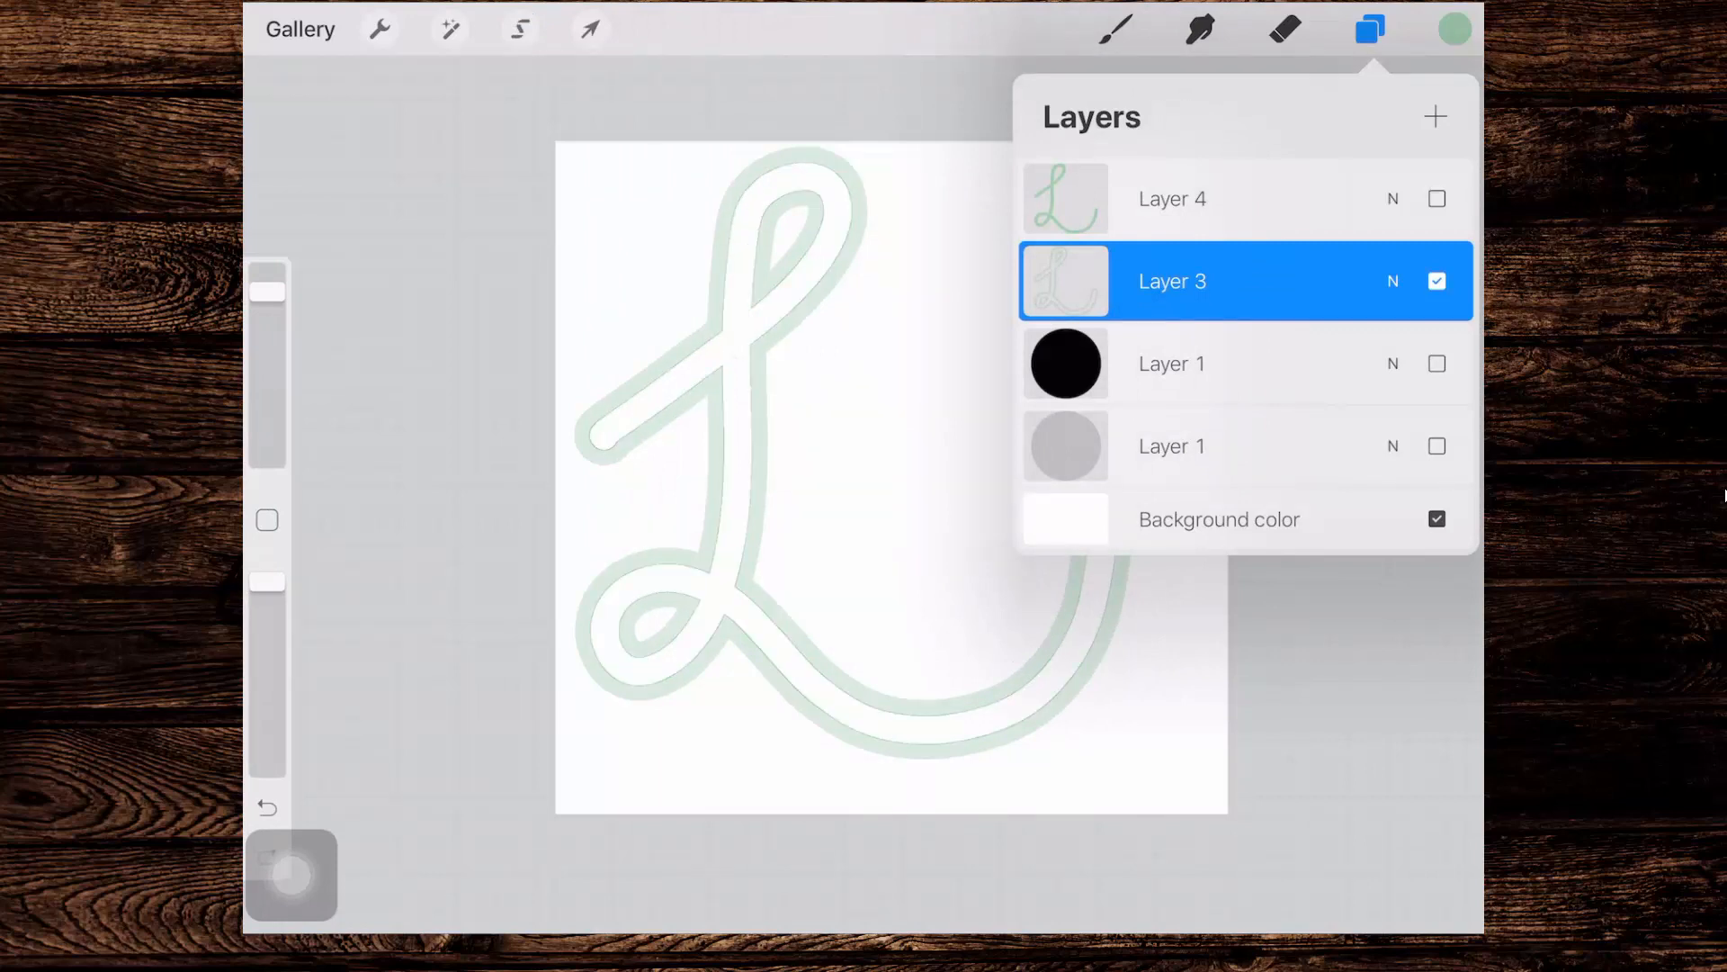
{"action": "left_click", "coordinate": [1436, 198]}
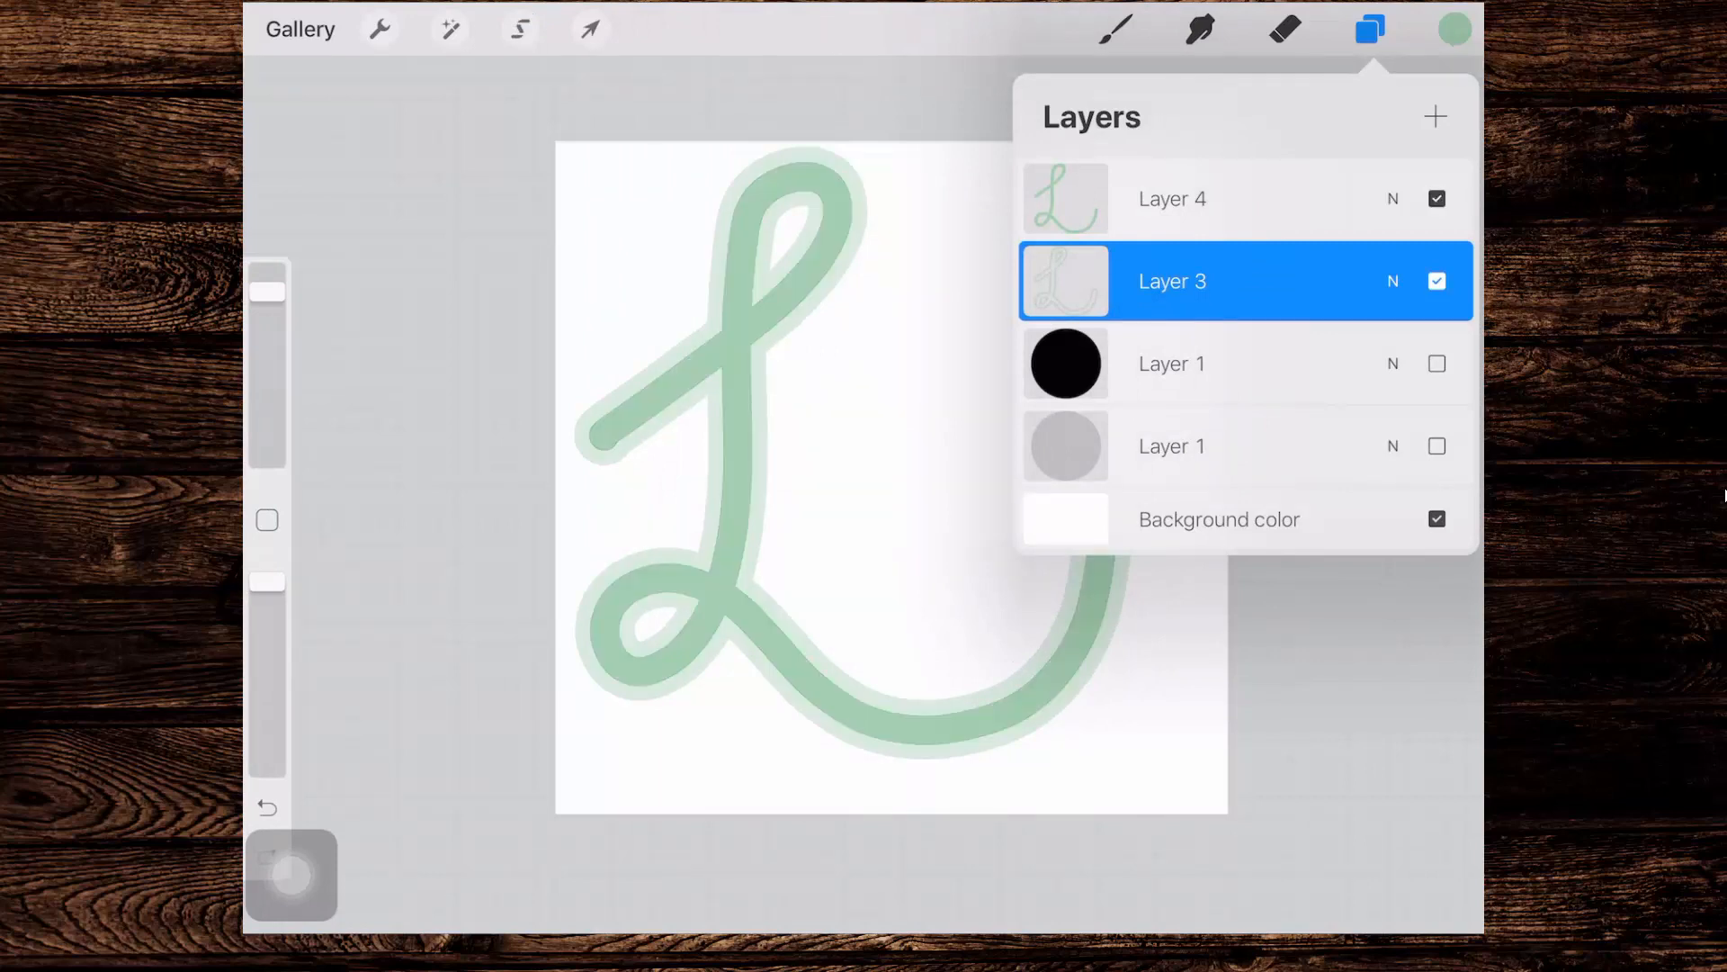